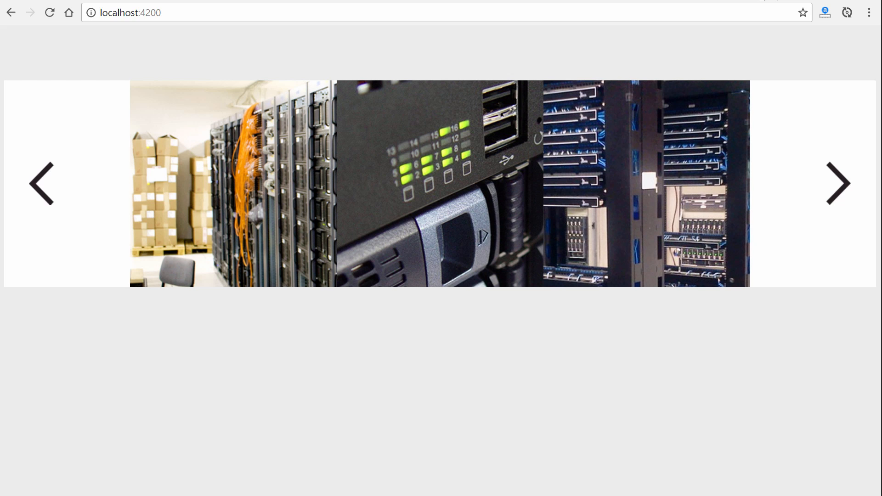
Step: Advance the localhost:4200 image carousel forward five slides with its right arrow
click(131, 12)
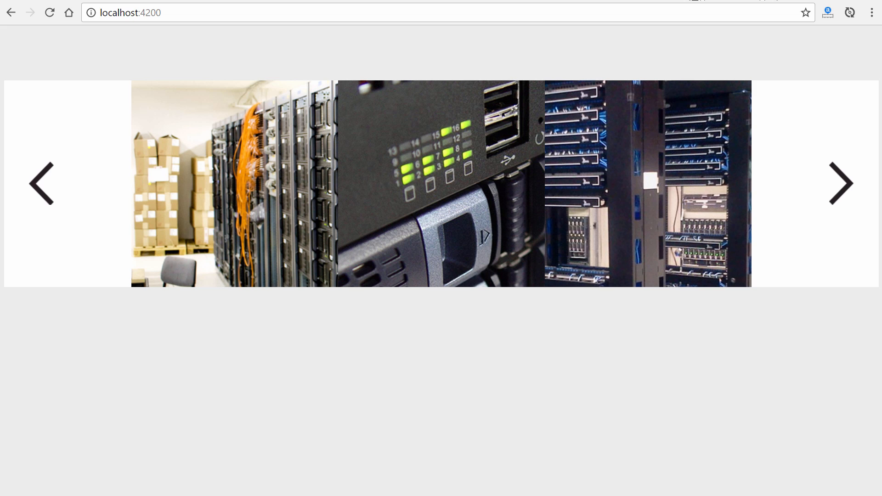
mouse_move(787, 152)
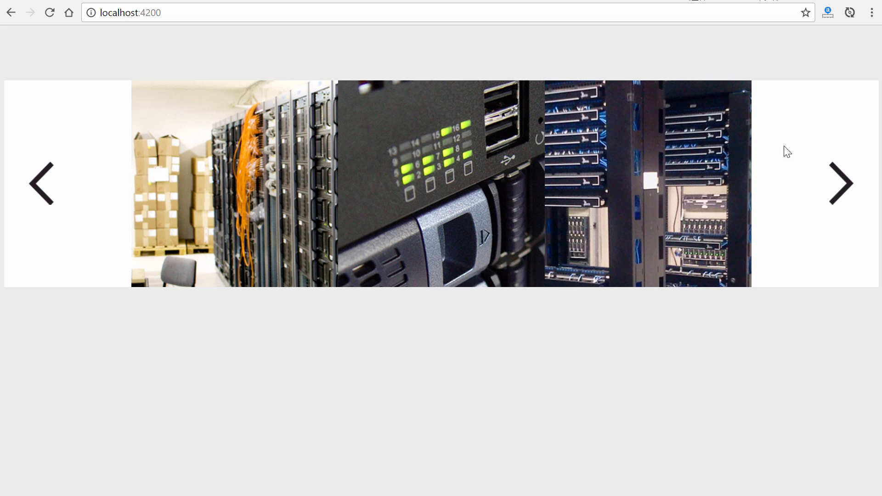
click(840, 182)
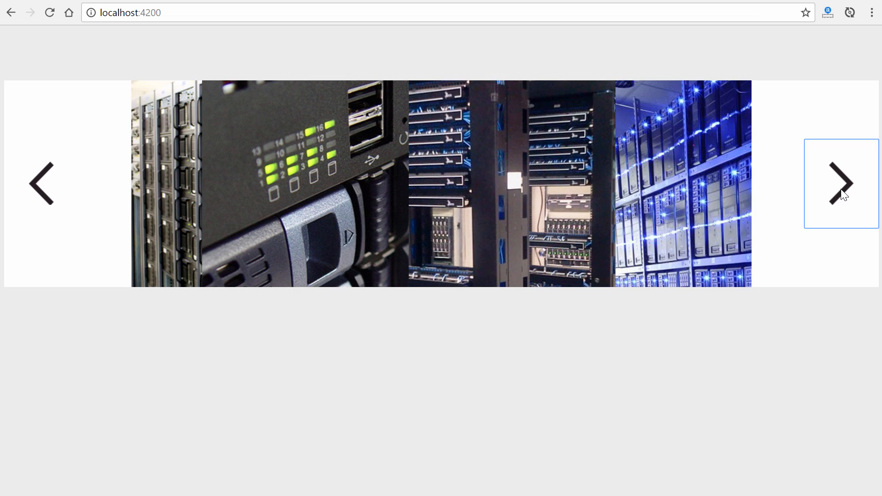
click(841, 184)
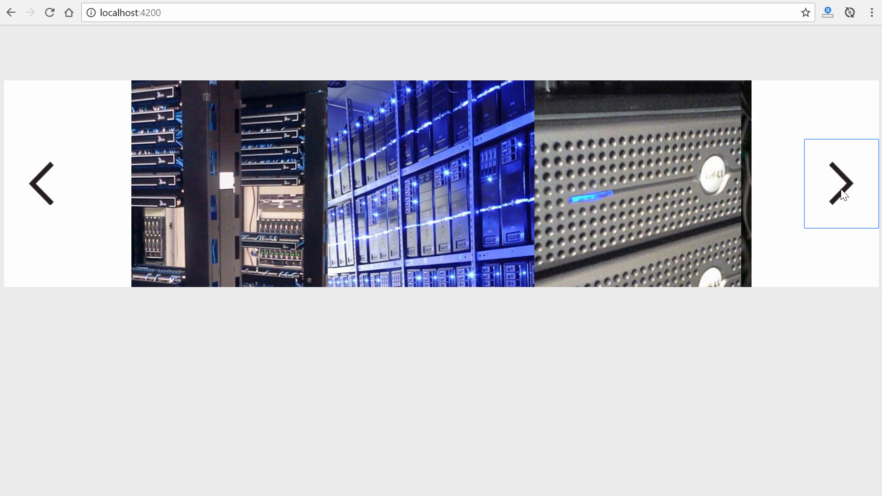
click(842, 184)
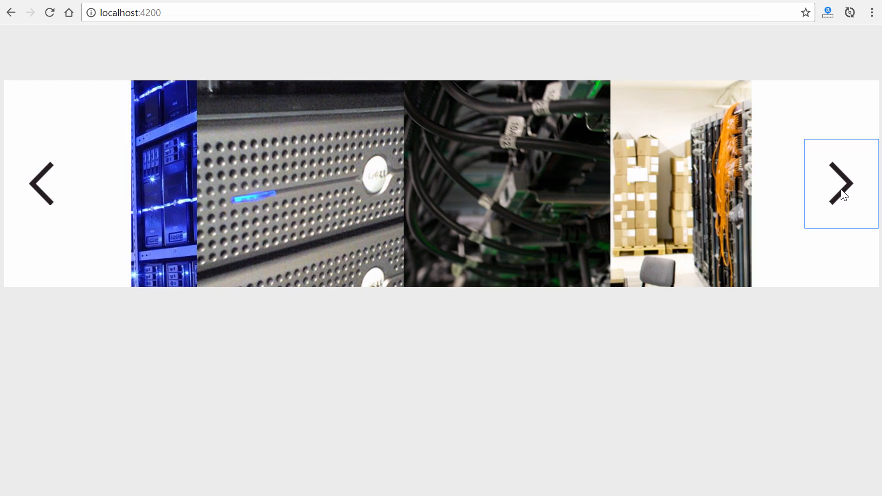
click(841, 183)
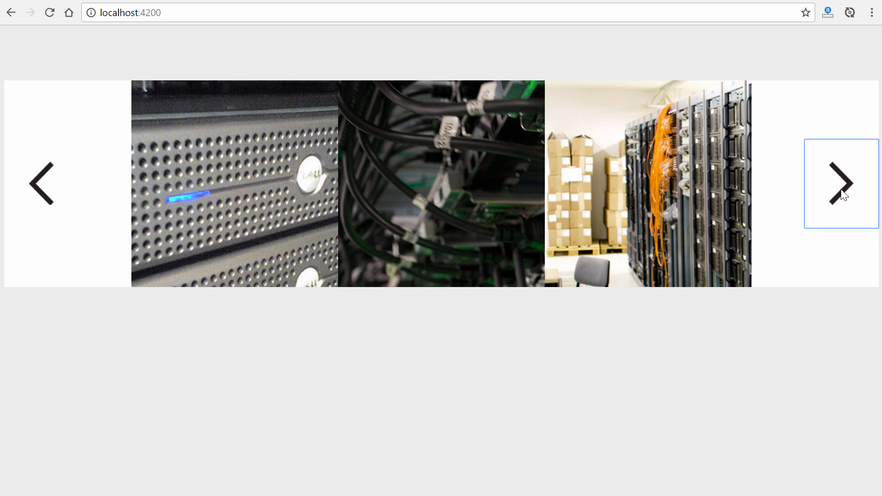
click(840, 183)
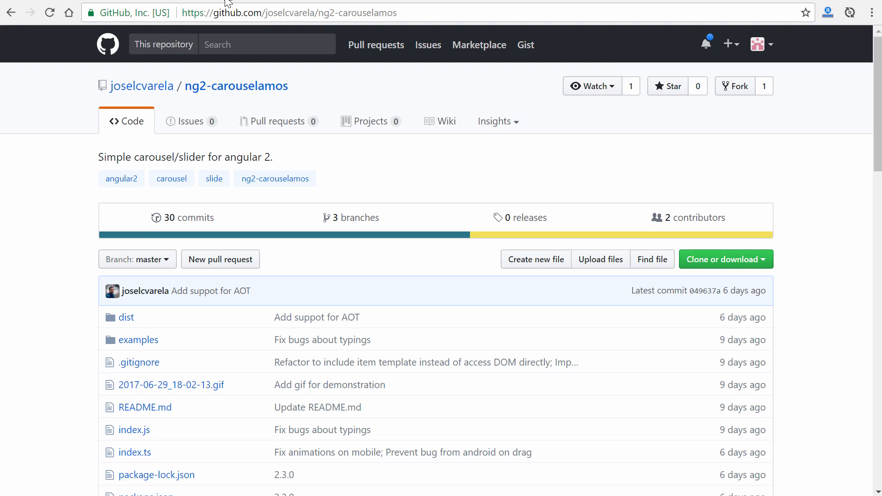
mouse_move(236, 85)
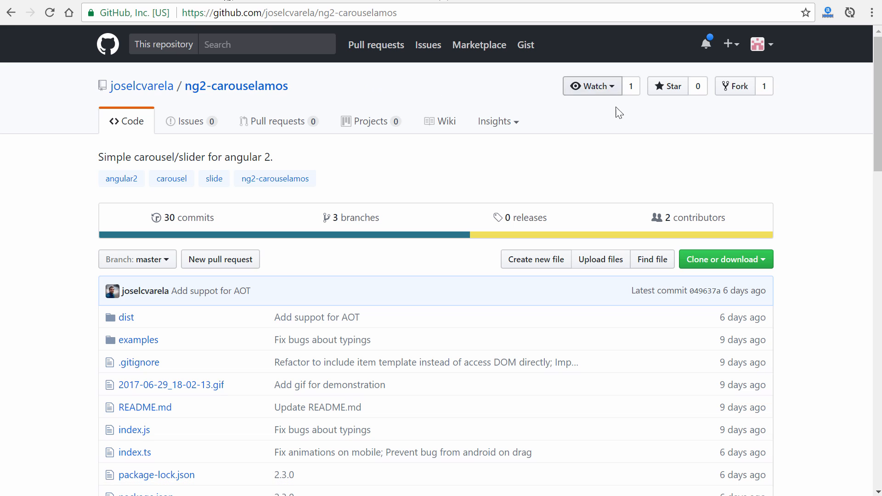
Step: Scroll the README down to the Implementing section, rechecking the install part once
scroll(down, 3)
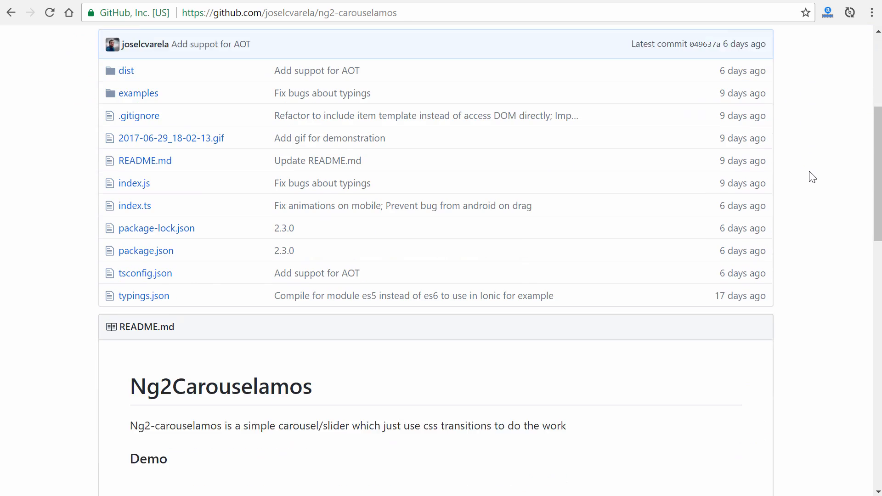
scroll(down, 3)
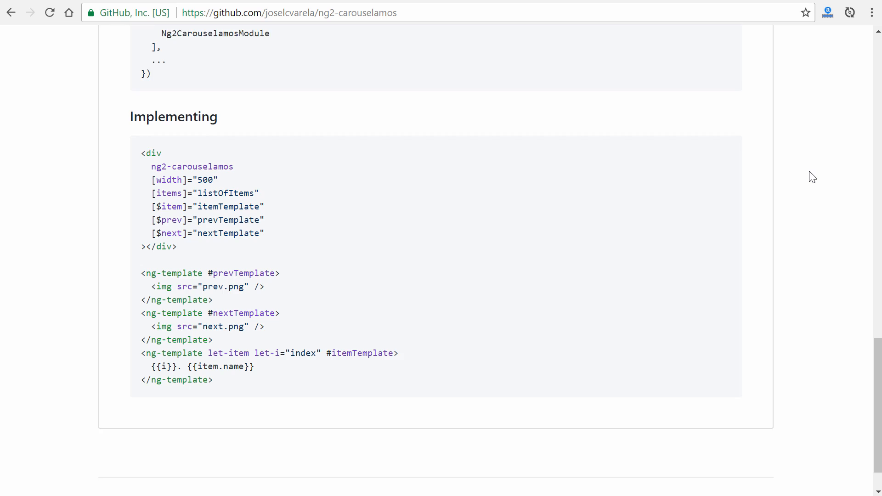
scroll(up, 3)
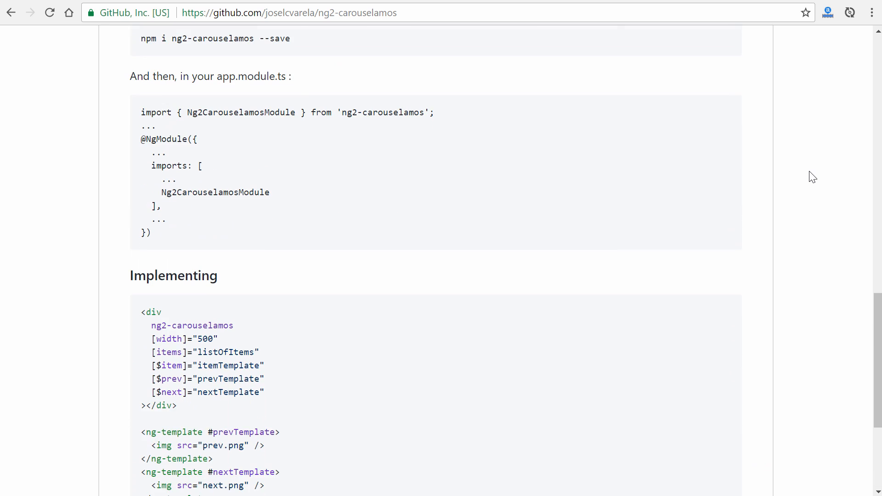
scroll(down, 3)
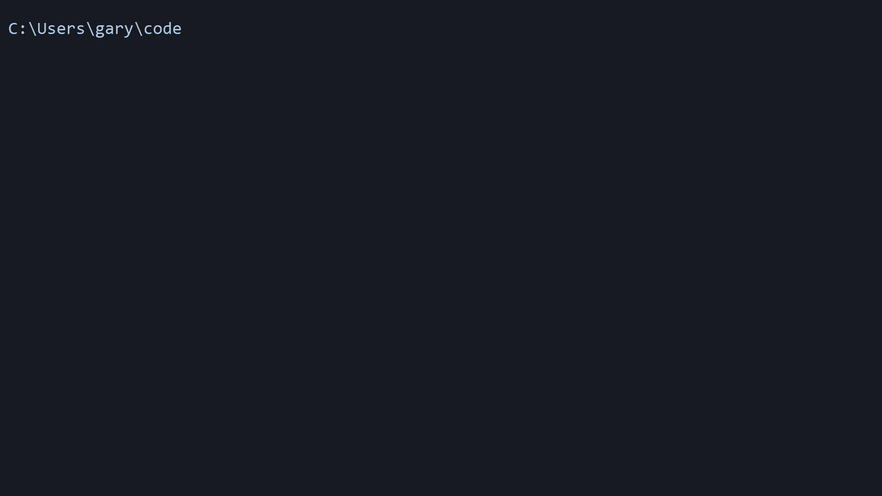
text(npm install @)
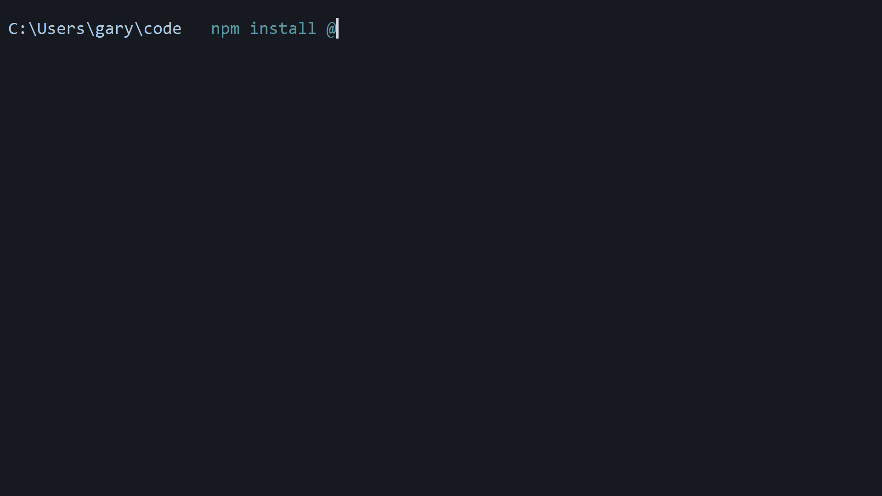
text(angular/cli)
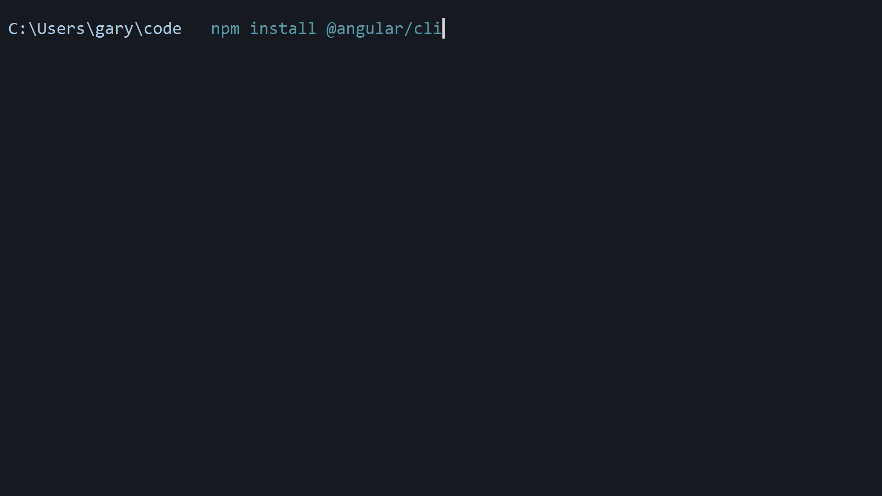
text(@latest)
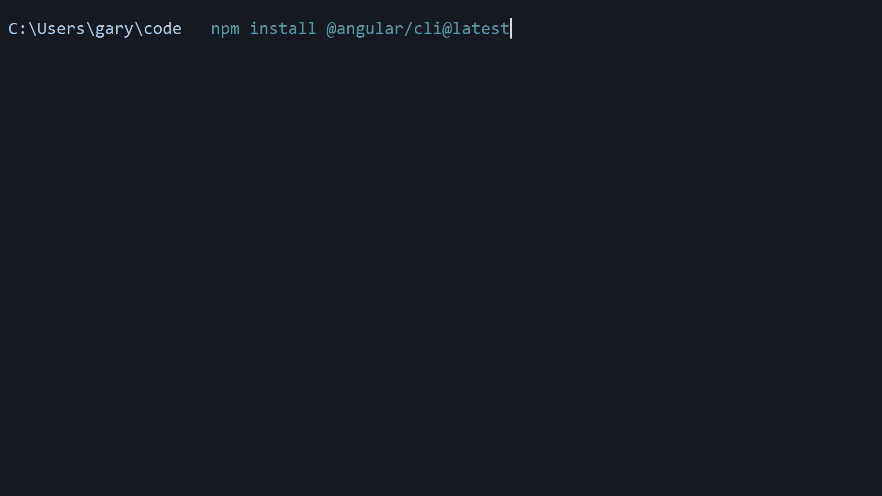
key(Backspace)
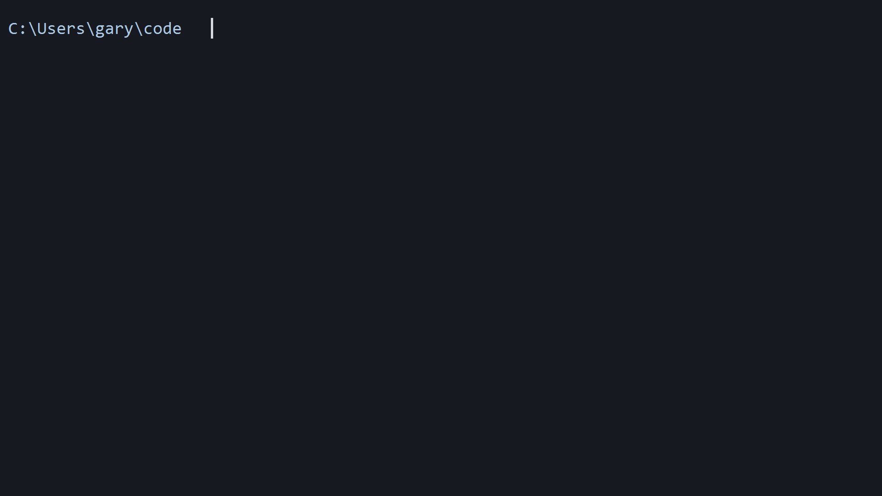
Step: Create a new Angular project with ng new carousel --style=scss
text(ng new)
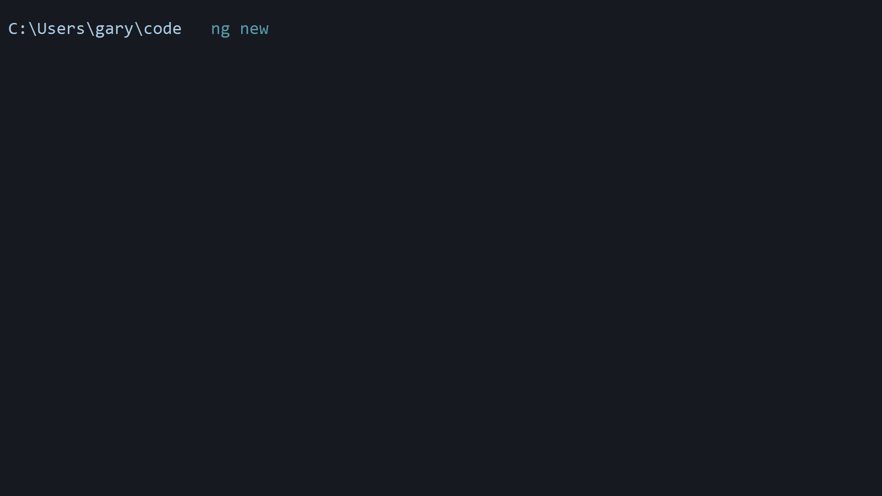
text(carous)
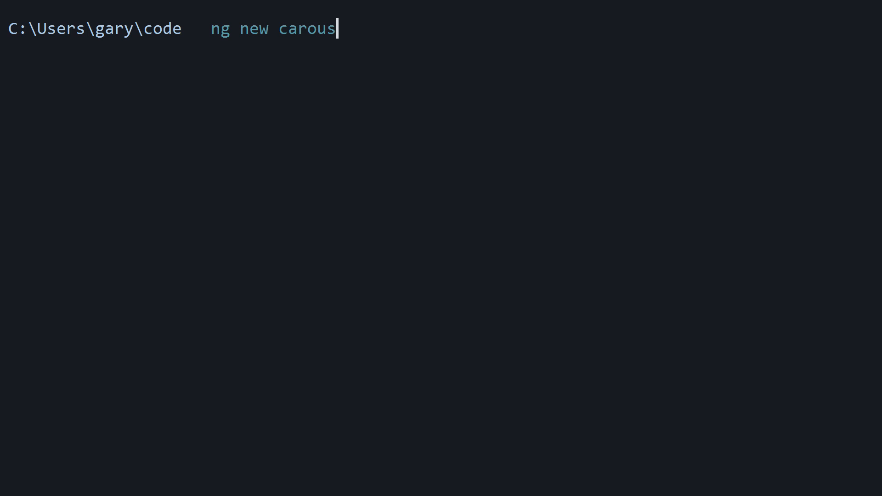
text(el --styl)
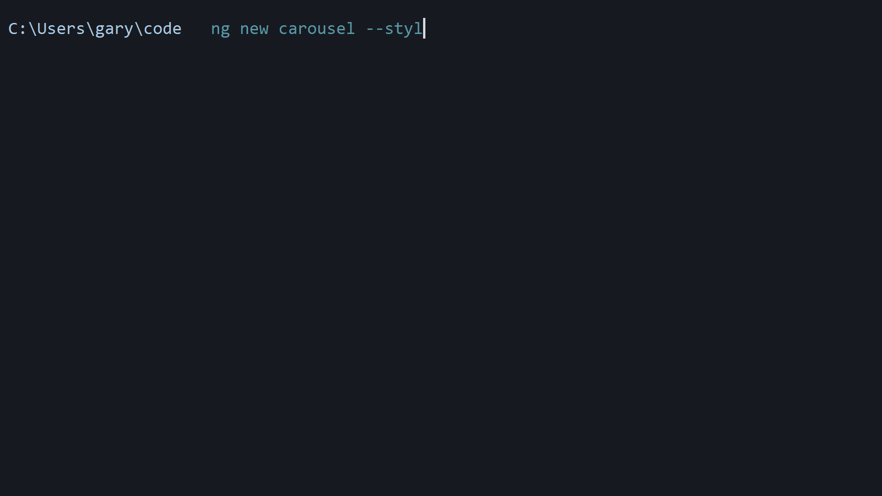
text(e=scss)
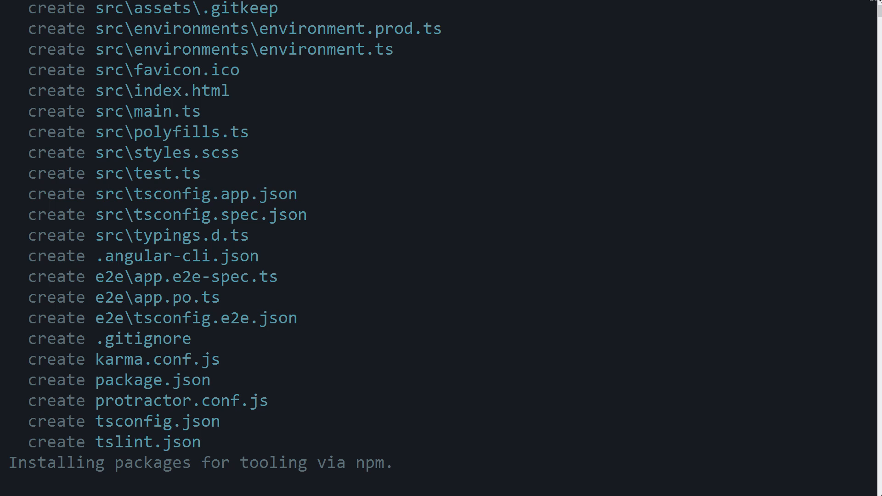
mouse_move(874, 14)
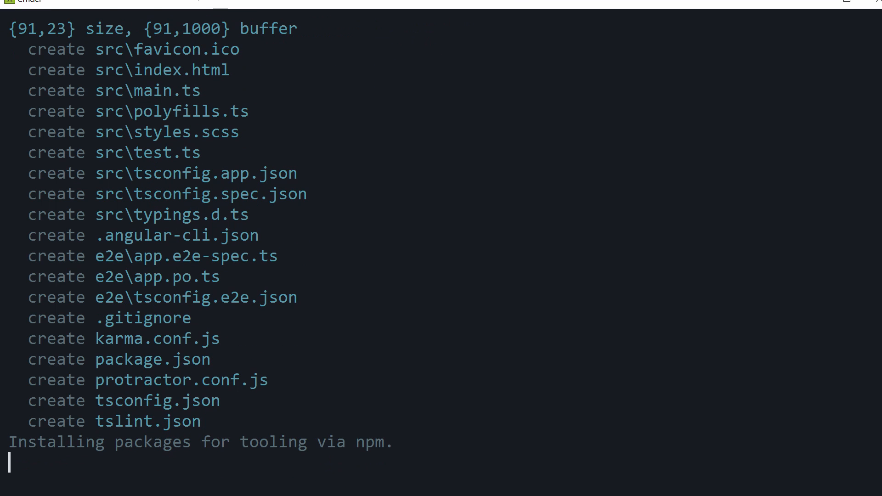
scroll(down, 3)
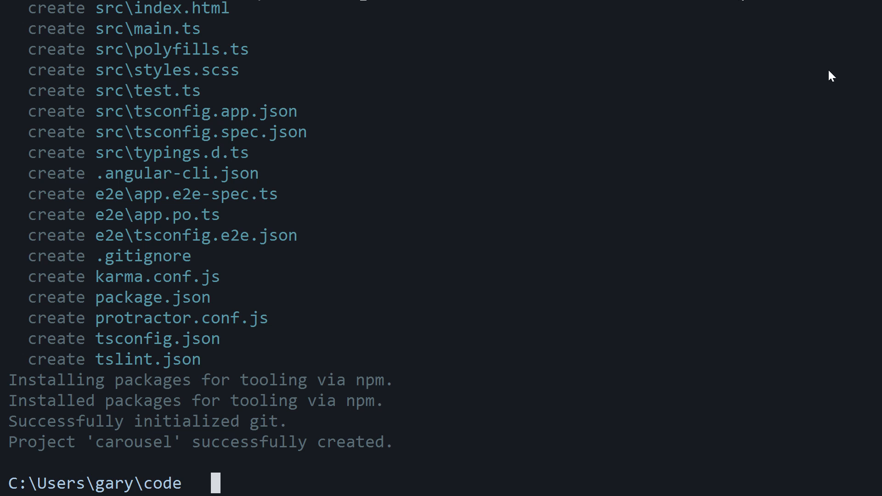
Step: cd into carousel, npm install ng2-carouselamos --save, then run ng serve
text(cd)
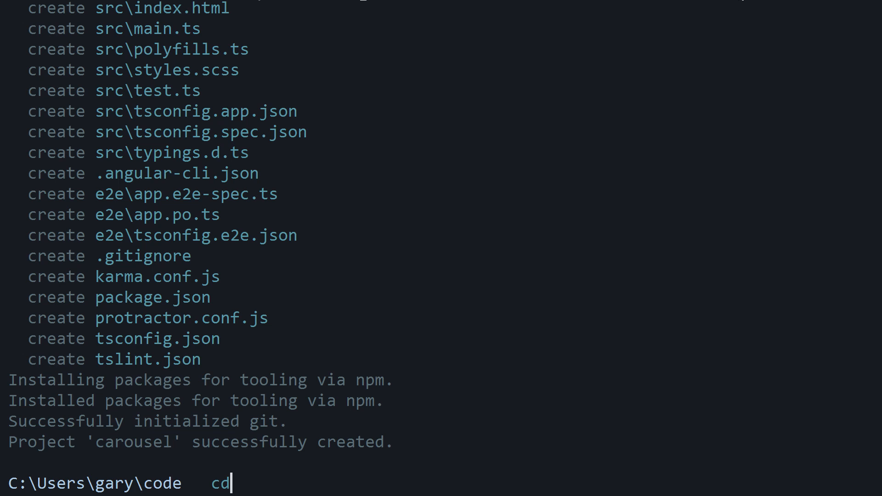
text(carousel)
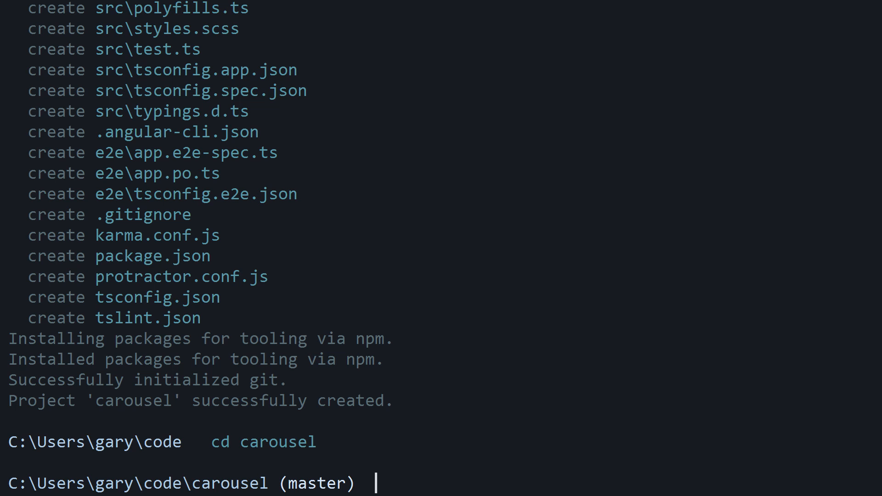
text(npm install ng2-)
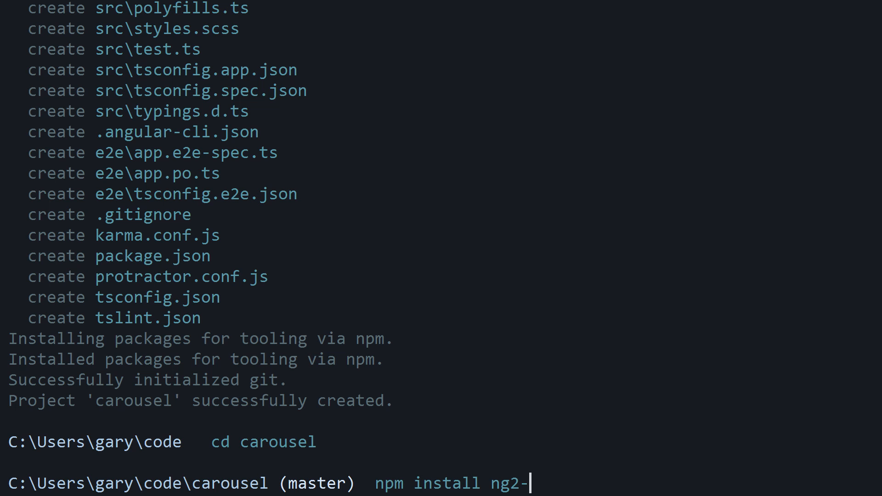
text(carouselamos -- save)
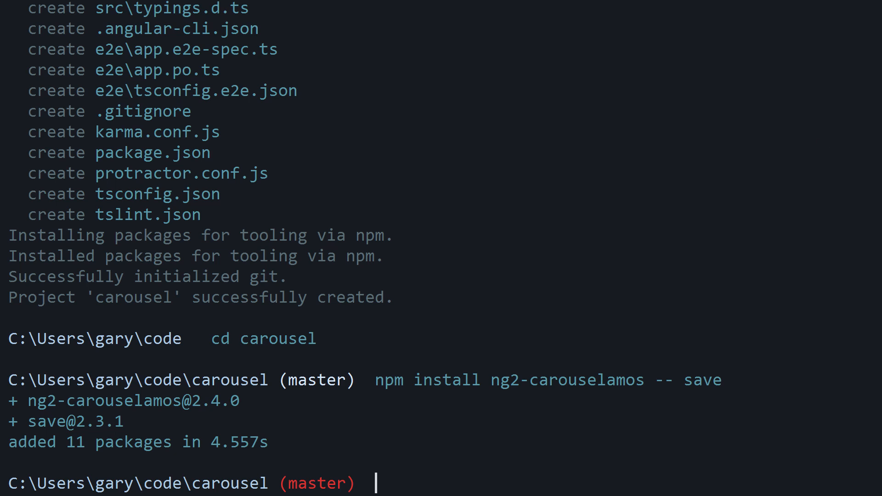
text(ng serve)
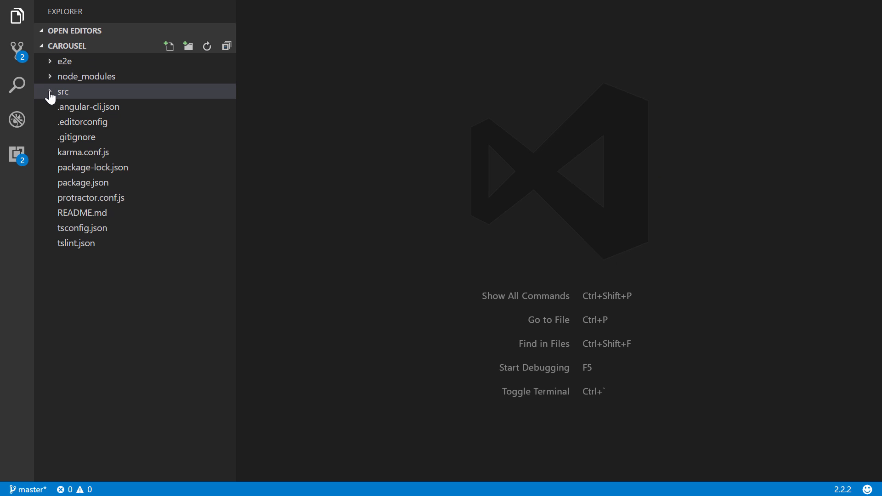
Step: Add import { Ng2CarouselamosModule } from 'ng2-carouselamos' to app.module.ts
click(62, 92)
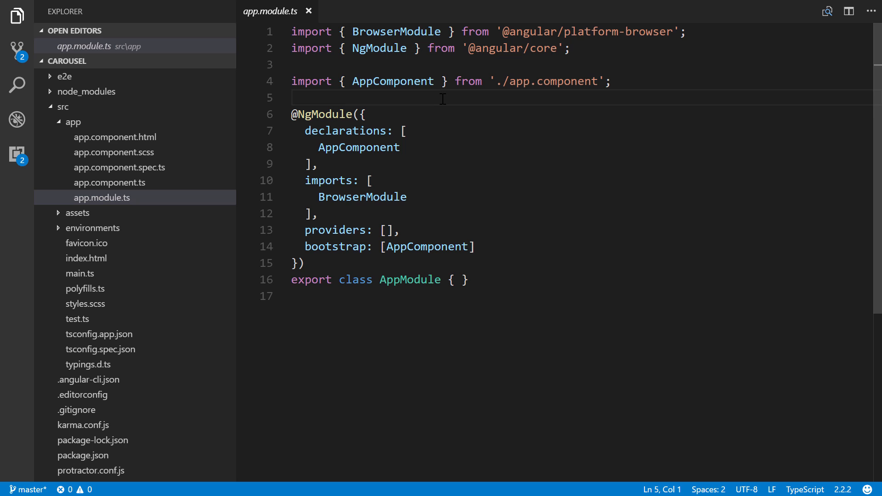
text(import { Ng2CarouselamosModule } from 'ng2-carouselamos';)
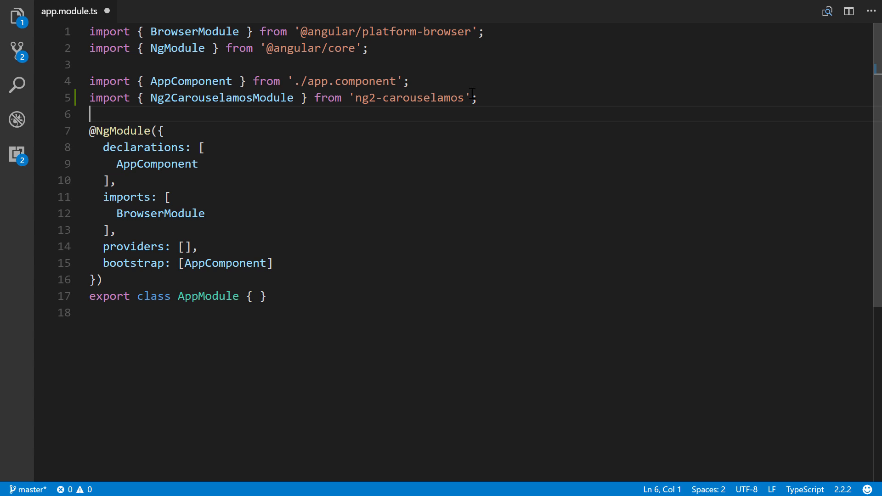
drag(477, 97, 89, 114)
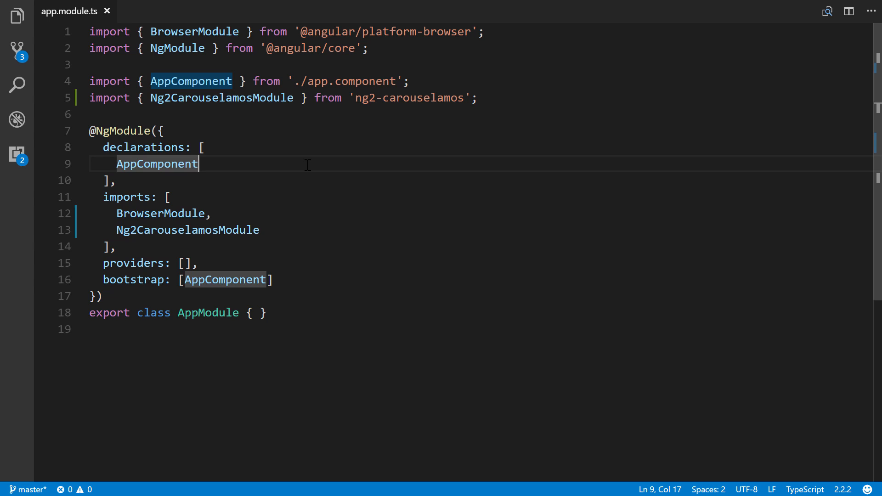
Step: Register Ng2CarouselamosModule in the NgModule imports array beside BrowserModule
click(17, 16)
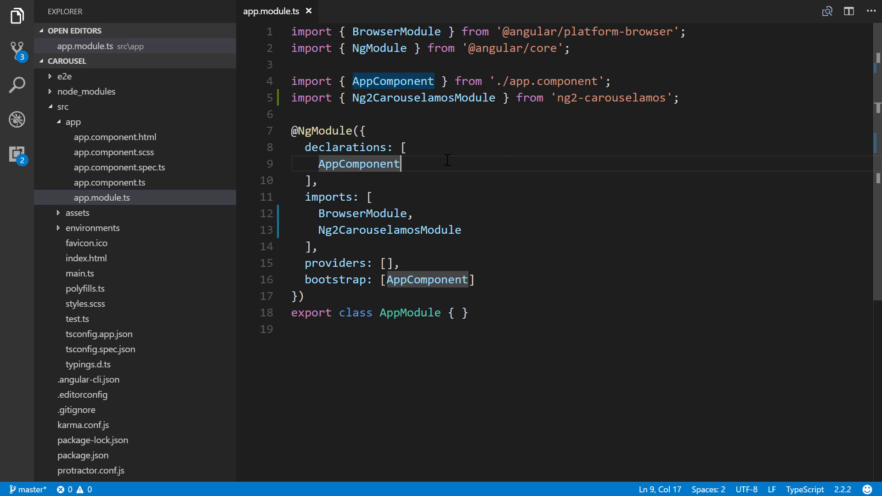
double_click(424, 98)
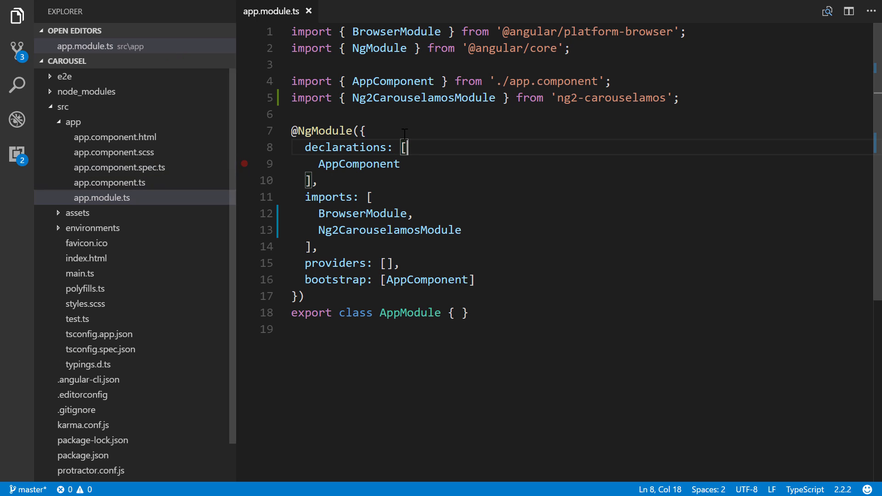
double_click(424, 98)
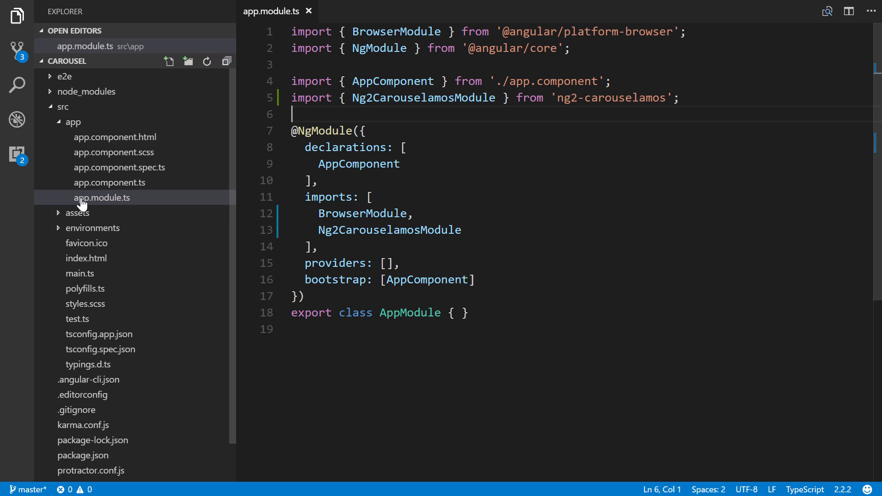
mouse_move(115, 137)
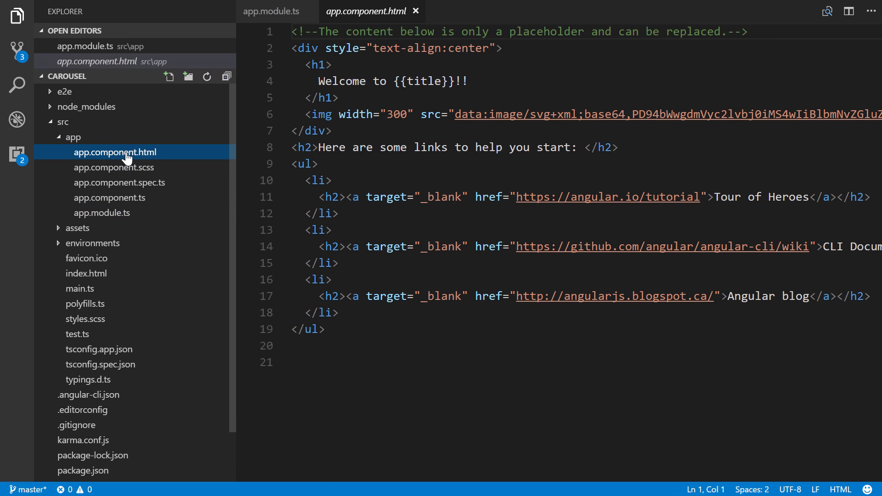
Step: Replace the placeholder template with an empty div id="container"
key(ctrl+a)
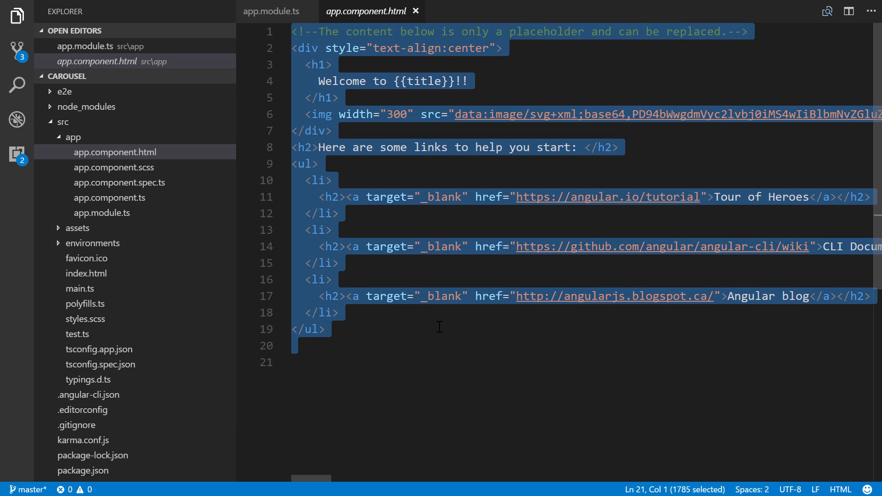
key(Delete)
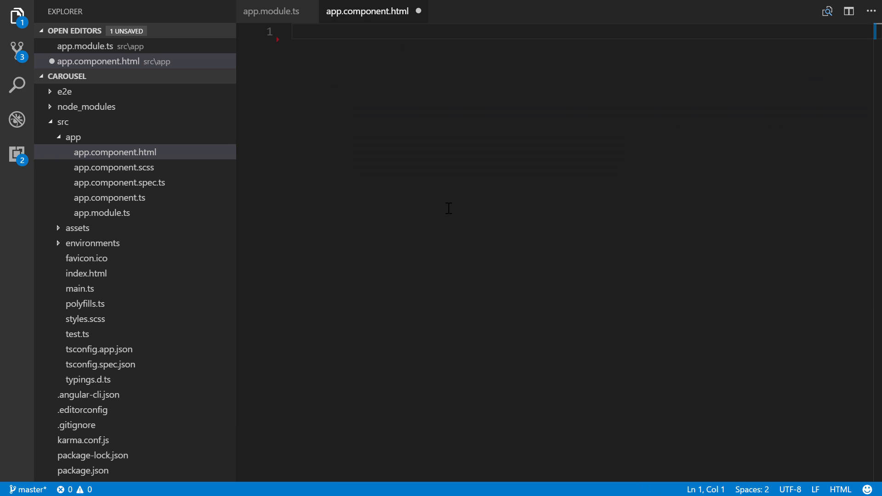
click(16, 16)
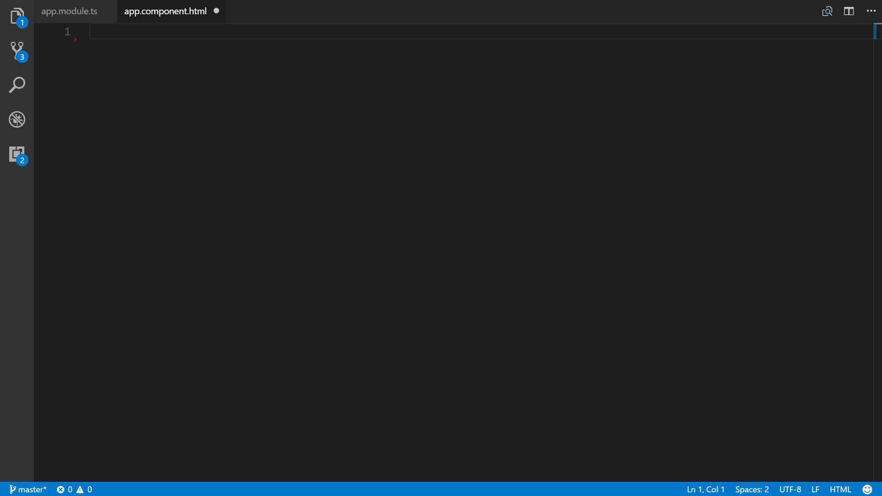
text(<div id="conti")
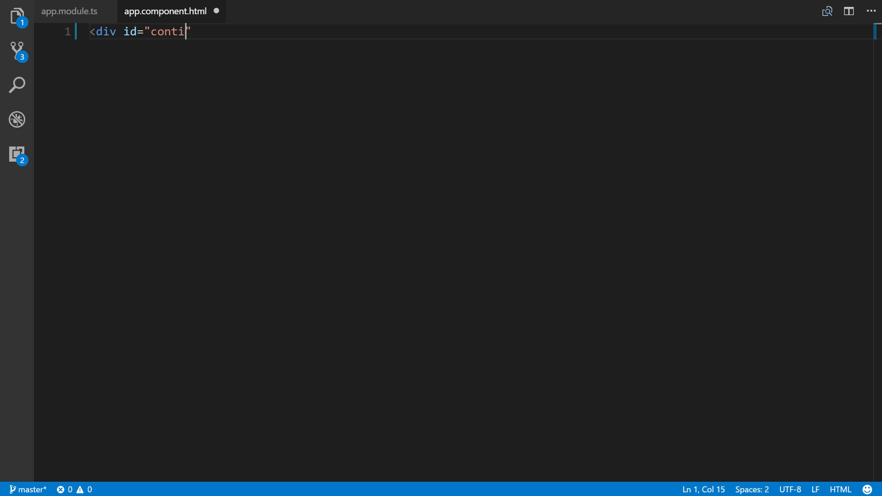
text(ner">)
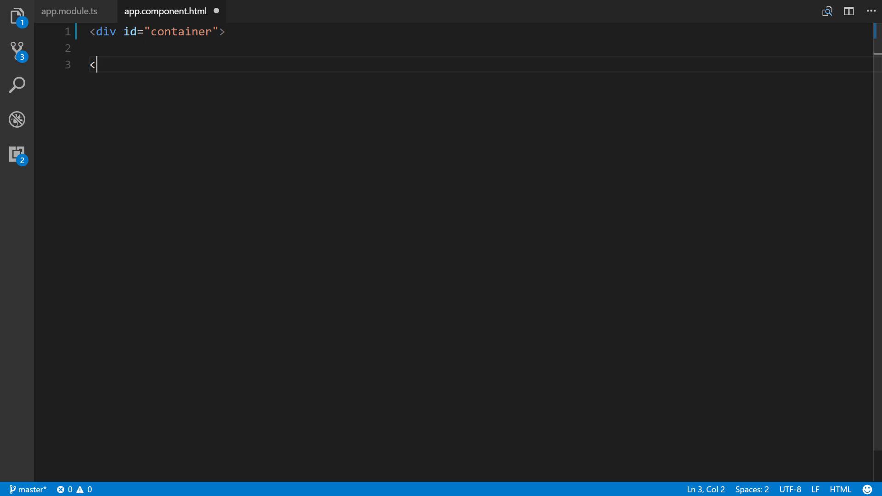
text(/div>)
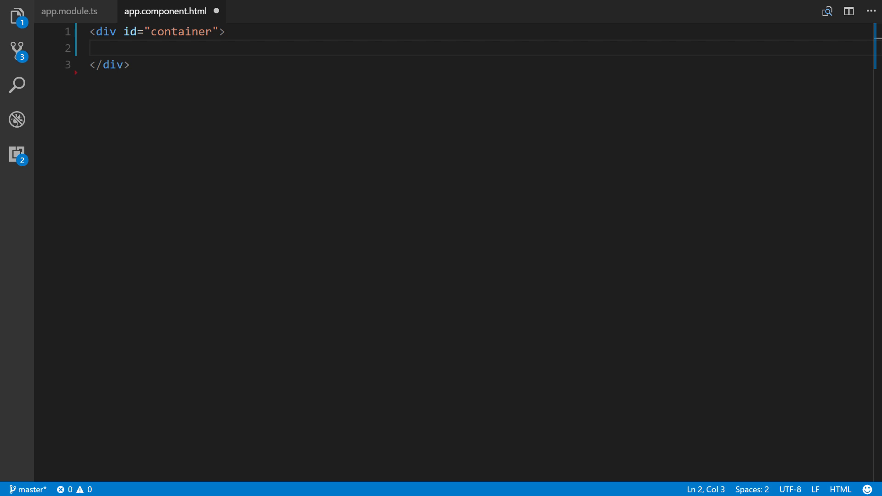
Step: Add the ng2-carouselamos div with class slides-wrapper, [items]="items" and [width]="900"
text(<div)
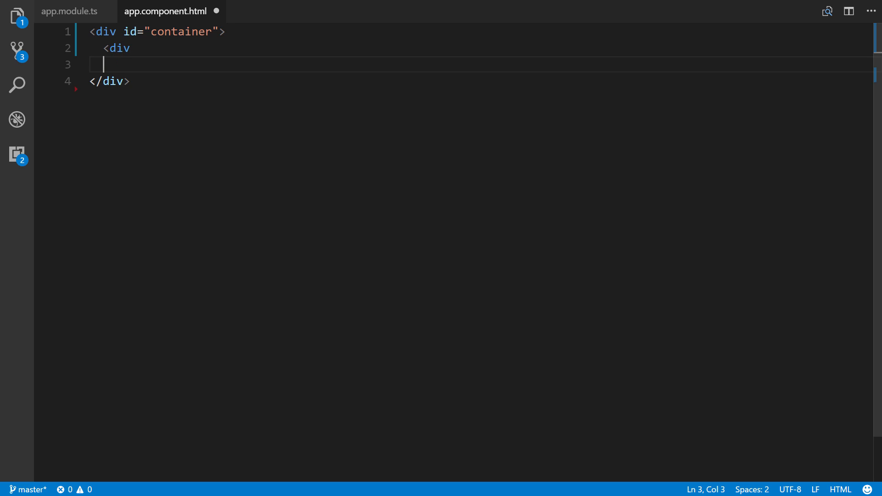
text(ng2)
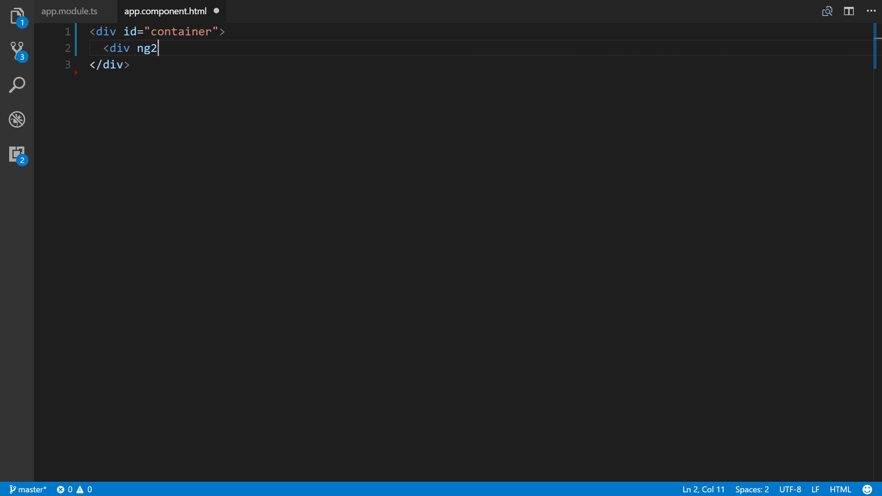
text(-carous)
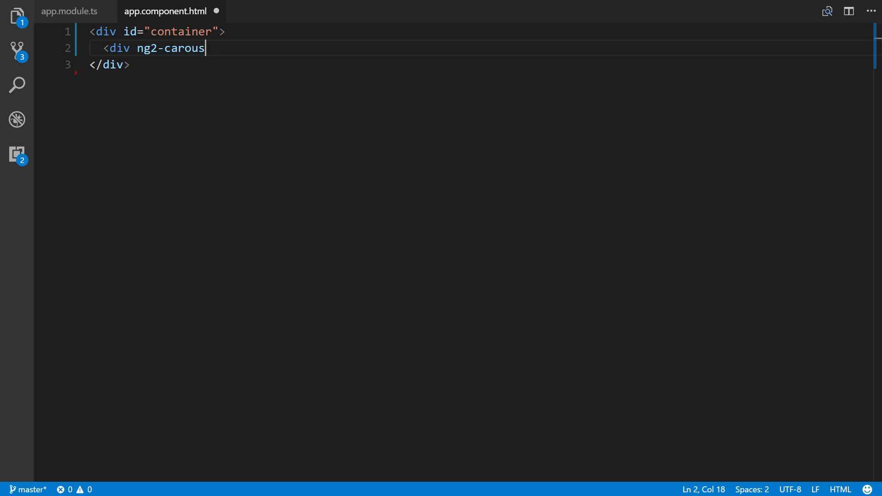
text(elamos)
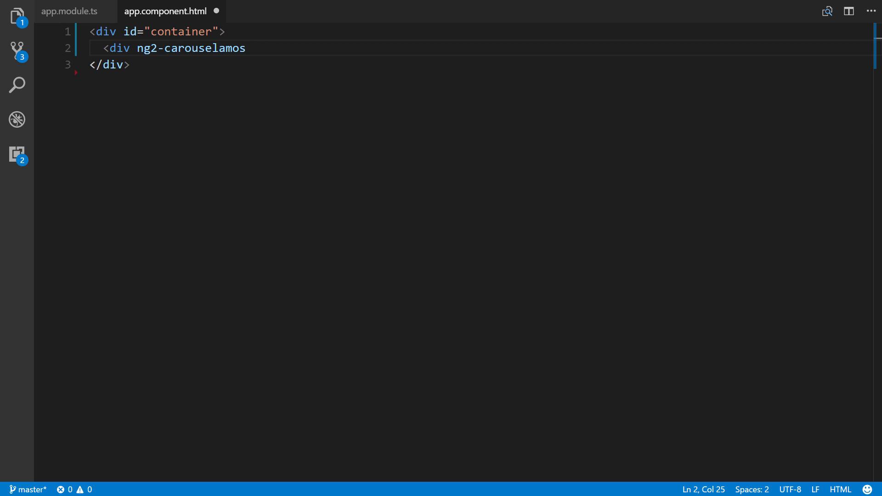
text(class="")
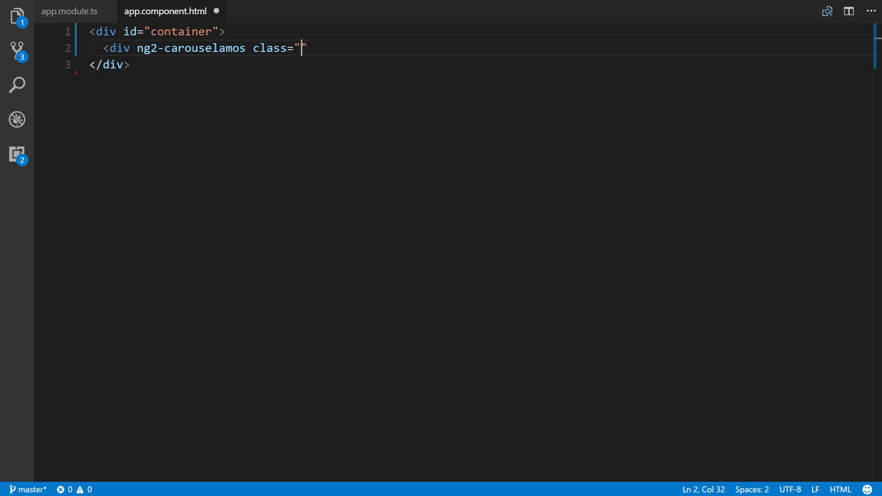
text(slide)
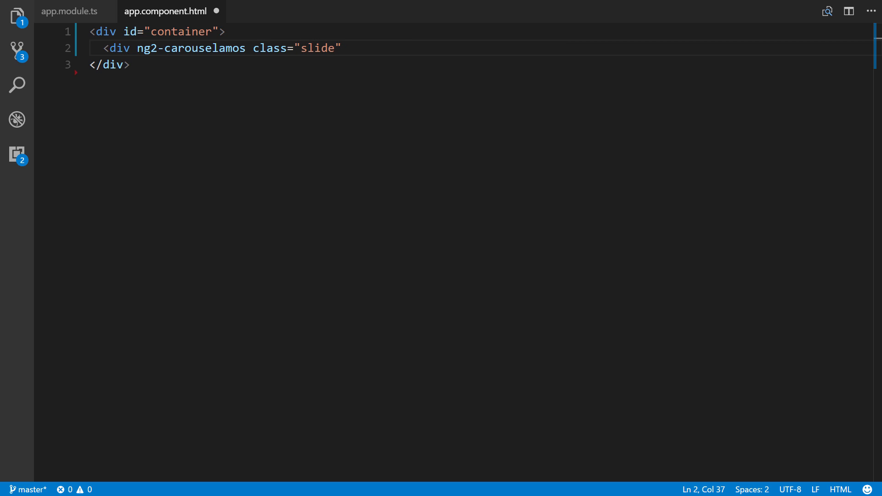
text(s-wrapper)
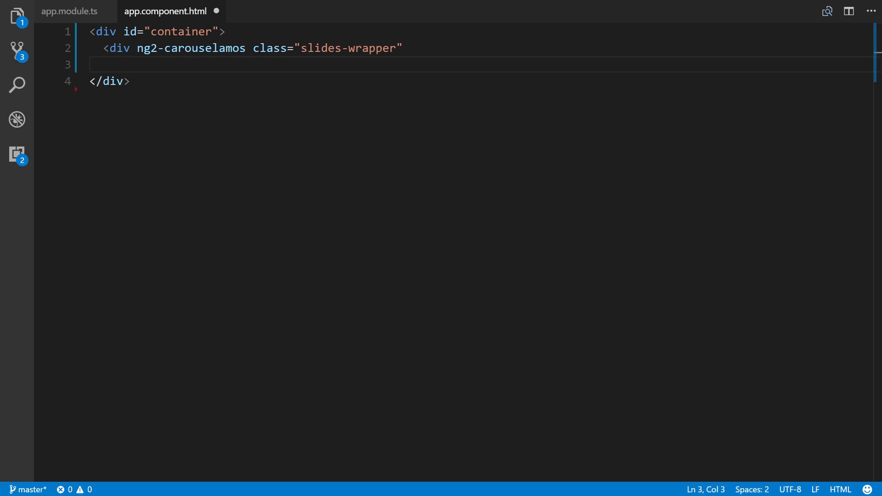
text([items]="")
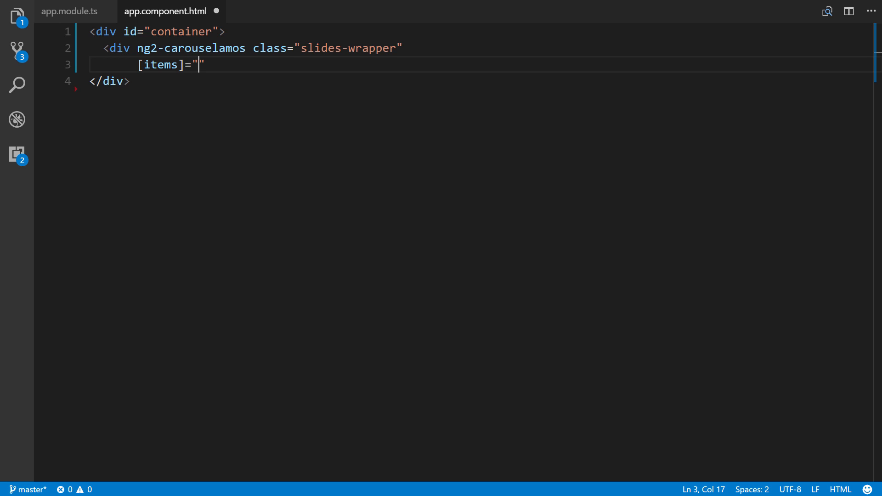
text(items)
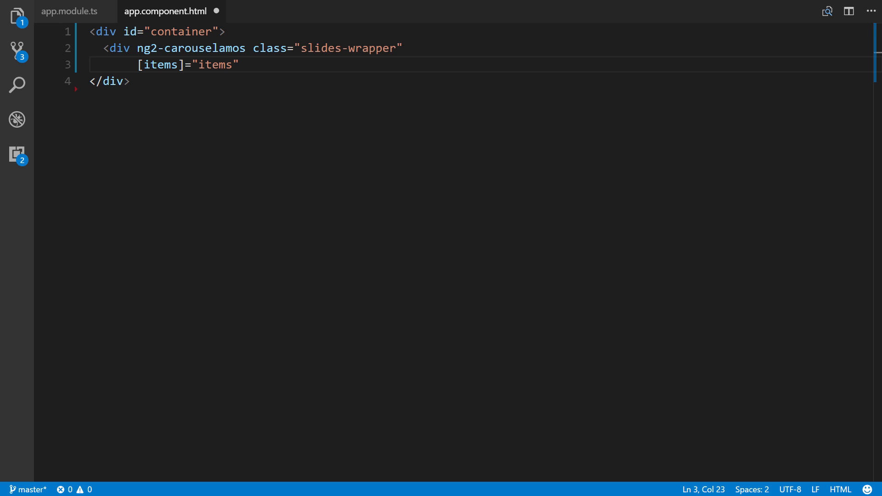
text([width)
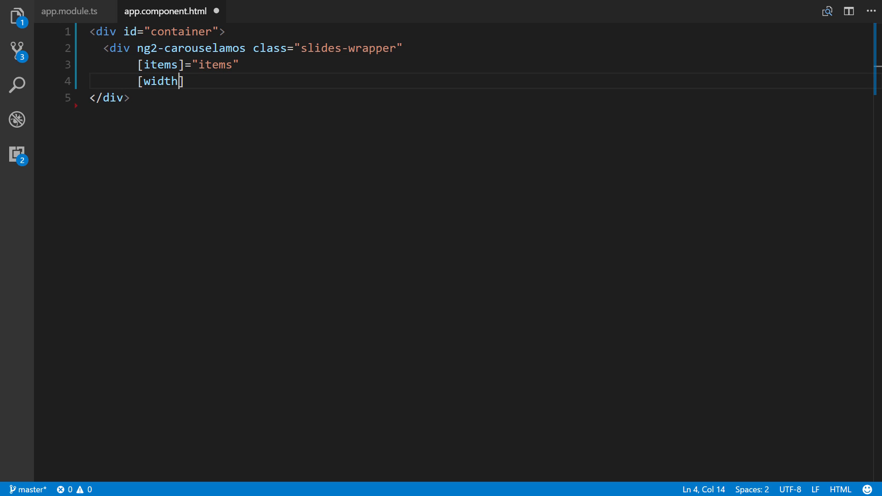
text(]=)
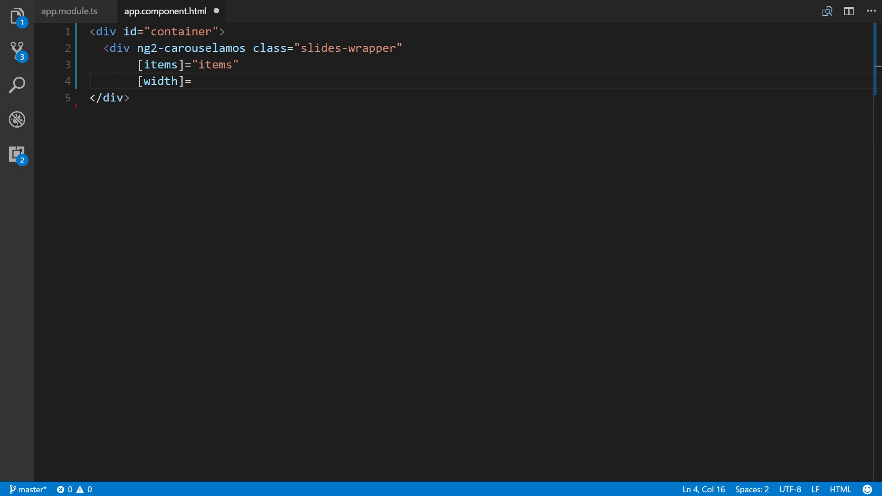
text("900")
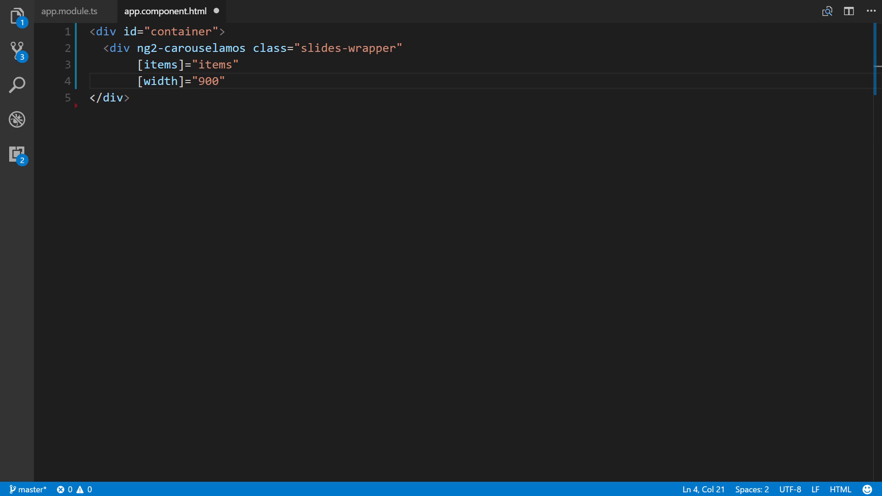
Step: Bind [$prev]="prev", [$next]="next" and [$item]="item" and close the div
text([)
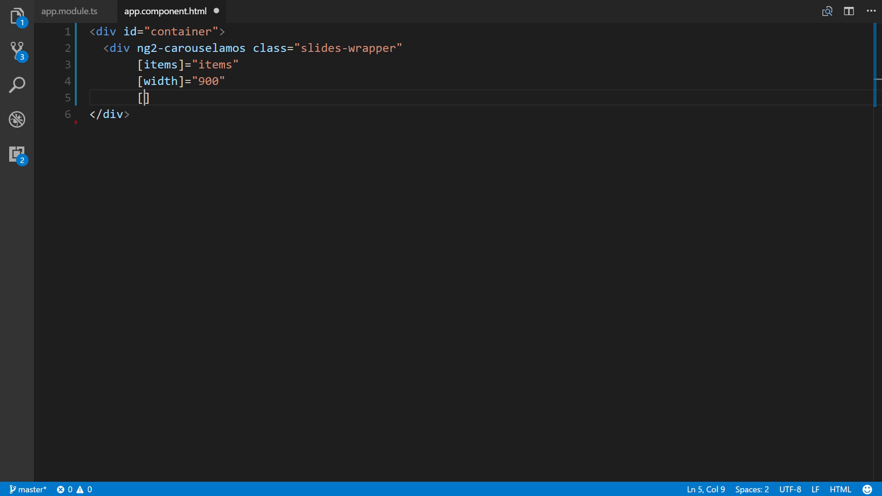
text($prev)
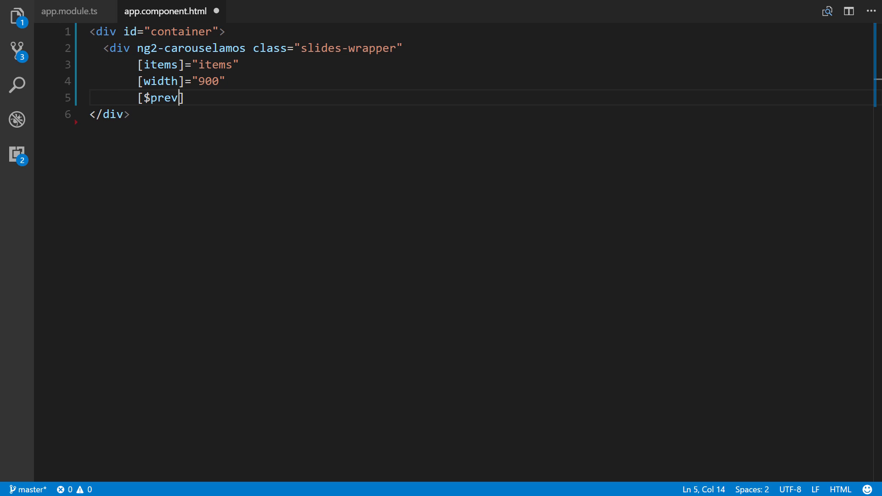
text(="p")
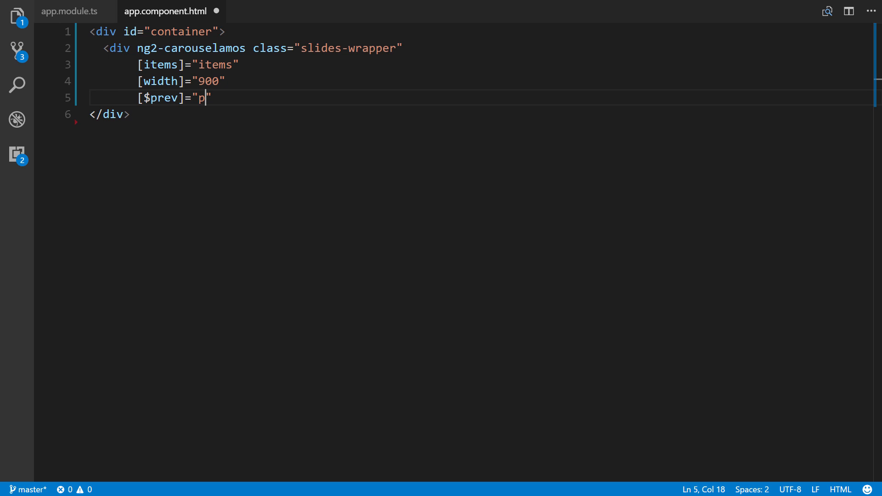
text(rev)
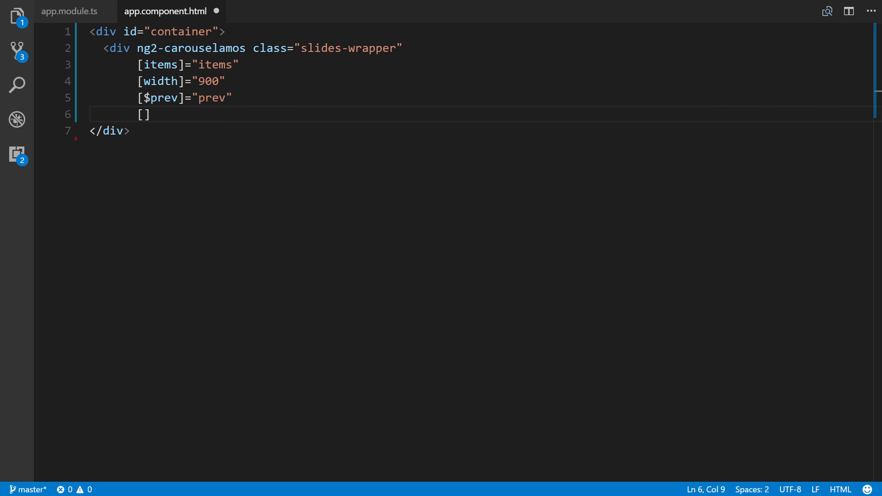
text($next]="next")
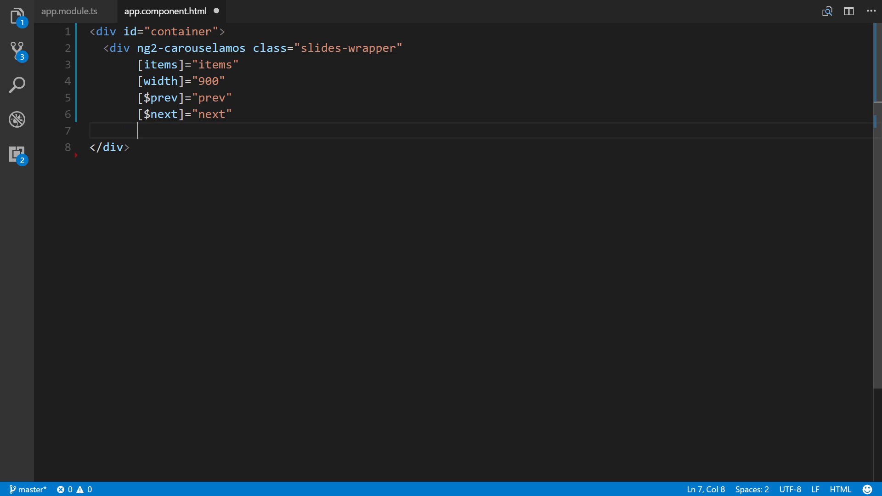
text([$)
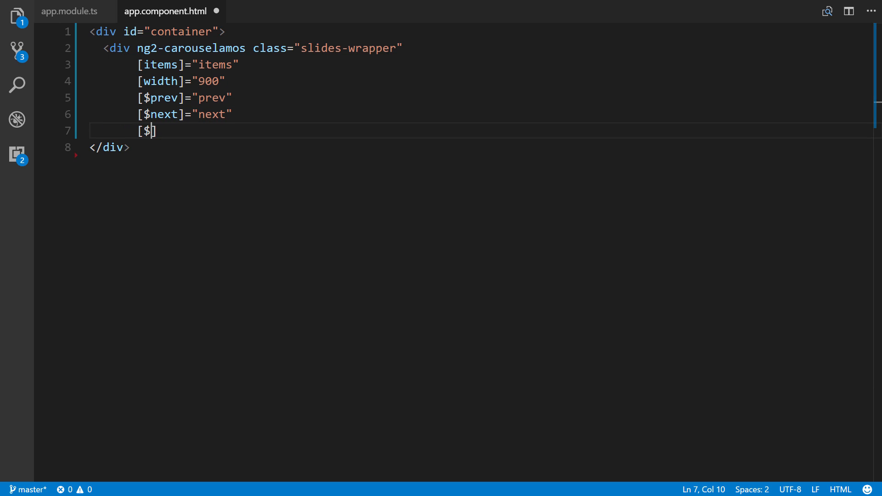
text(item]="ite)
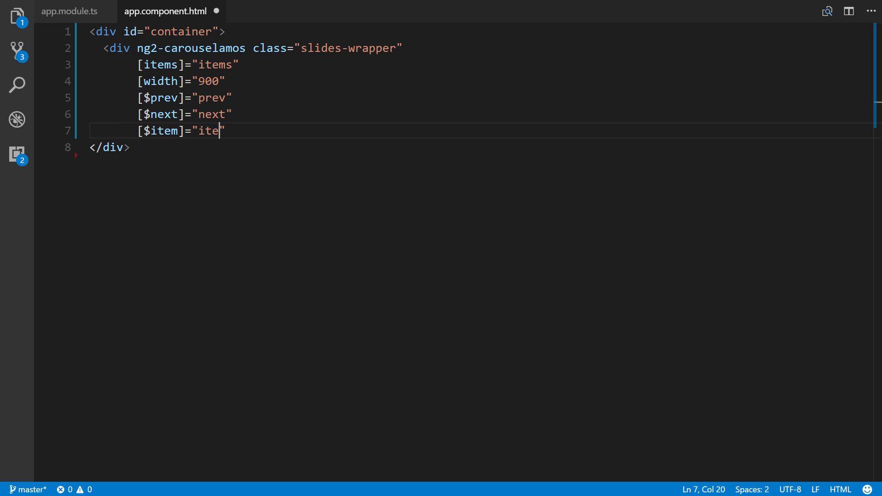
text(m)
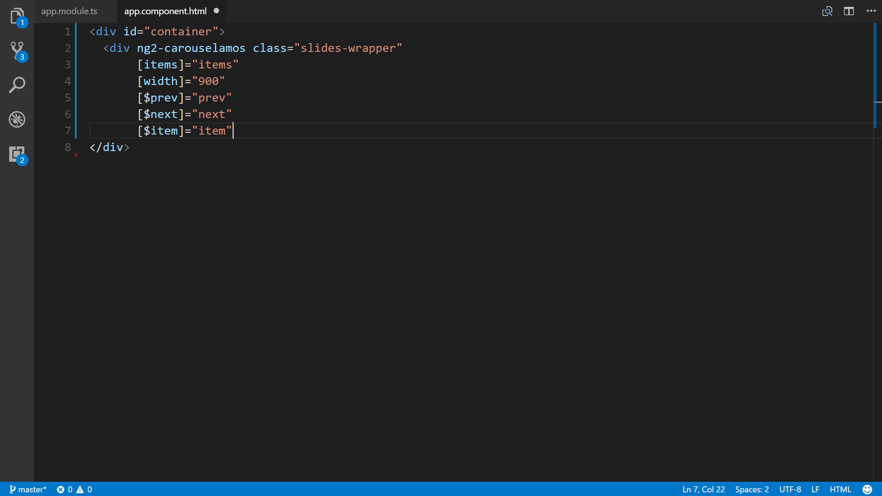
text(>)
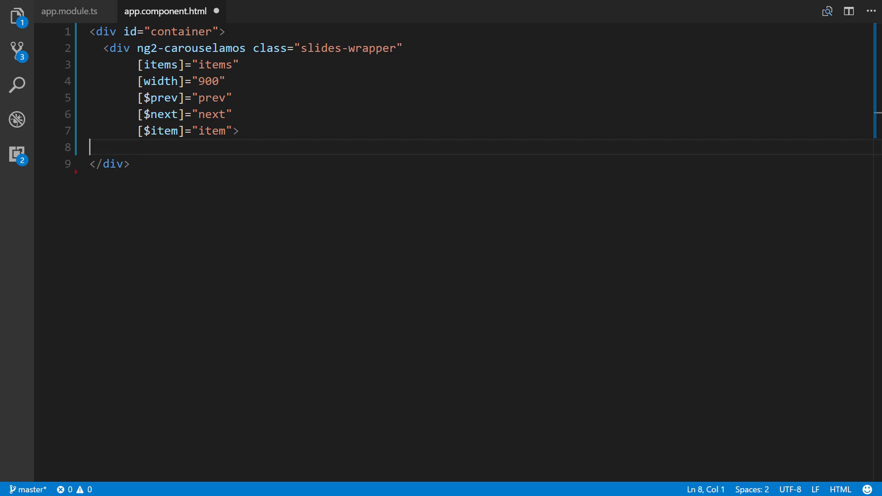
text(</div>)
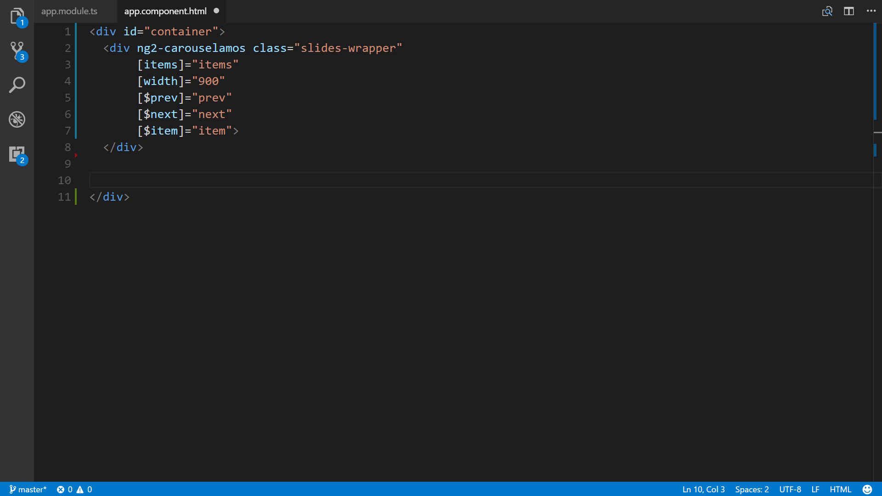
Step: Add an <ng-template #prev> block with its closing tag after the carousel div
text(<)
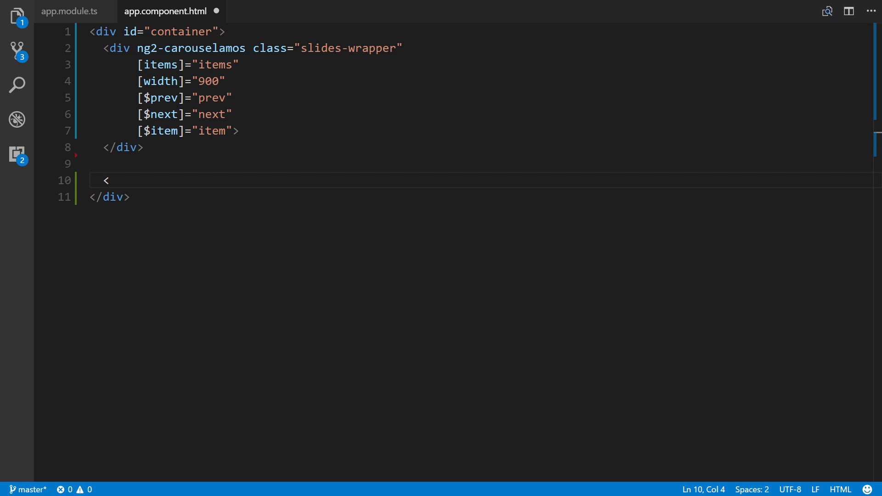
text(n)
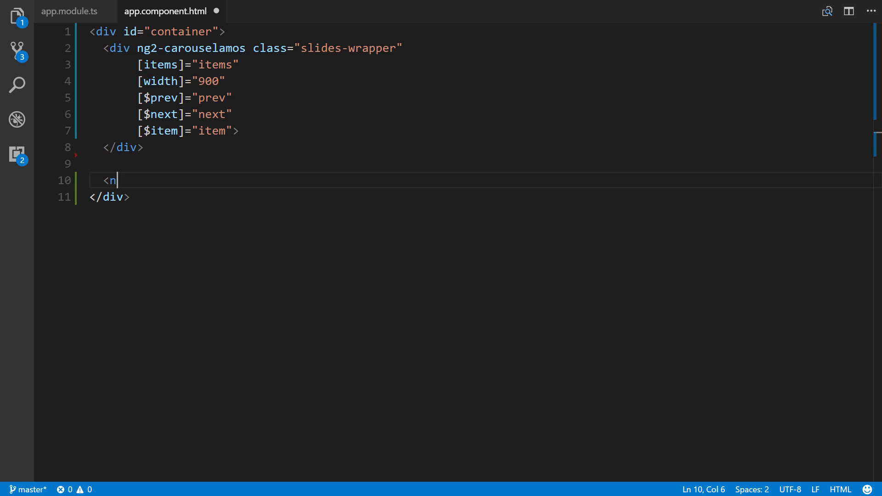
text(g-template)
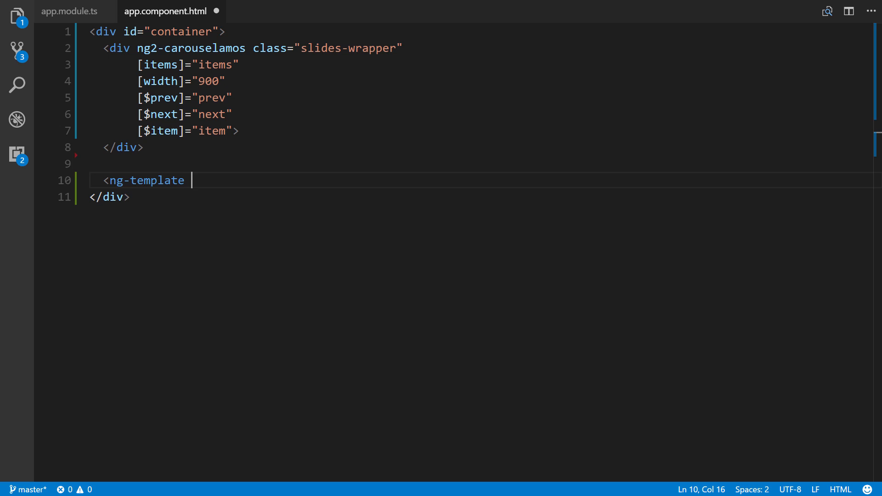
text(#prev>)
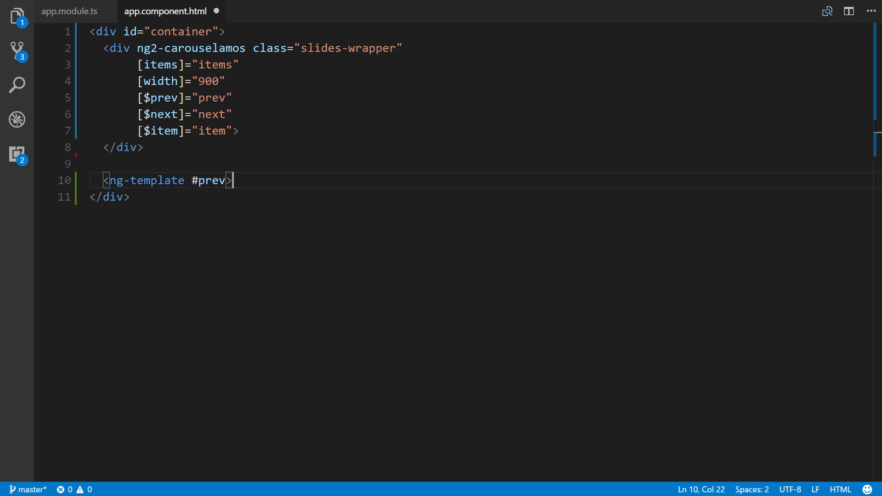
double_click(215, 180)
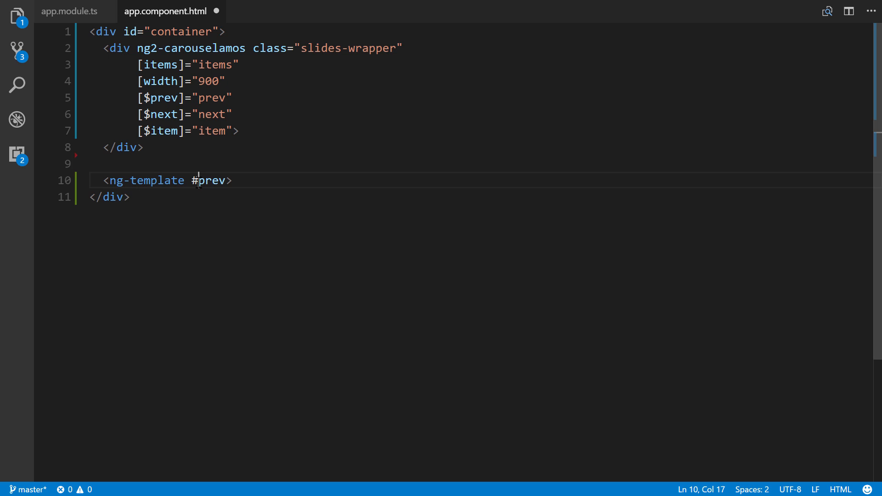
double_click(211, 180)
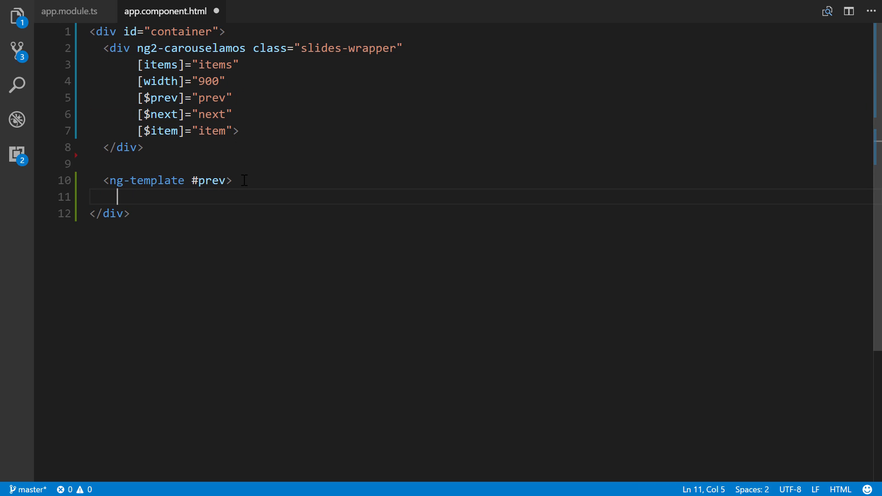
text(</ng-template>)
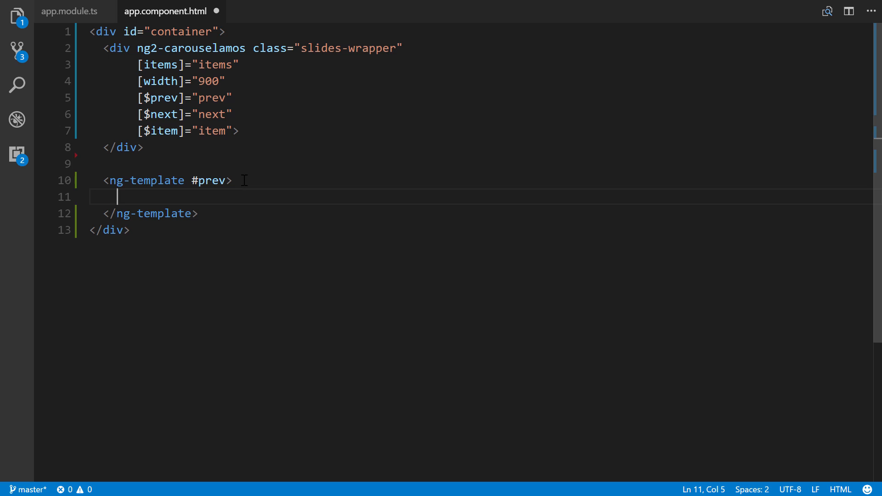
Step: Place <img src="assets/images/left-arrow.png" id="left"> inside the prev template
text(<)
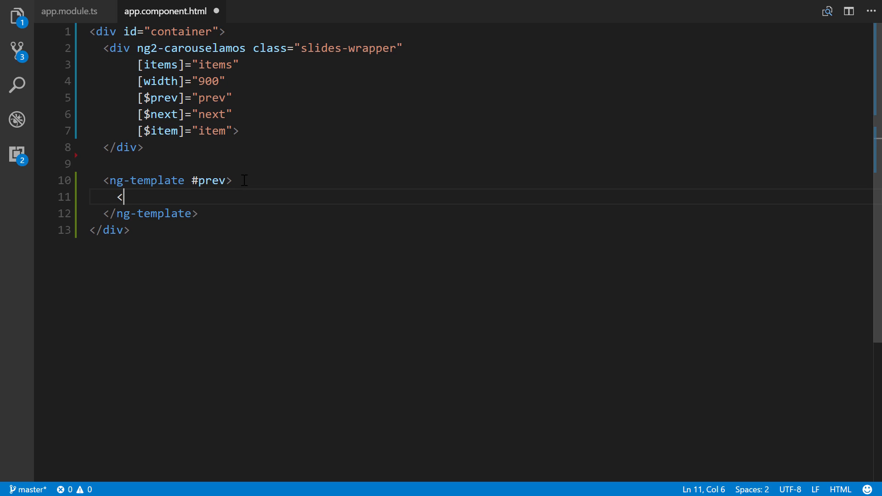
text(img src=")
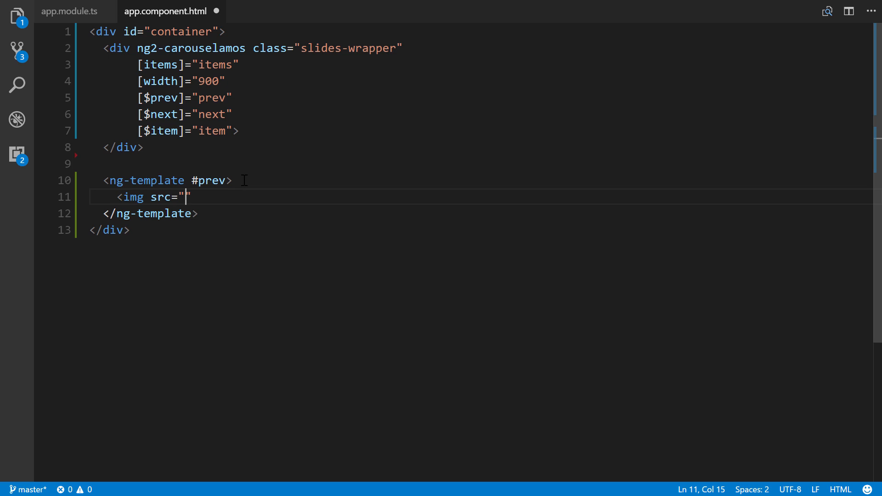
text(assets/im)
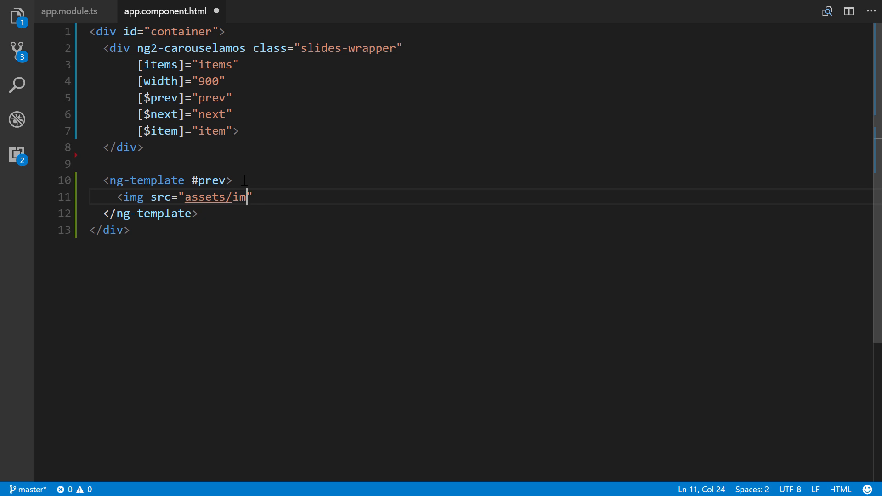
text(ages/left-arrow)
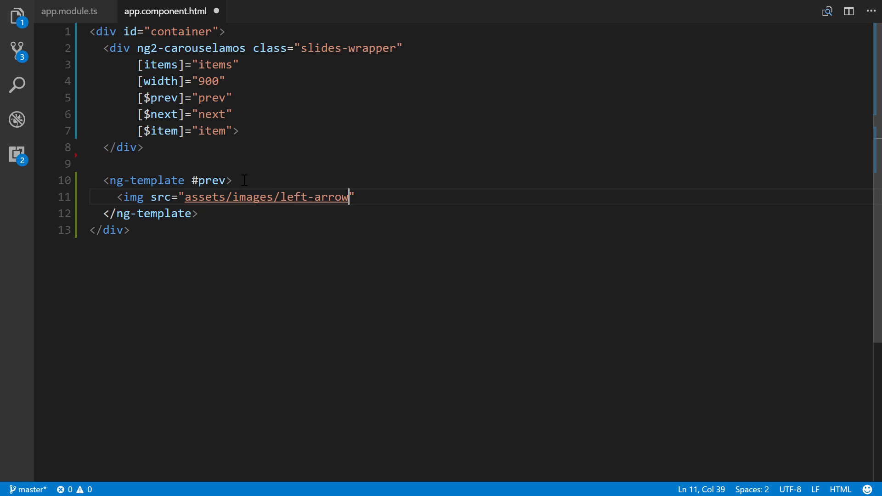
text(.png" i)
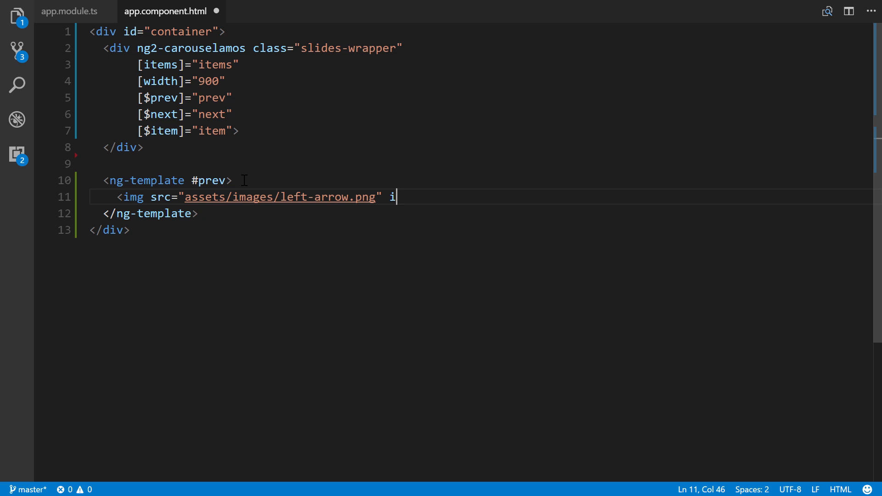
text(d="left")
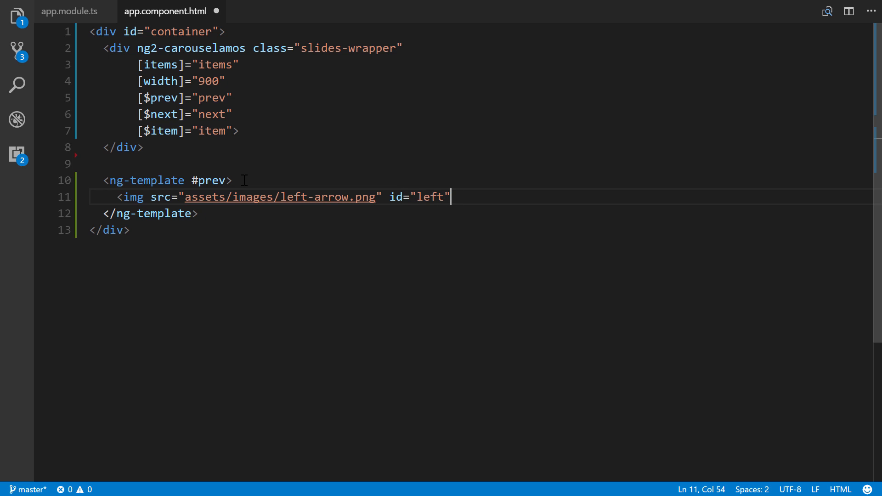
text(>)
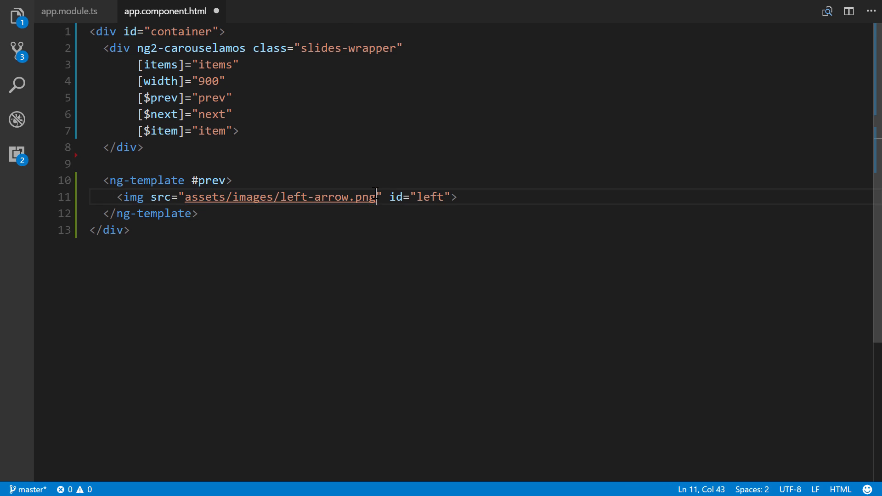
Step: Show the Explorer file tree and expand src/assets/images, which holds only .gitkeep
click(18, 17)
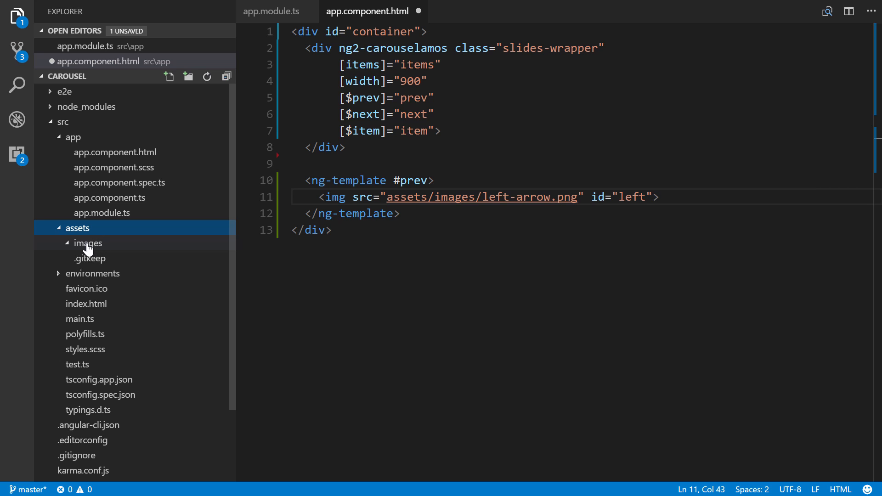
mouse_move(90, 231)
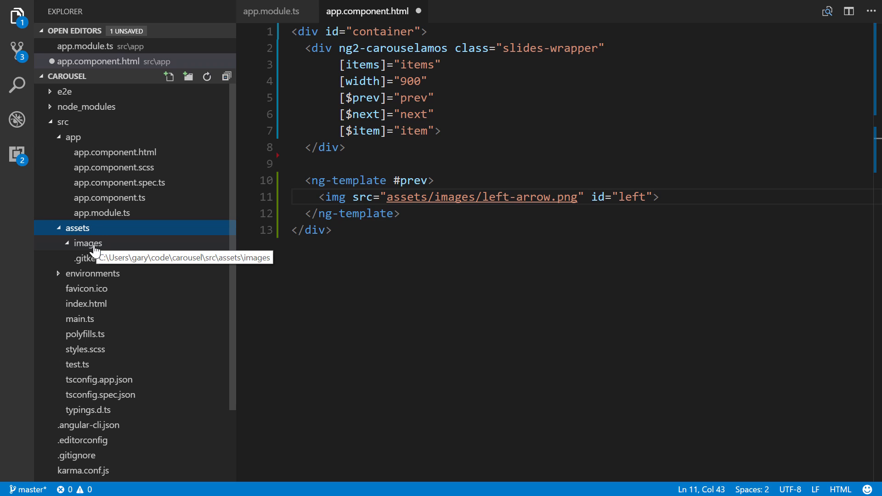
click(88, 243)
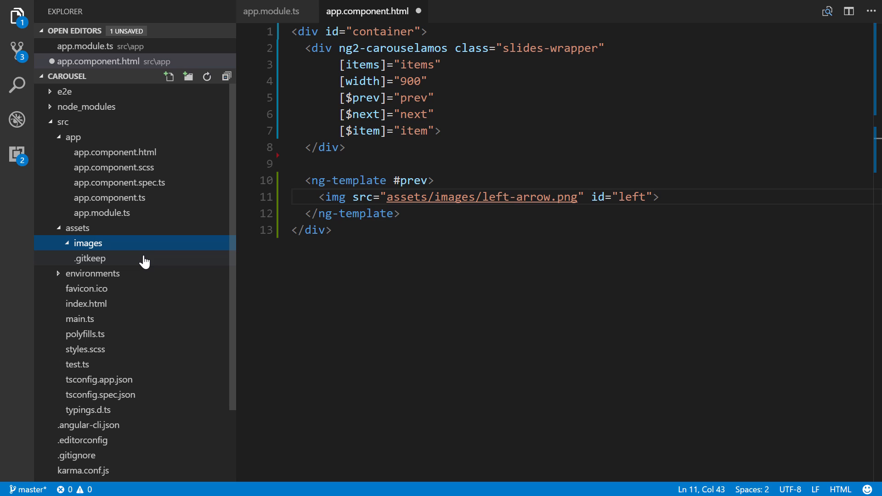
mouse_move(112, 399)
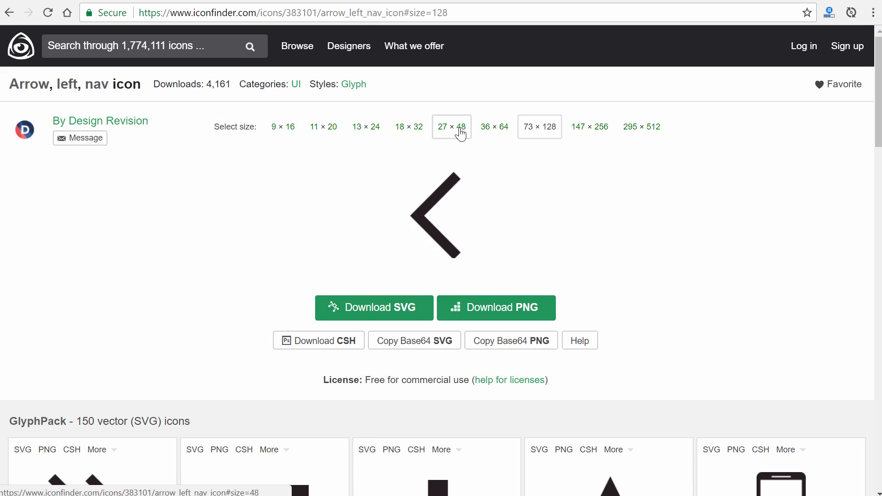
Step: Select the 27 × 48 size of the left nav arrow icon for PNG download
click(451, 126)
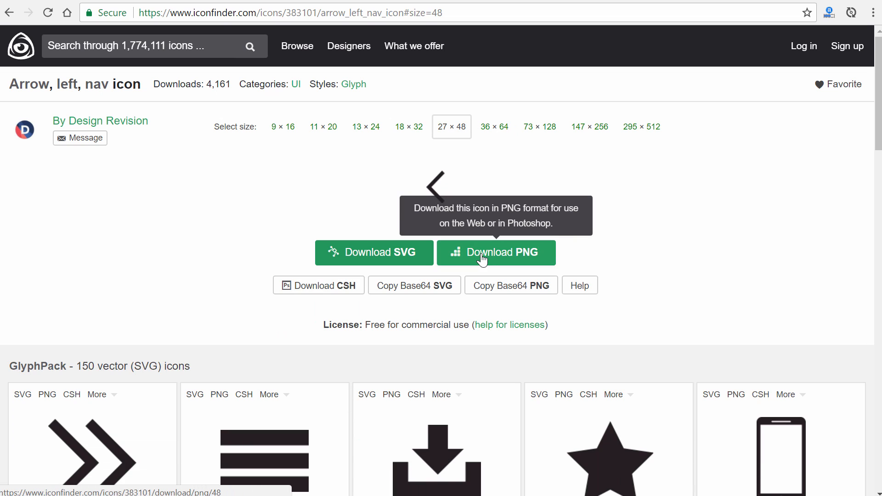
scroll(down, 3)
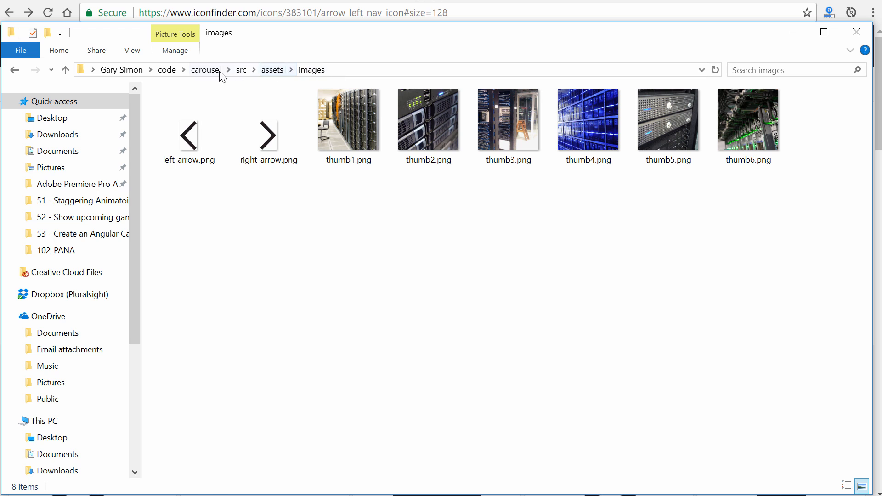
mouse_move(328, 93)
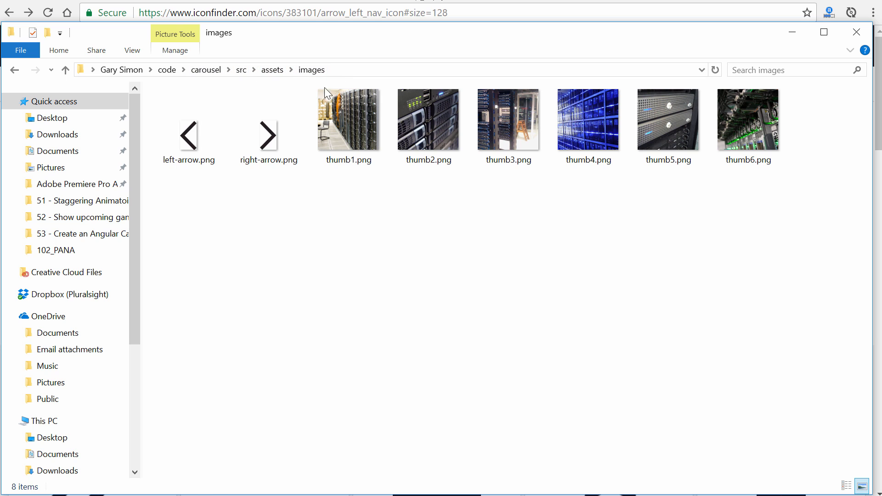
Step: Check right-arrow.png, thumb1.png and thumb6.png in the images folder, then close the window
click(269, 135)
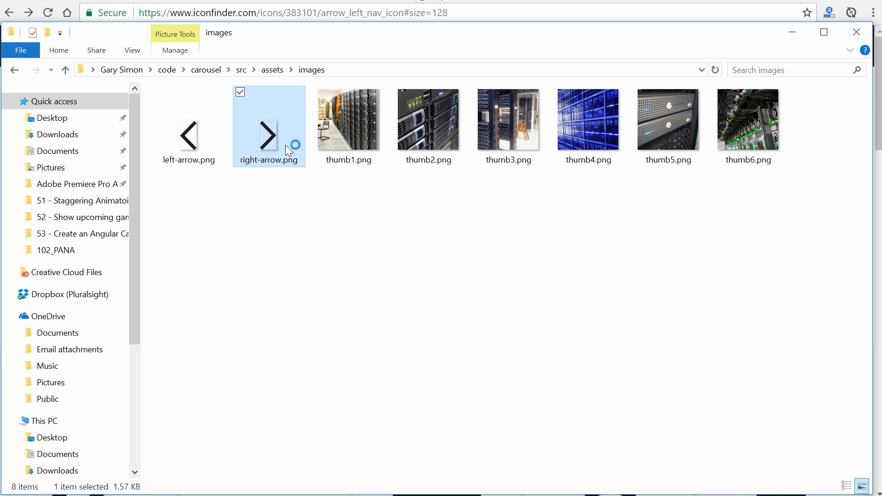
click(348, 118)
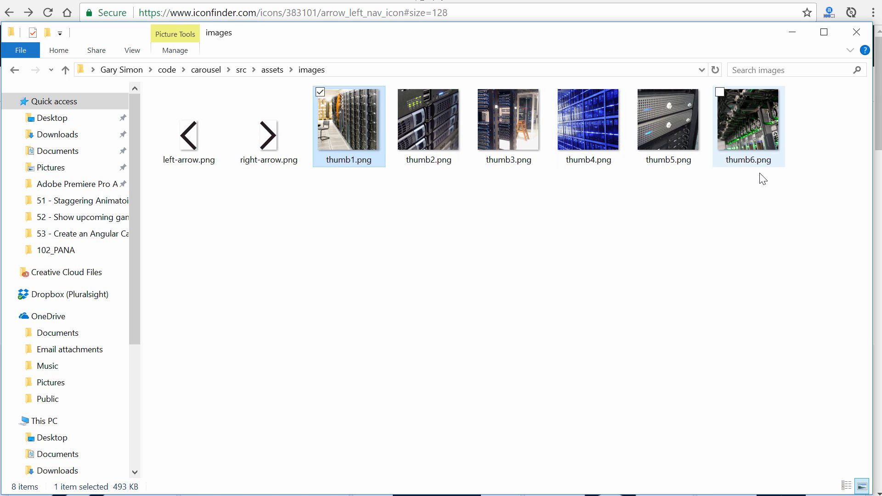
click(748, 119)
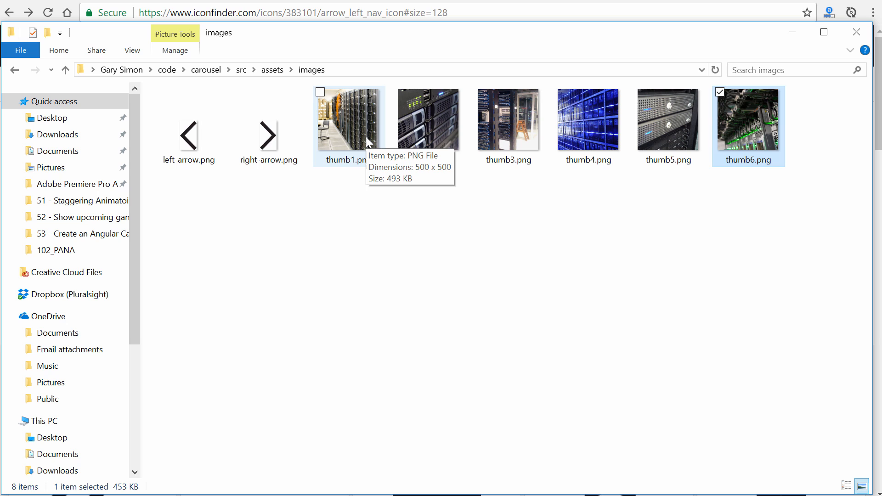
click(349, 118)
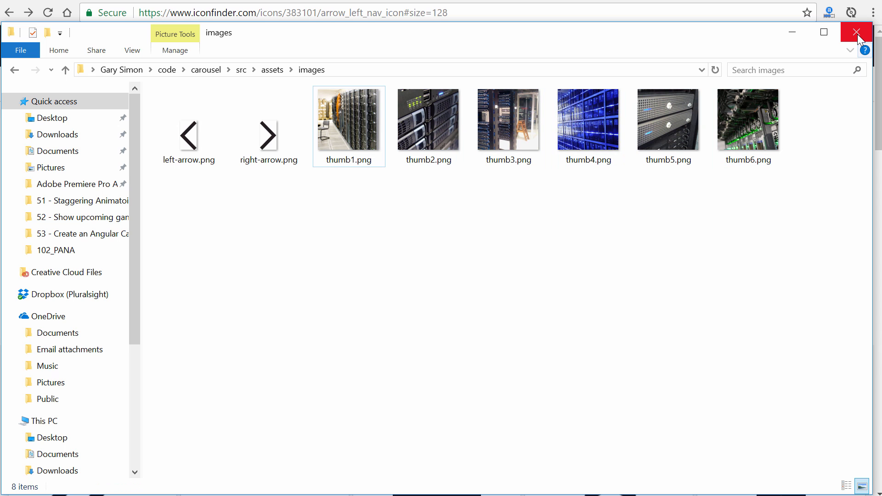
click(855, 33)
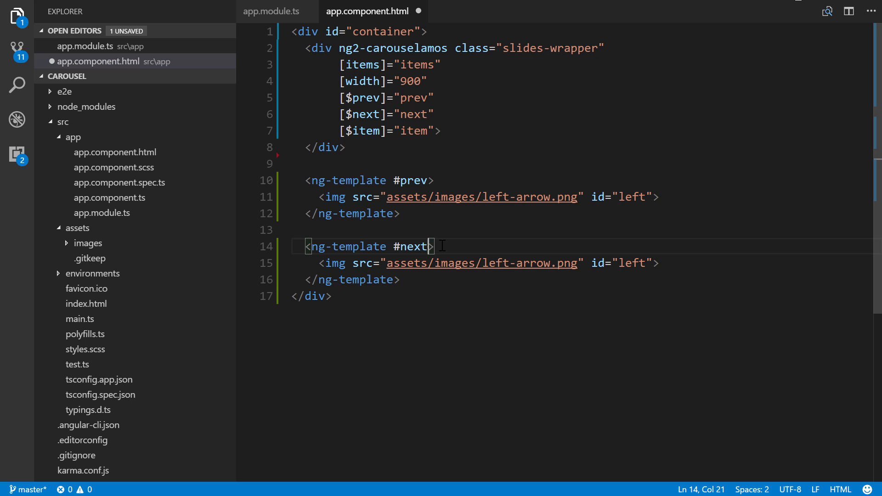
Step: Point the #next image at right-arrow.png and declare an #item template with let-item let-i="index"
double_click(495, 263)
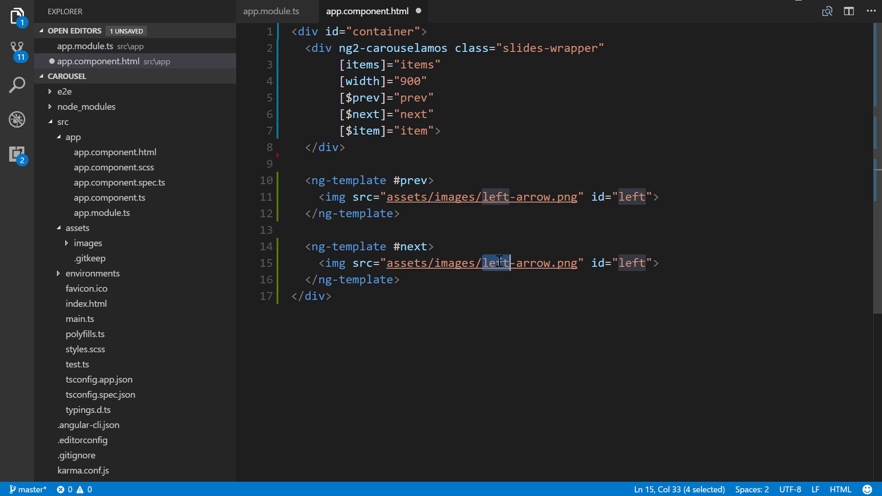
text(right)
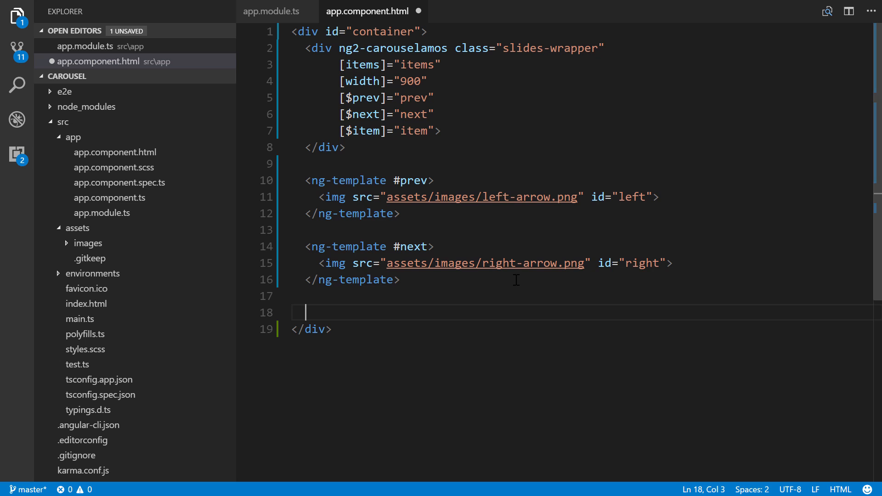
text(<ng-template #prev>)
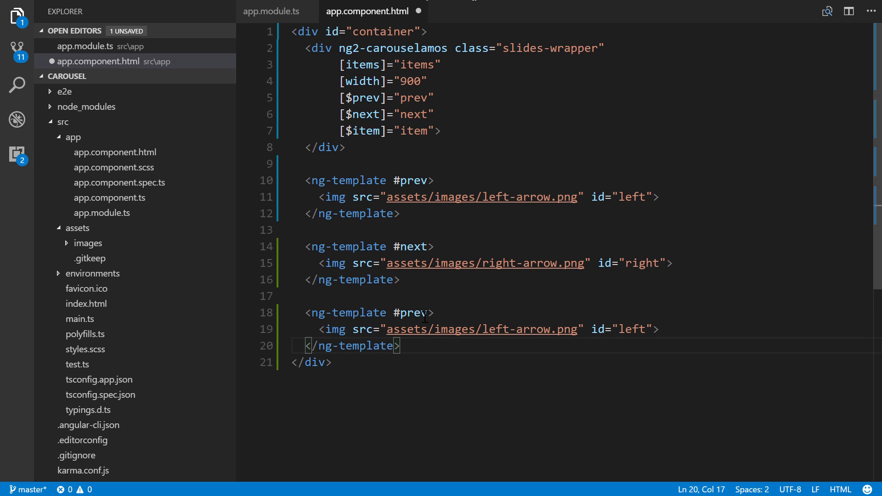
text(it)
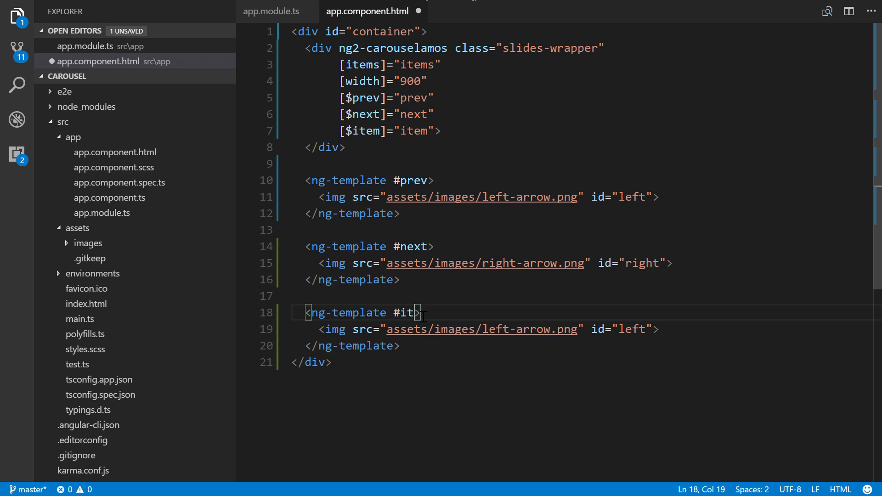
text(em)
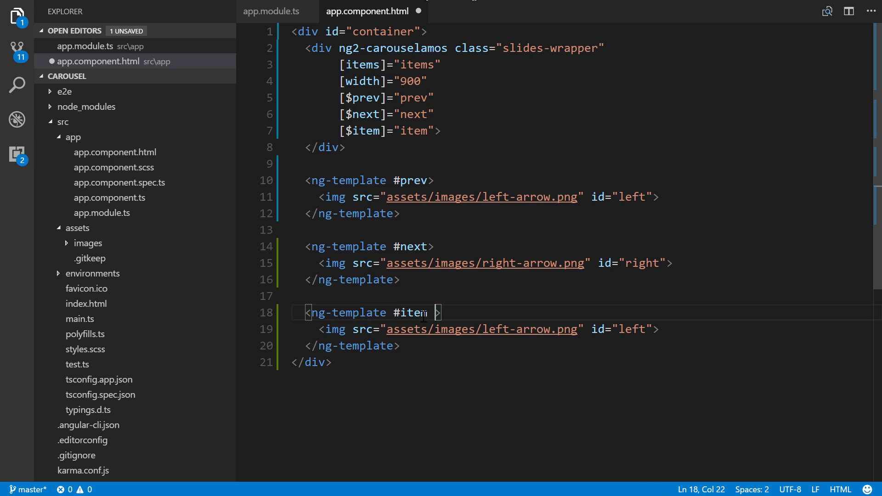
text(let-)
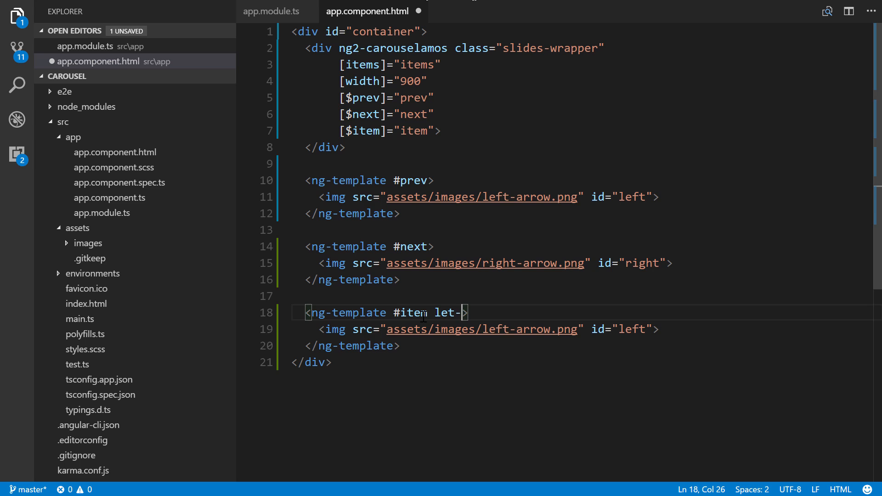
text(item)
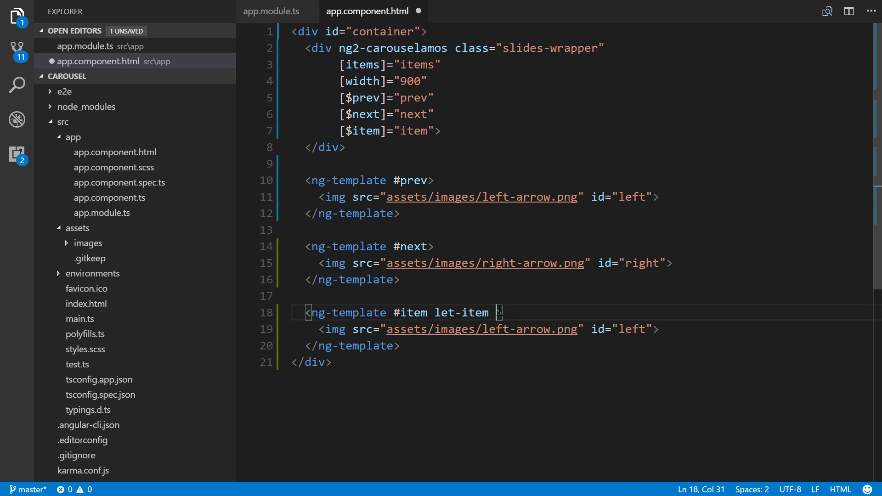
text(let)
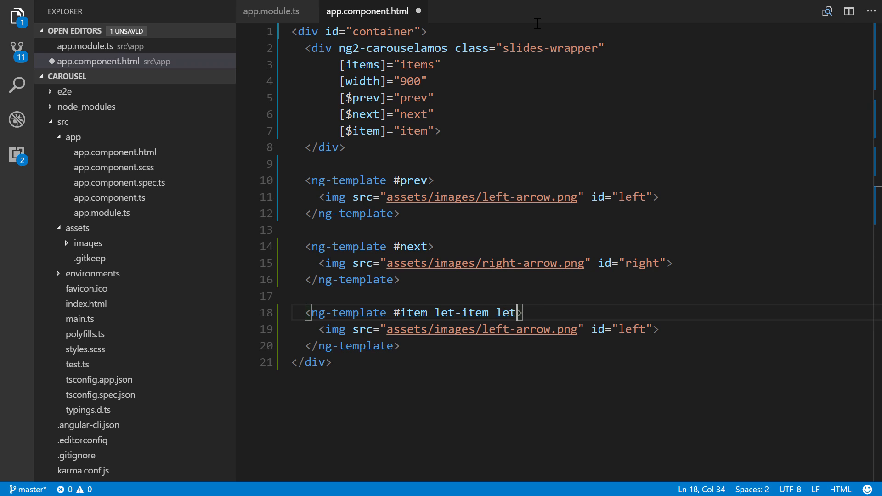
text(-i=")
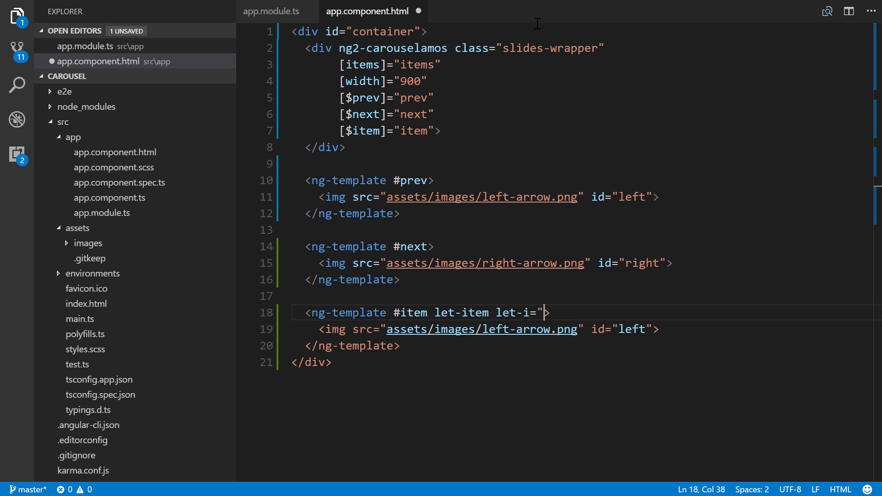
text(index)
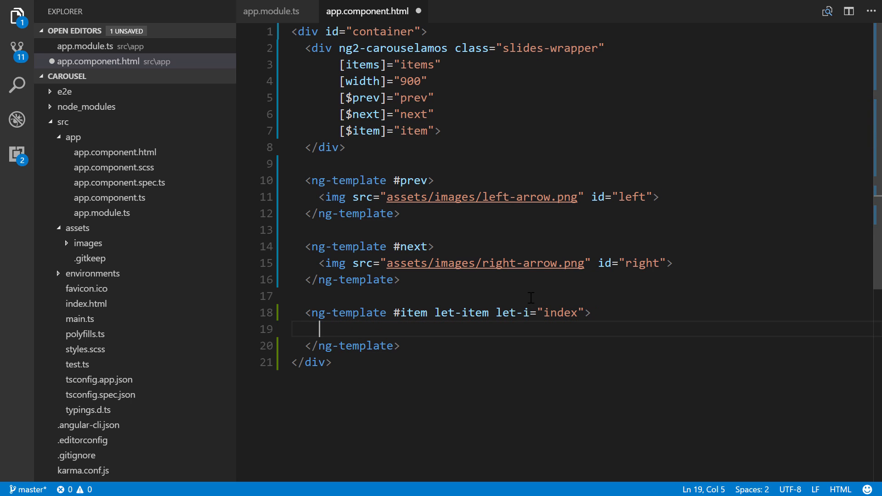
Step: Add a div with class "items" inside the #item template, closed on its own line
key(enter)
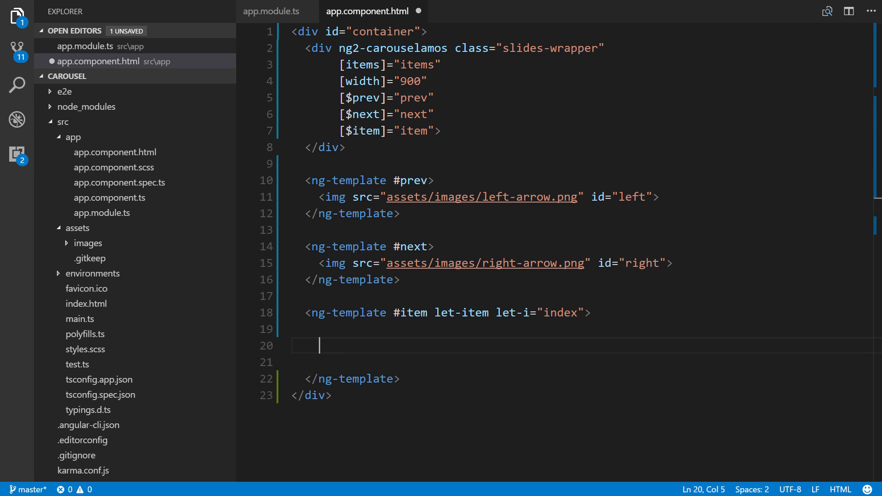
text(<div ccl)
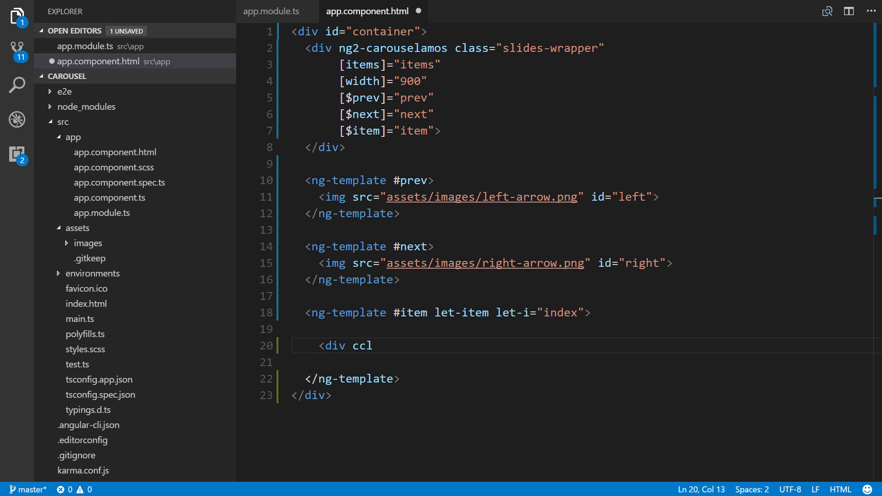
text(class="")
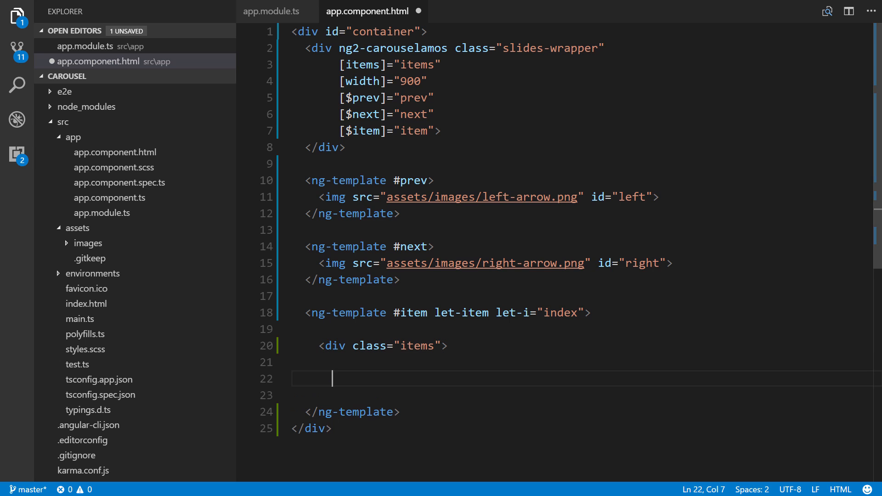
key(Backspace)
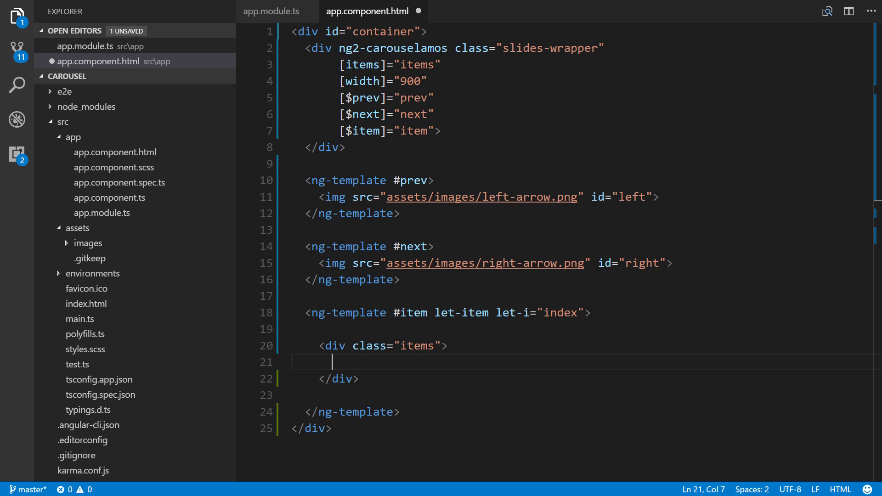
Step: Put an img with src bound to {{ item.name }} inside the items div and save app.component.html
text(<)
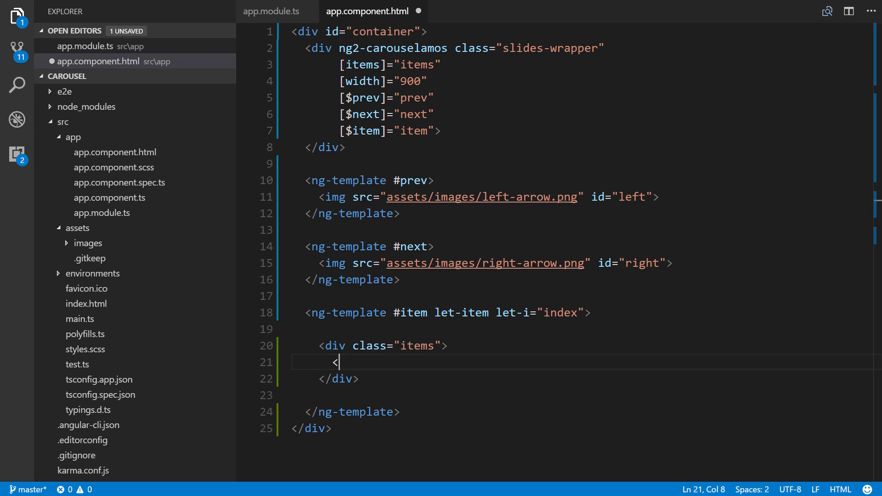
text(img src="{{ item.)
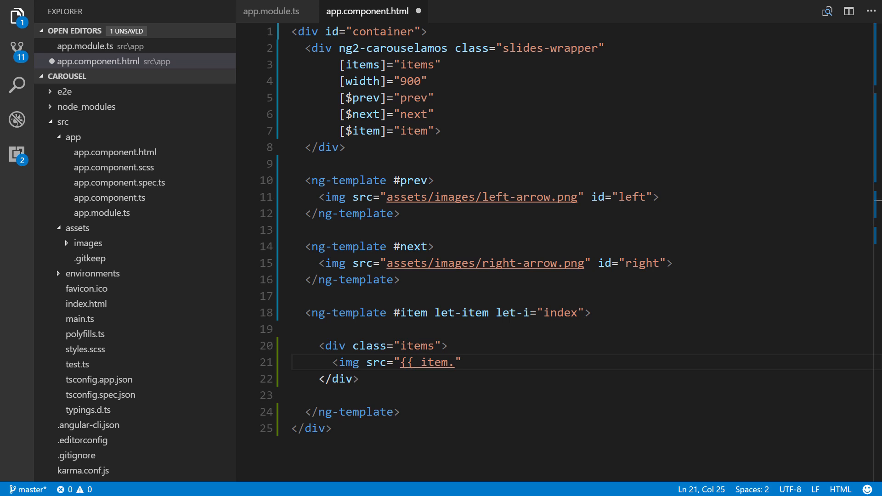
text(name)
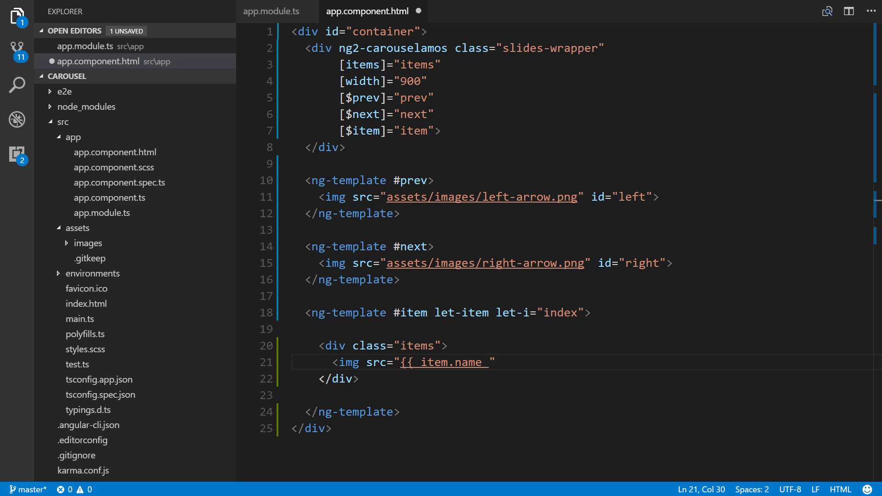
text(}})
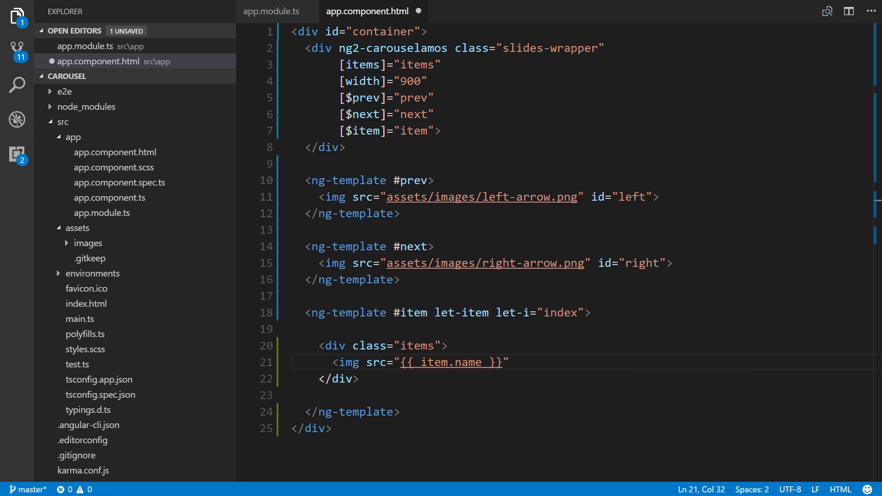
drag(387, 263, 580, 263)
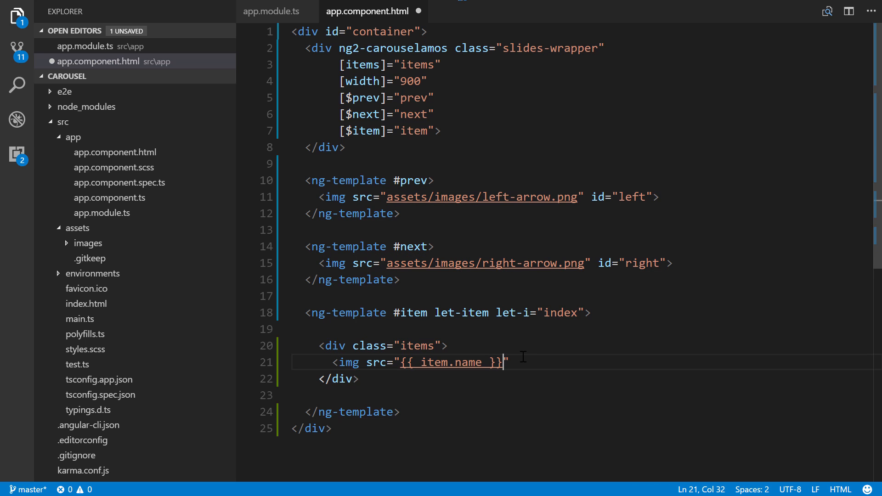
text(>)
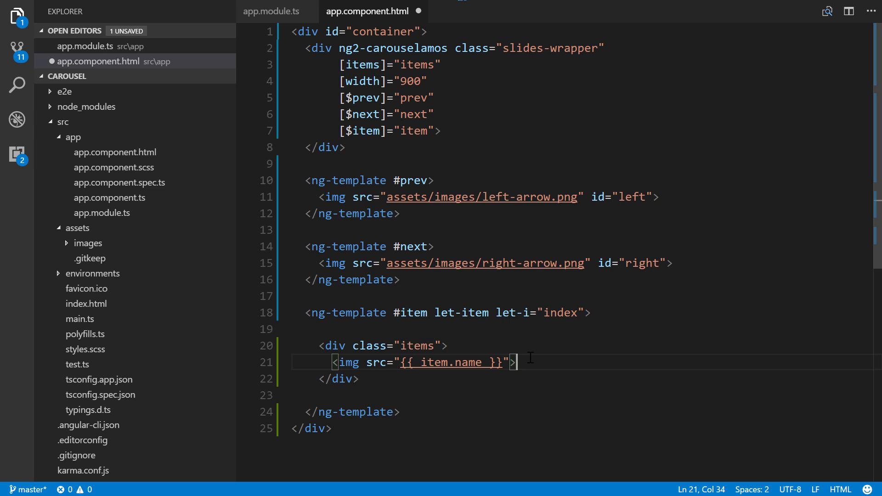
click(542, 347)
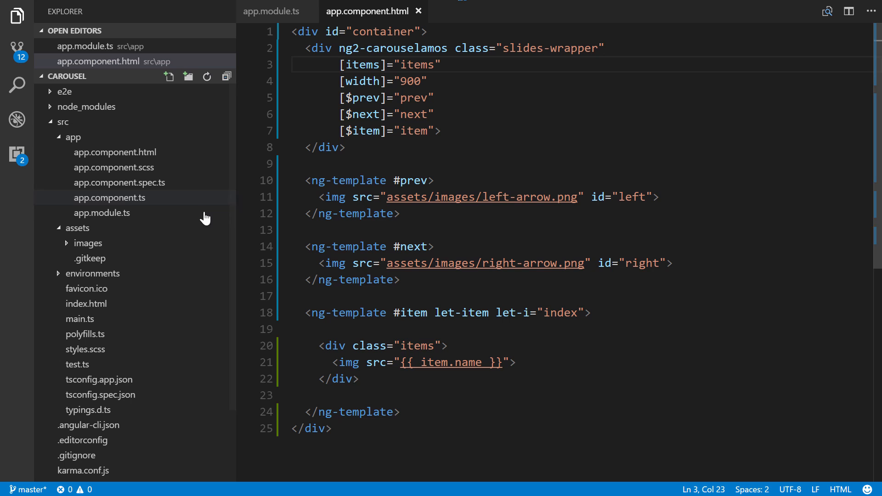
mouse_move(145, 201)
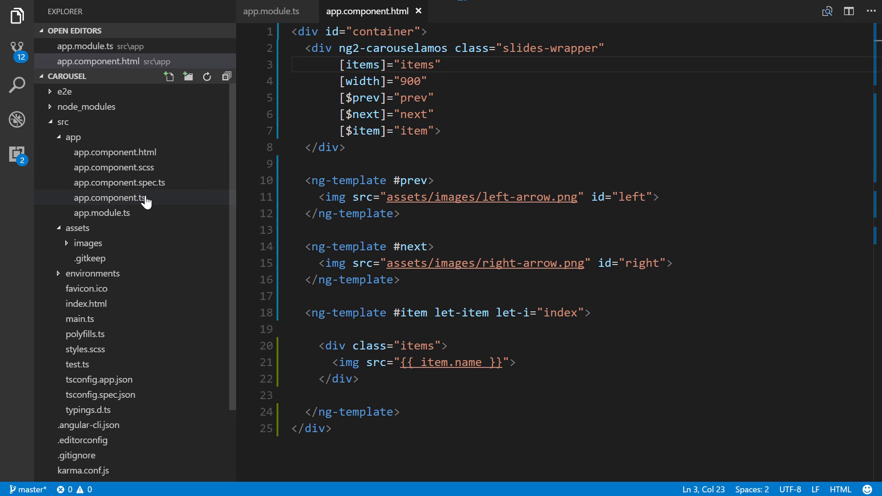
Step: In app.component.ts replace the title property with items: Array<any> = [];
click(108, 197)
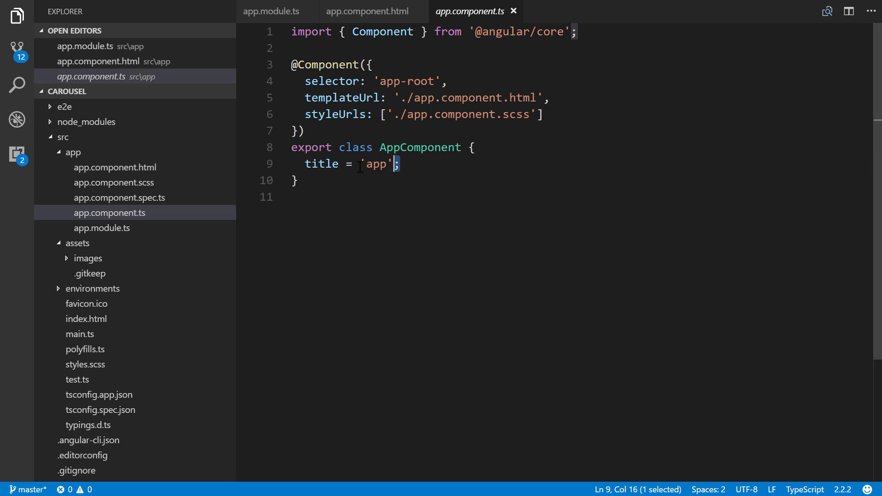
key(Delete)
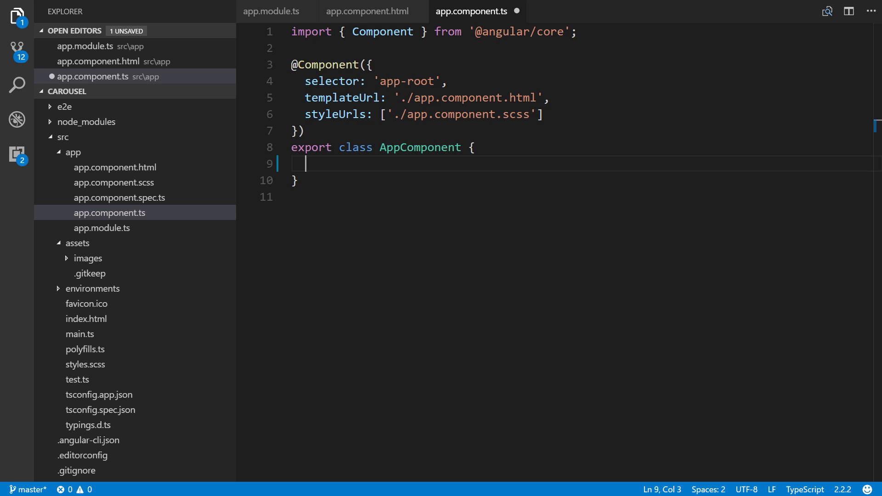
text(items:)
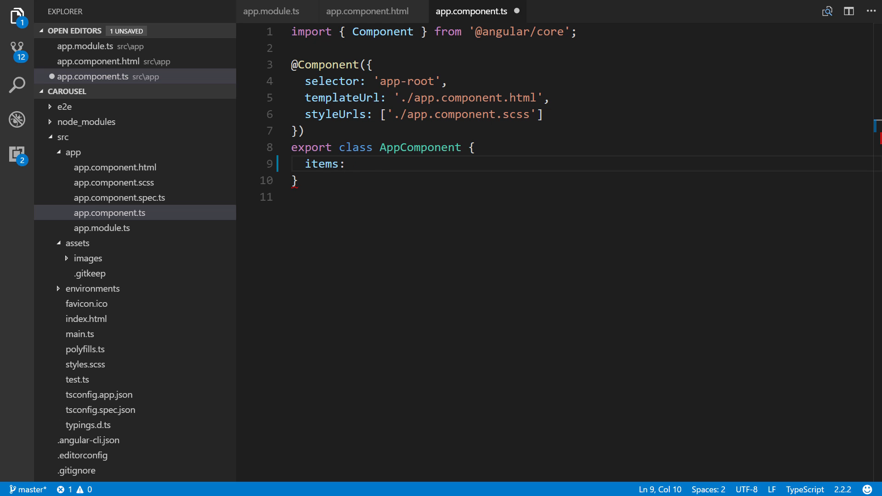
text(Array<any>)
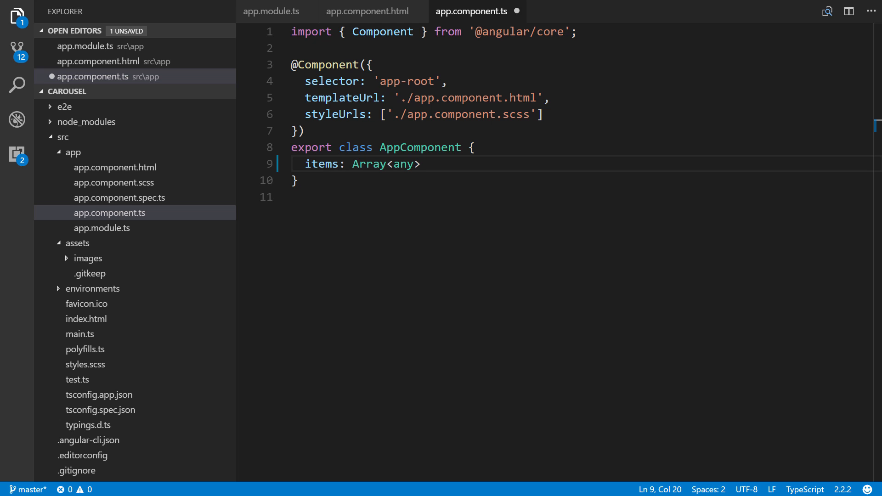
text(= [];)
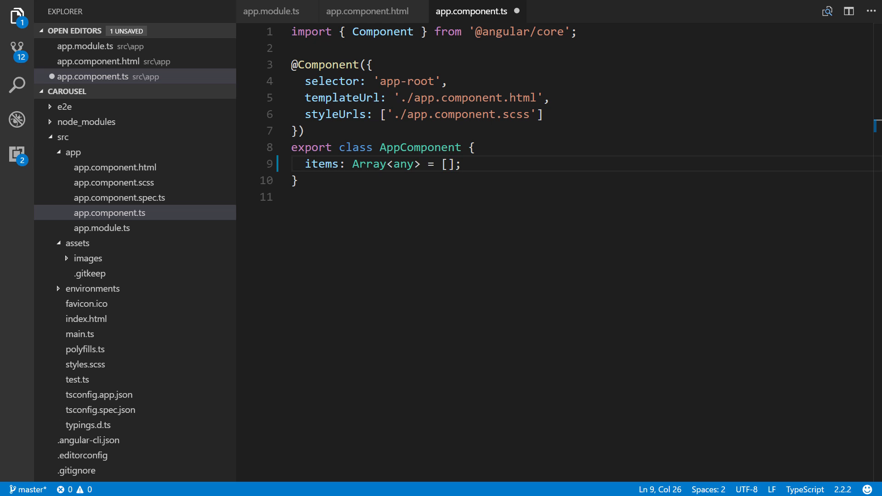
Step: Add a constructor that assigns this.items = [] ready for entries
text(constructor)
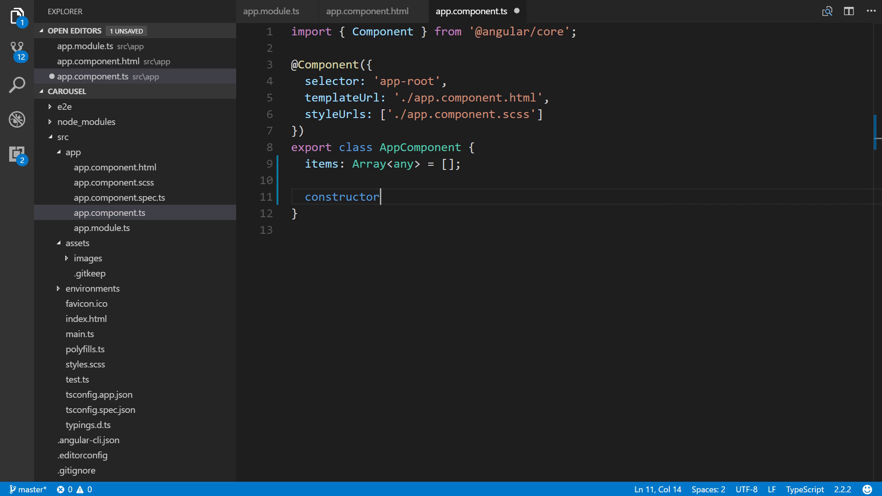
text(() {)
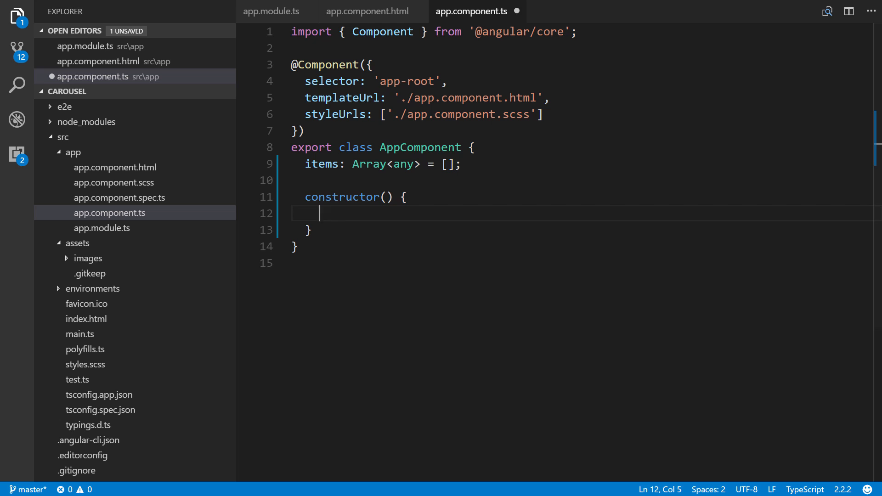
text(this.items)
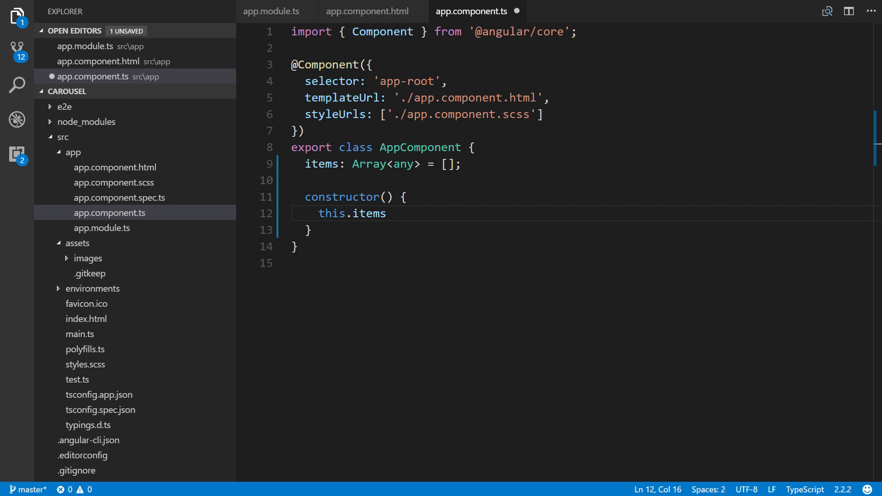
text(= [])
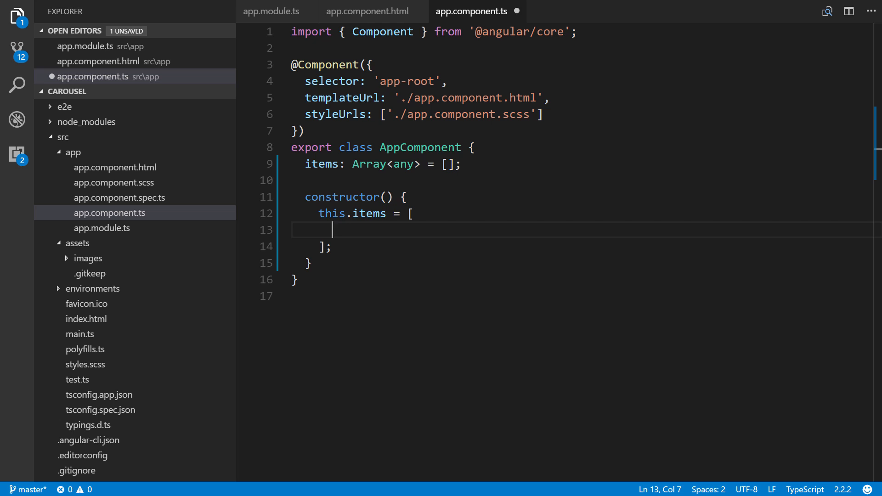
Step: Add { name: 'assets/images/thumb1.png' }, to this.items and start the next line
text({ name})
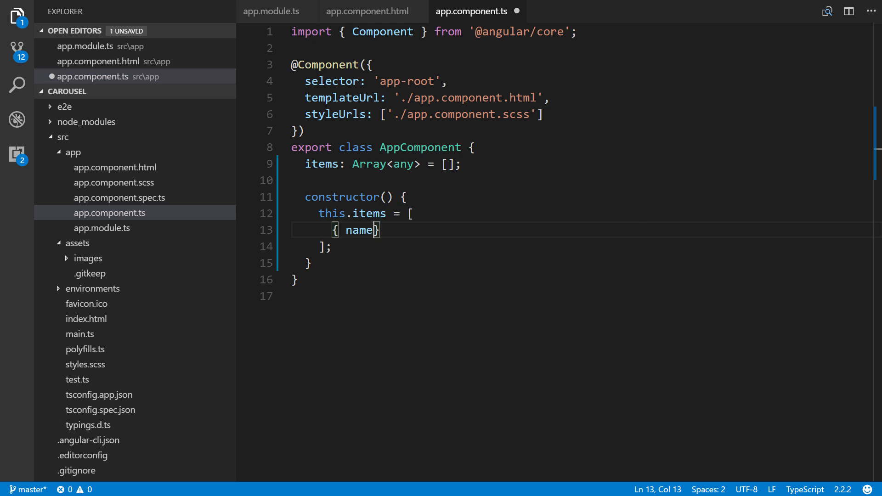
text(: '')
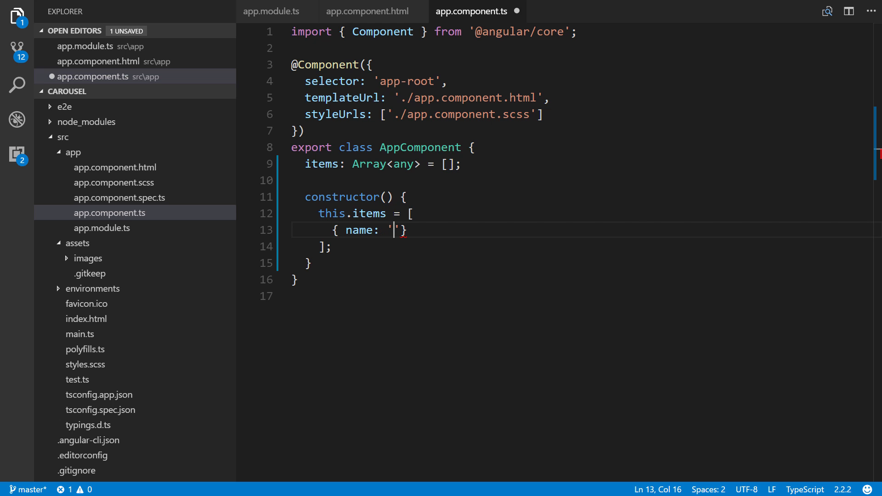
text(ass)
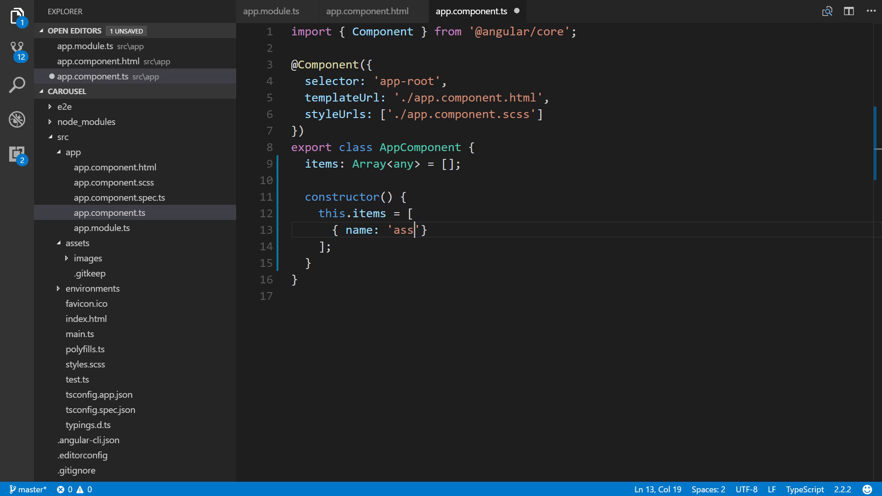
text(ets/)
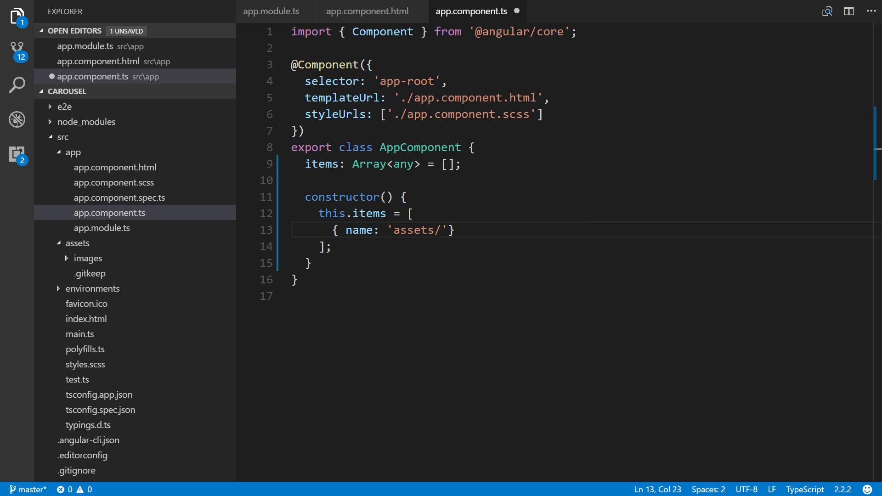
text(images/)
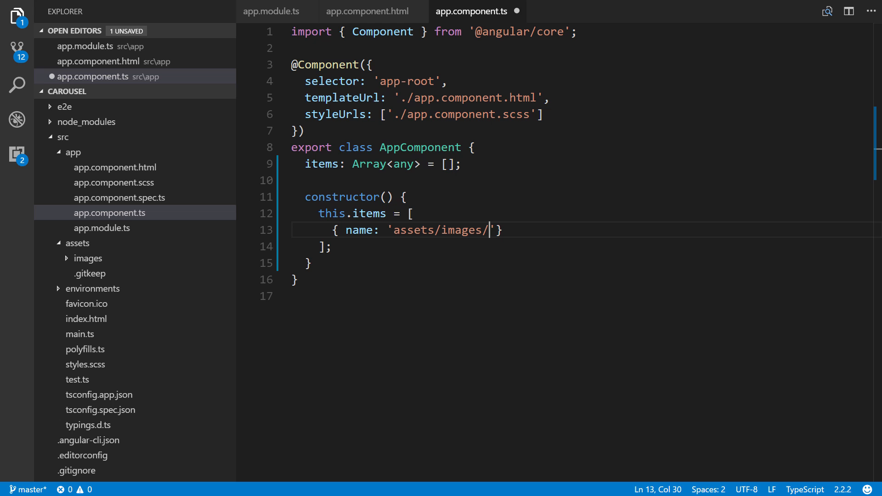
text(thumb)
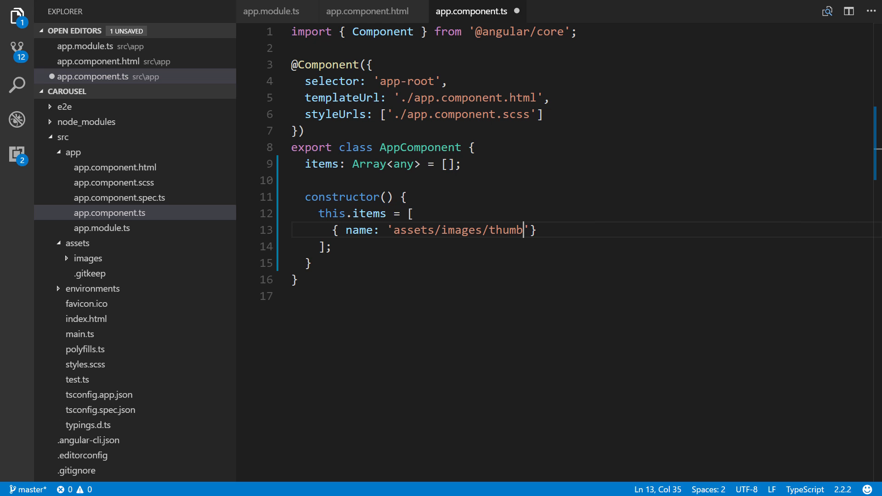
text(1.png)
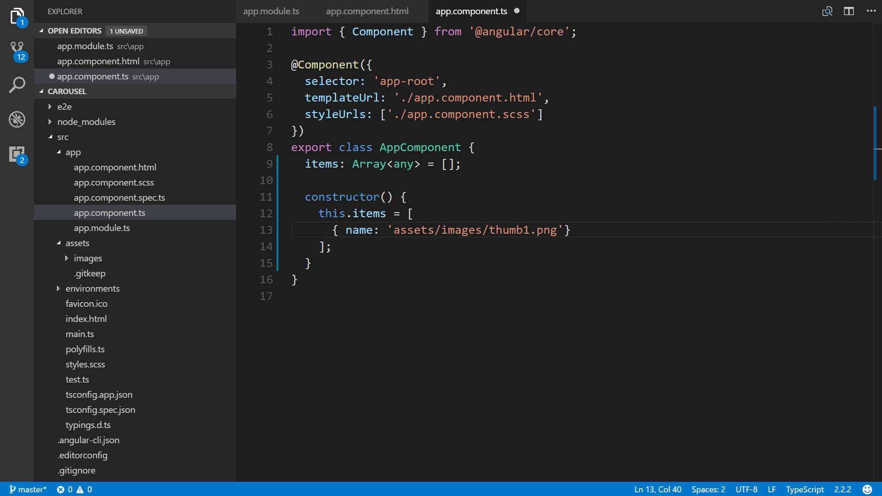
text(},)
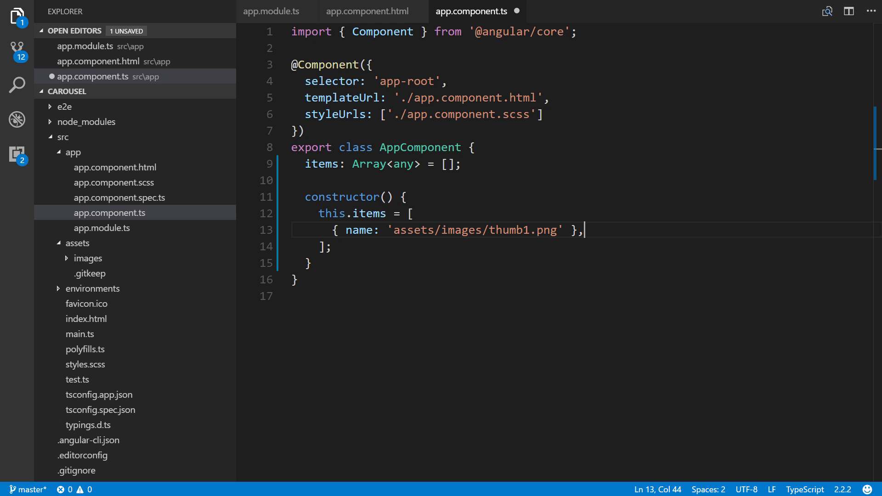
key(Enter)
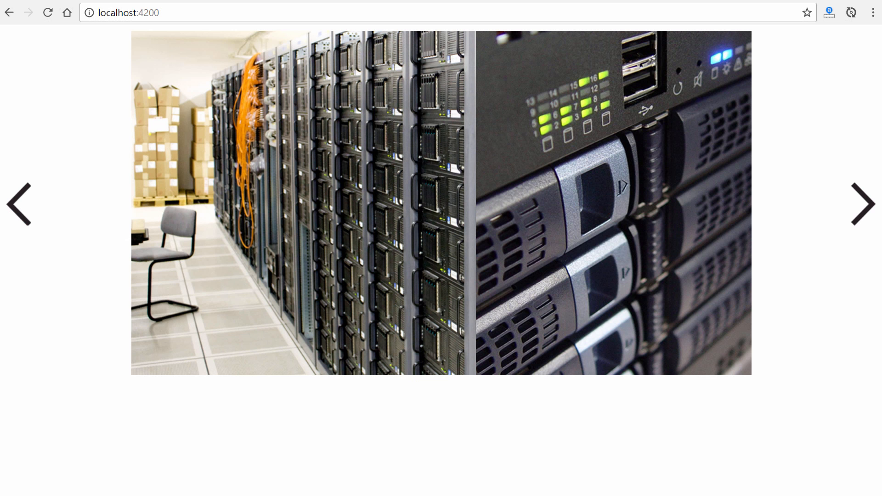
mouse_move(276, 125)
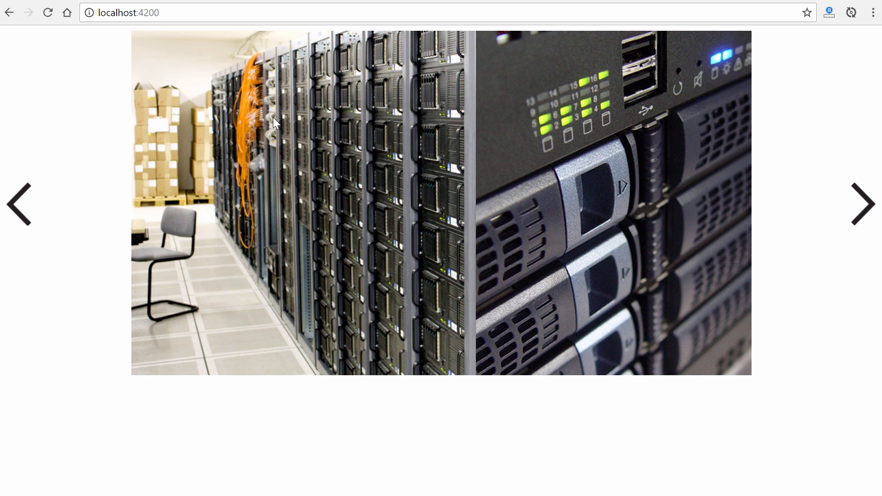
Step: Advance the localhost:4200 carousel three slides with its right arrow
click(863, 204)
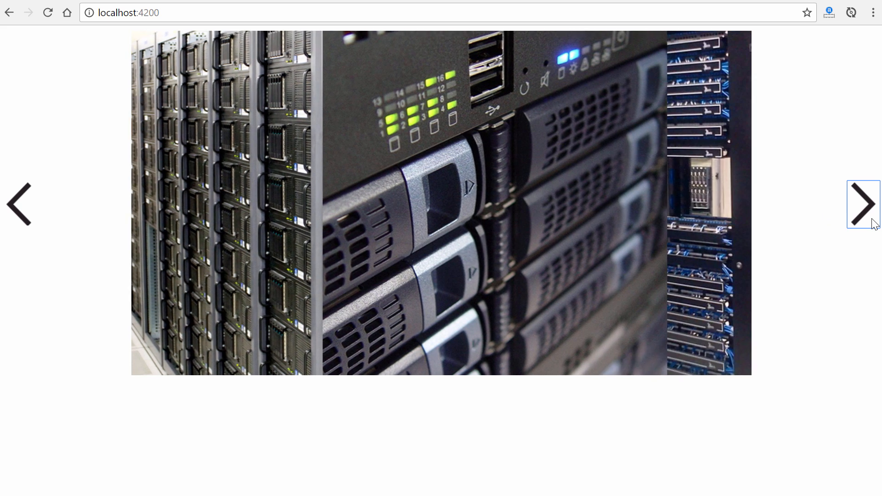
click(864, 204)
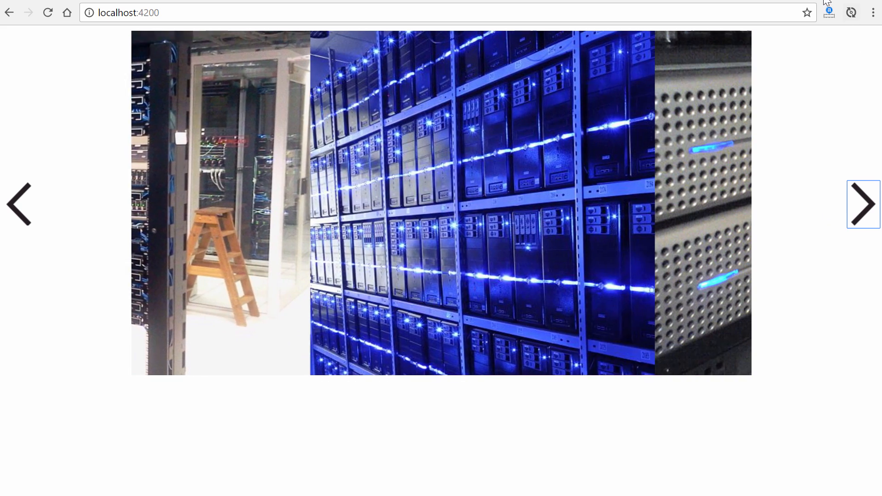
click(864, 204)
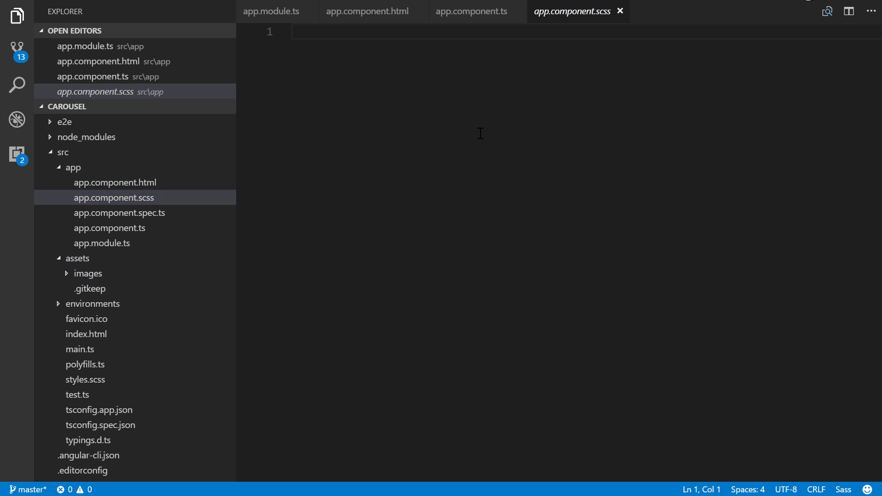
mouse_move(633, 234)
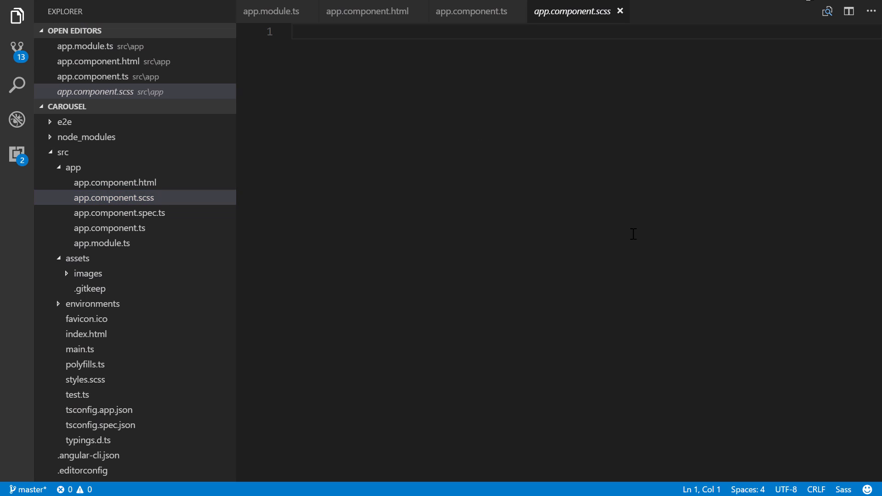
Step: Write a #container rule with width 100%, margin 5em auto, padding 0 and background #fff
text(#containe)
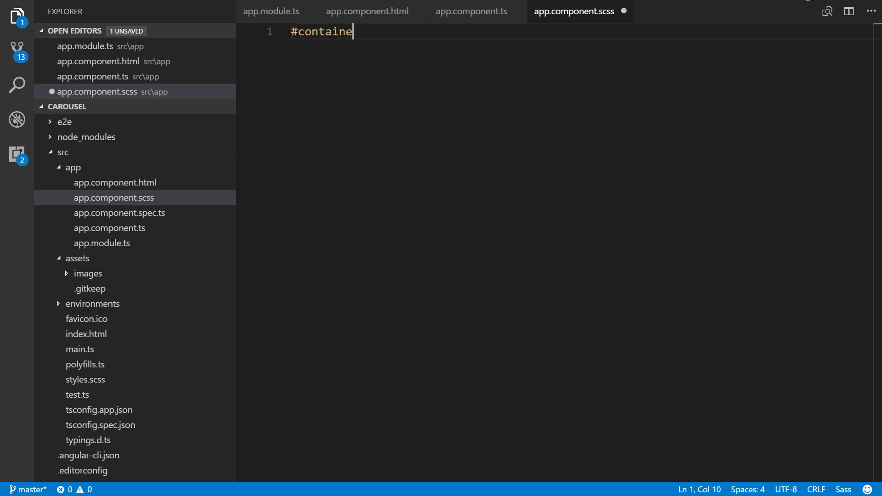
text(r {)
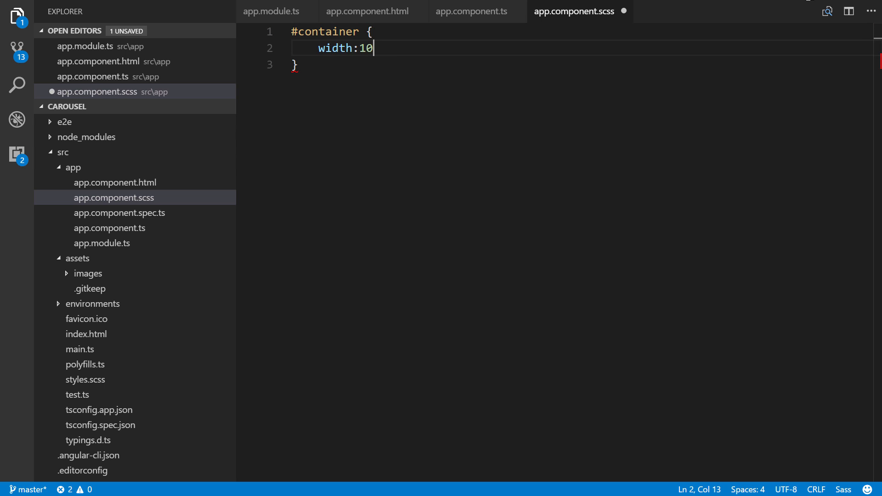
text(0%;)
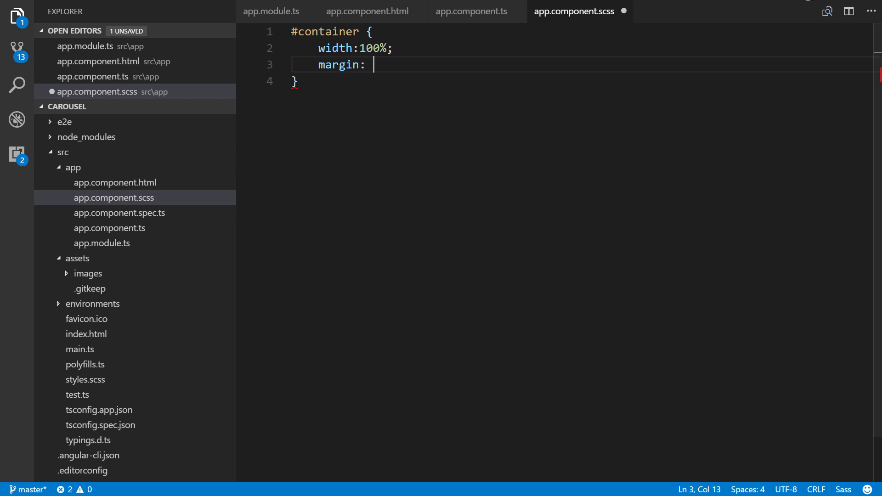
text(5em auto;)
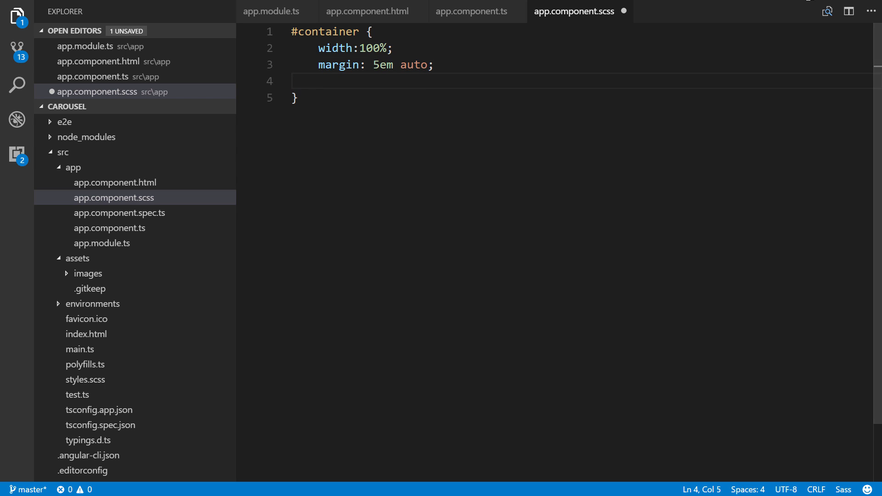
text(padding:0;)
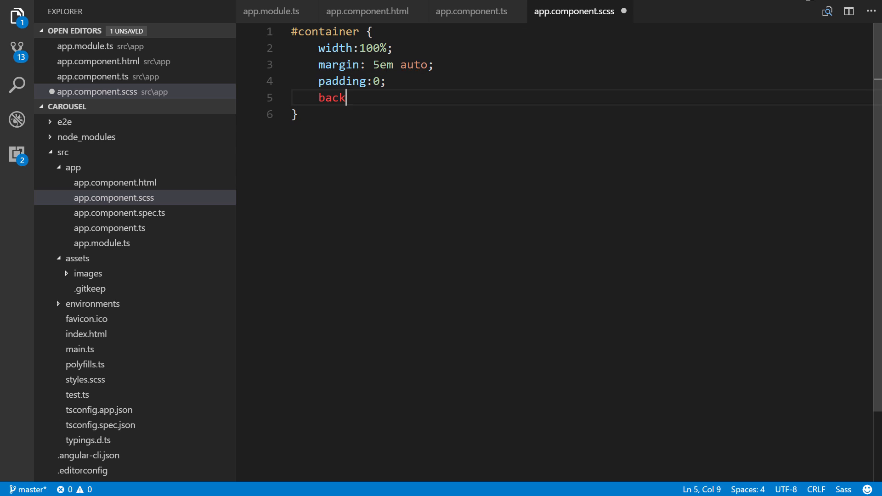
text(ground: #fff;)
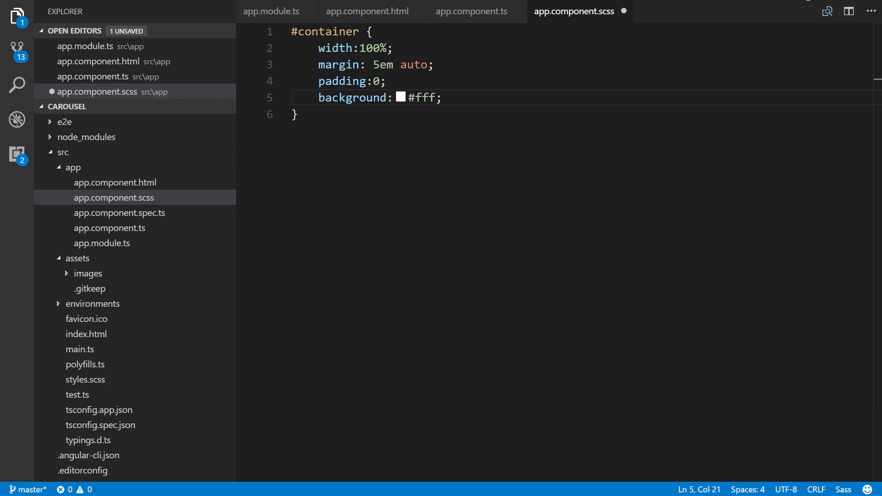
key(Enter)
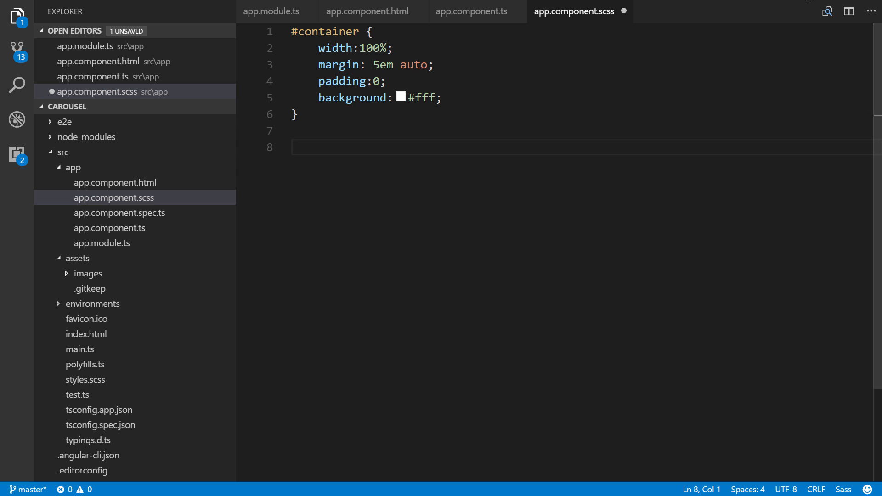
Step: Start an .items rule and confirm the items class name in app.component.html
text(.items {)
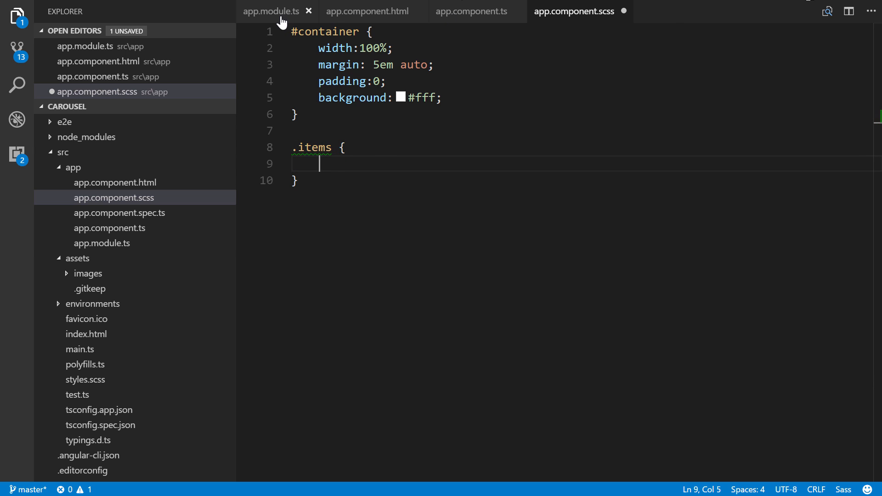
click(366, 11)
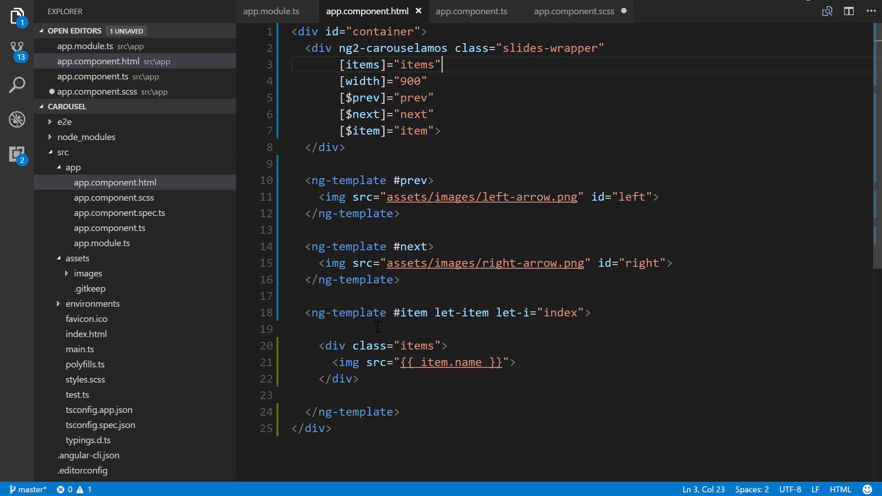
drag(318, 346, 360, 379)
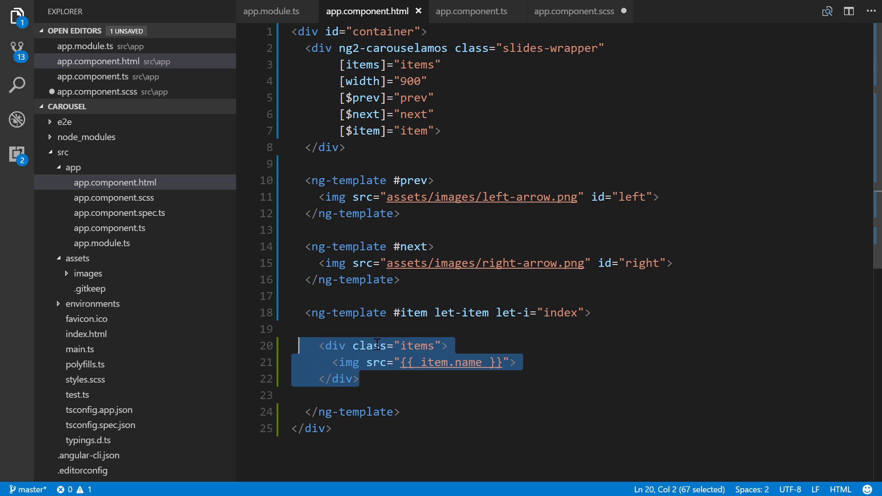
click(574, 11)
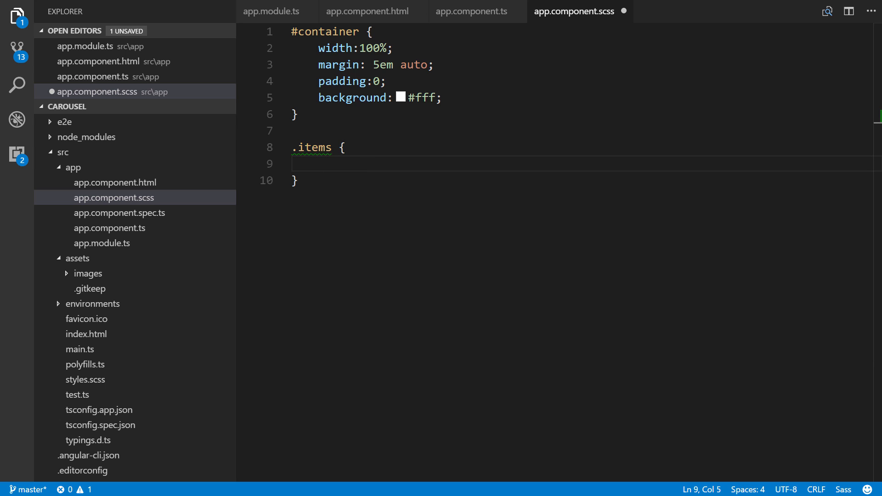
Step: Give .items max-width 300px, height 300px and background #ECECEC, checking the preview
text(ma)
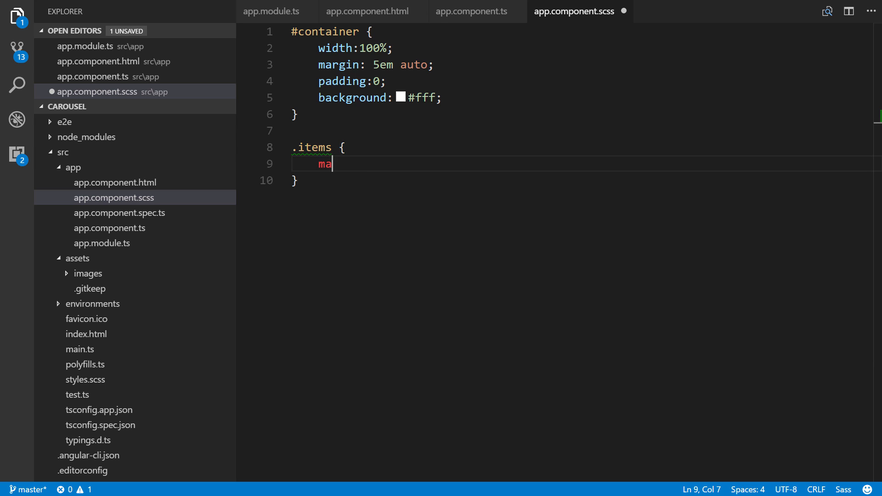
text(x-width:300p)
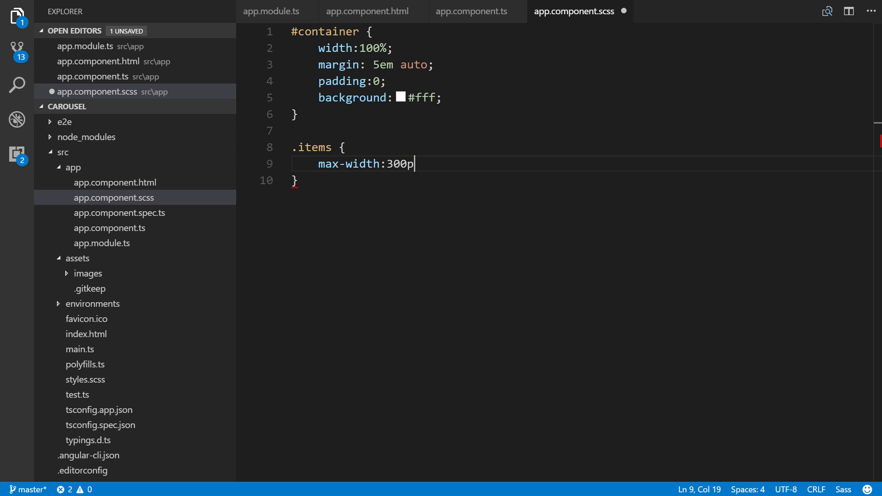
text(x;)
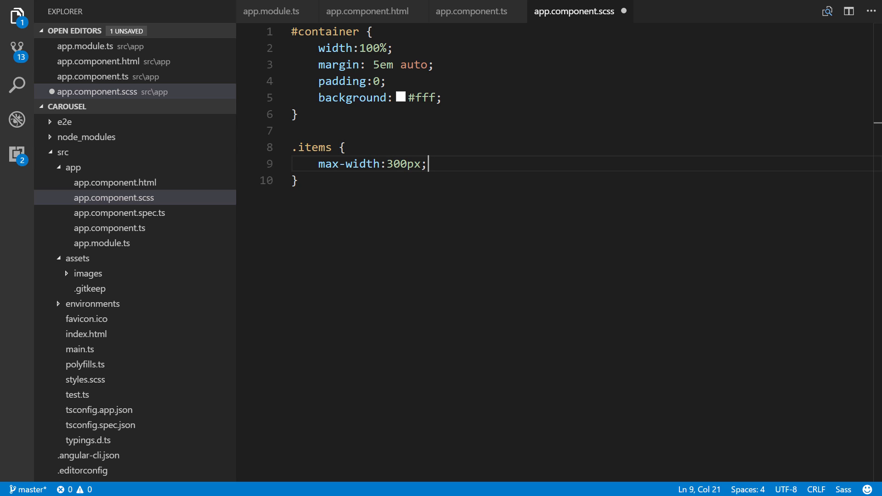
text(height:)
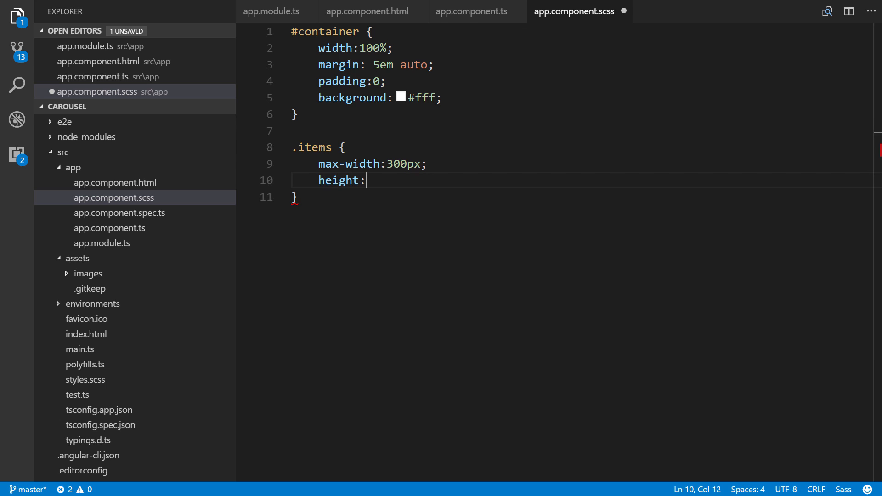
text(300px;)
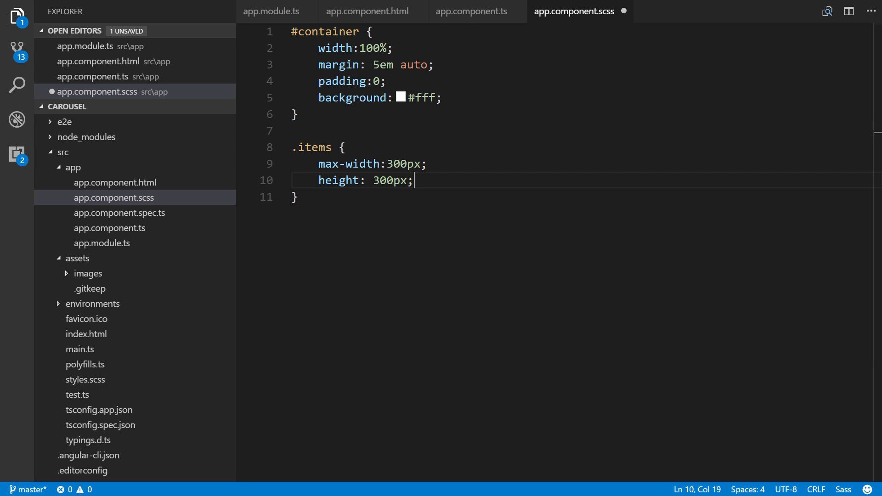
text(ba)
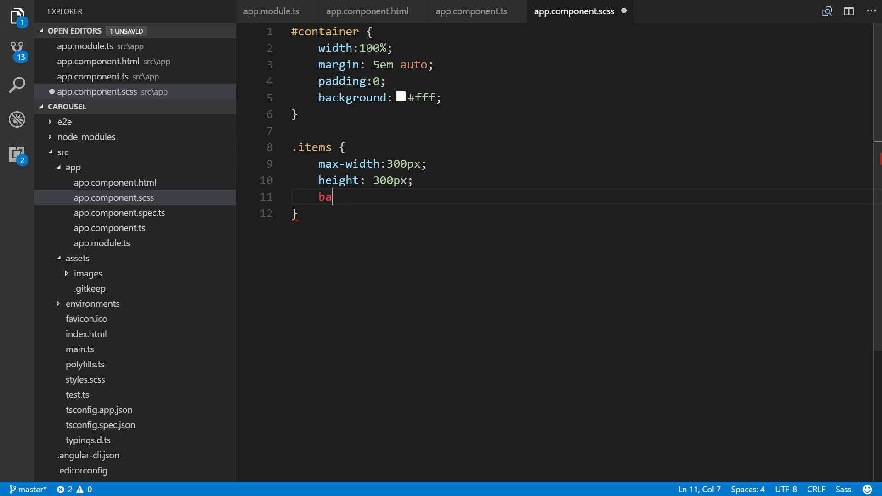
text(ckground:#)
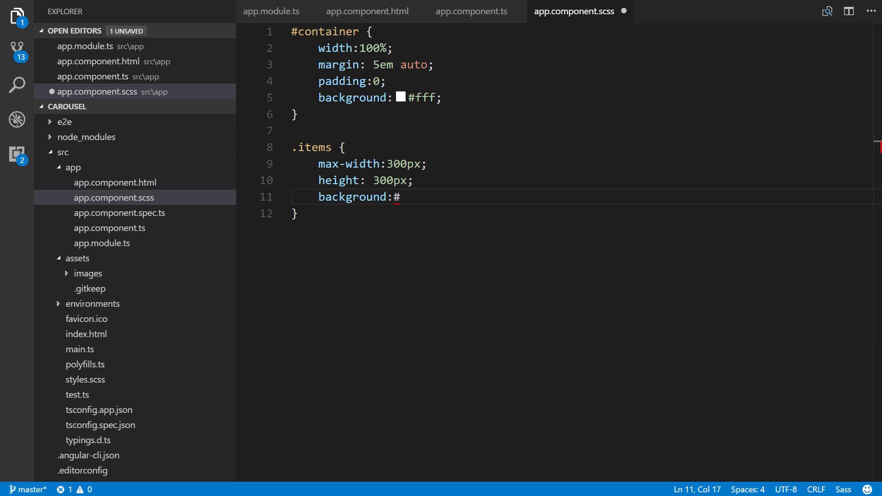
text(ECECEC;)
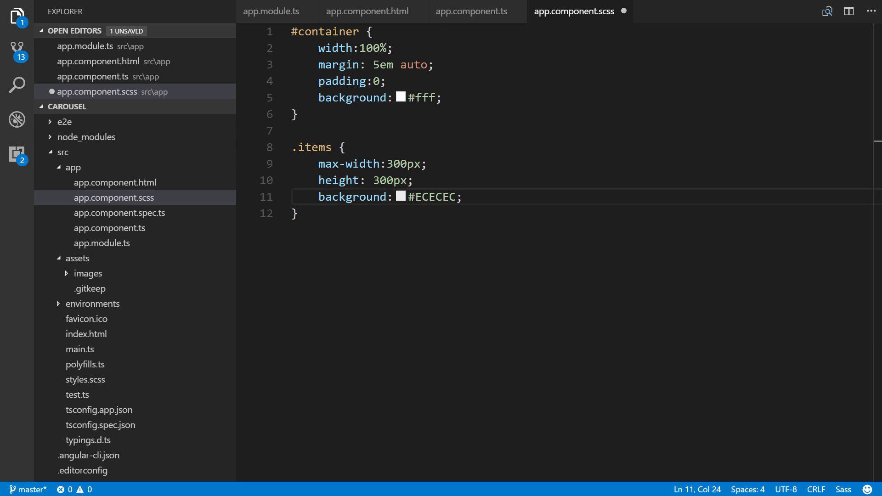
mouse_move(387, 286)
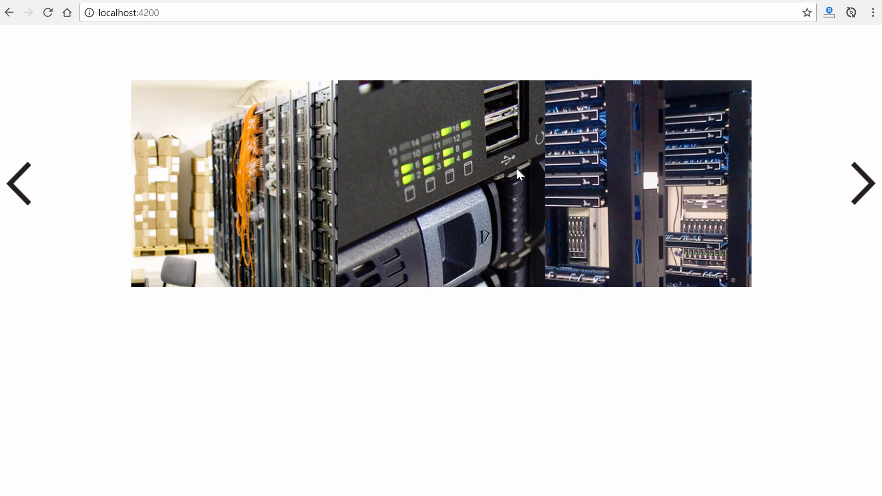
click(864, 183)
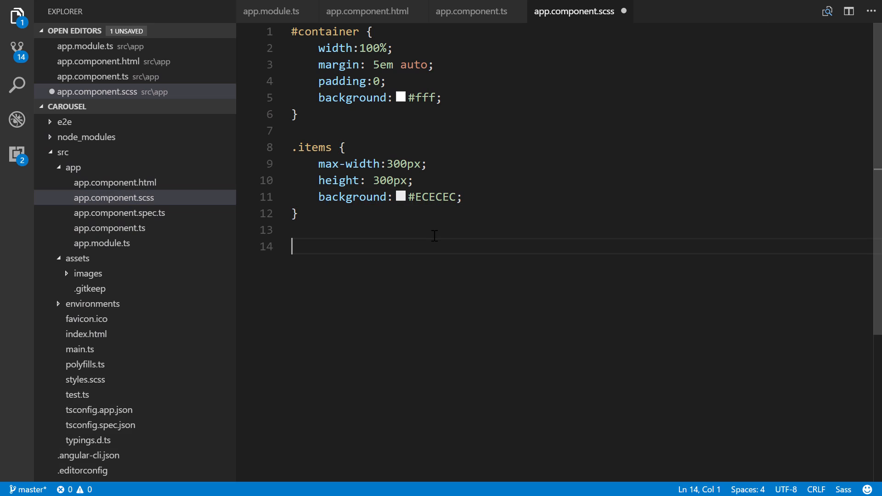
Step: Add a #left, #right rule with margin 30px and save the stylesheet
text(#left,)
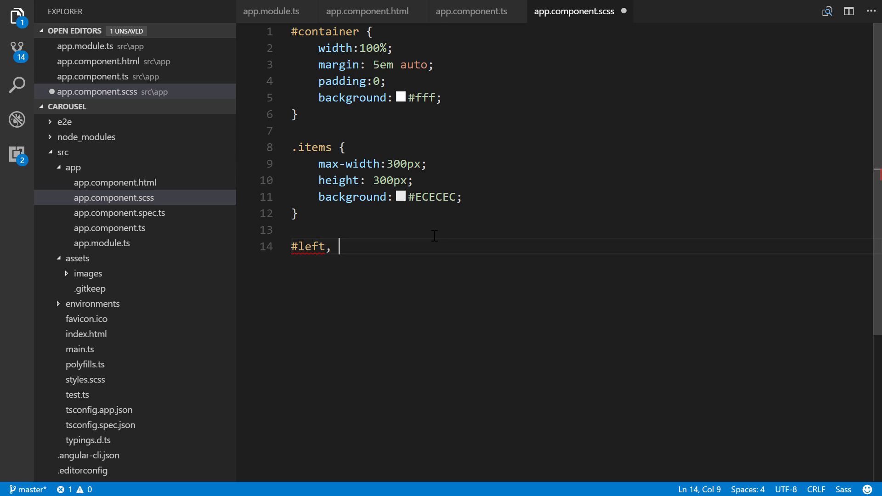
text(#right {)
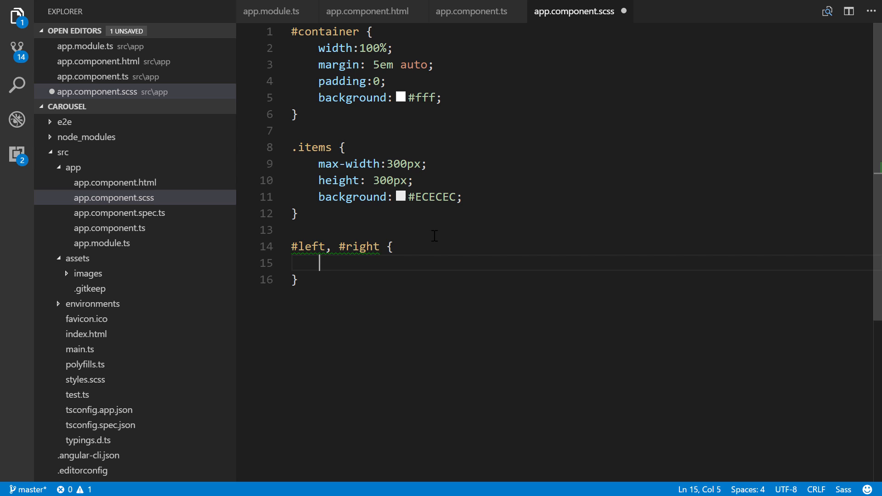
text(margin: 30px;)
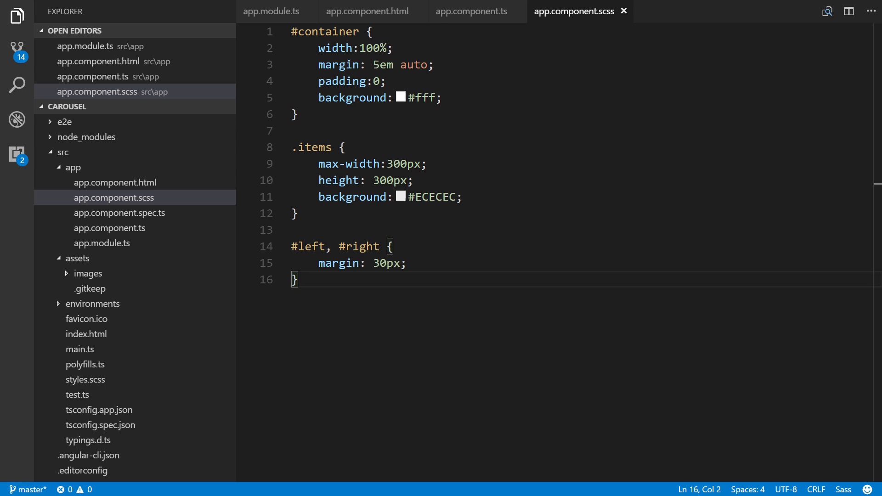
mouse_move(818, 252)
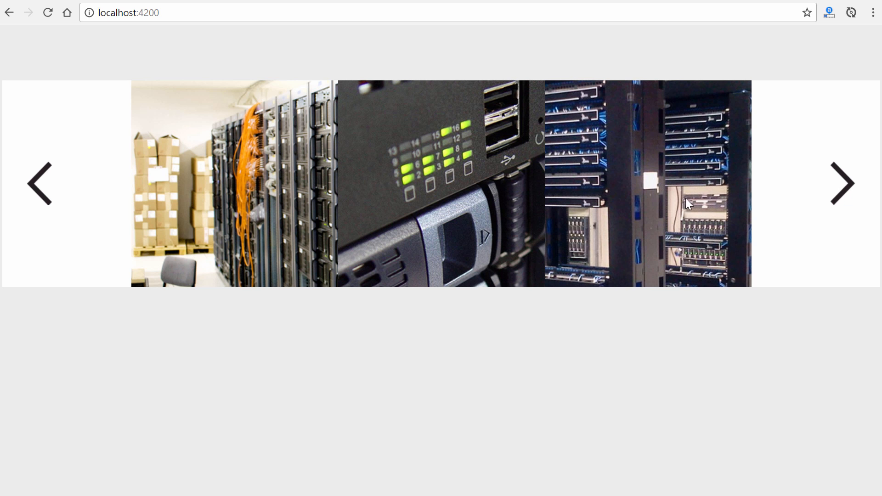
Step: Step the carousel forward four slides to check the spaced arrows
click(843, 183)
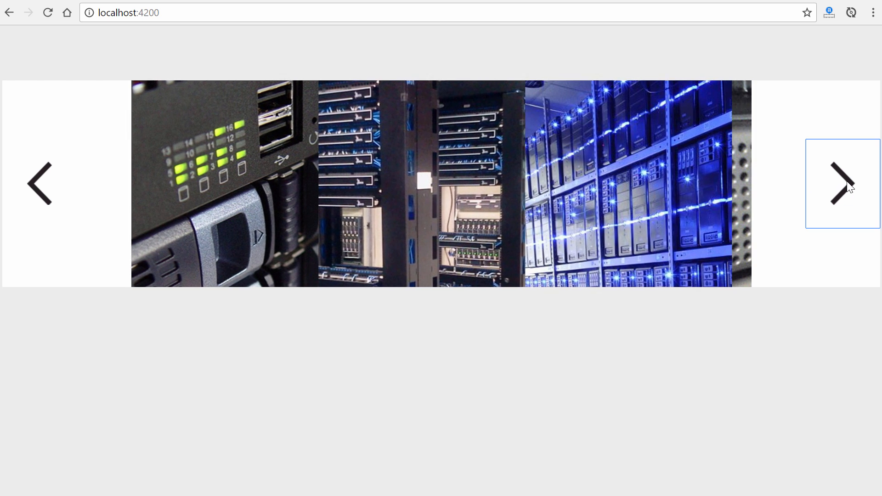
click(842, 184)
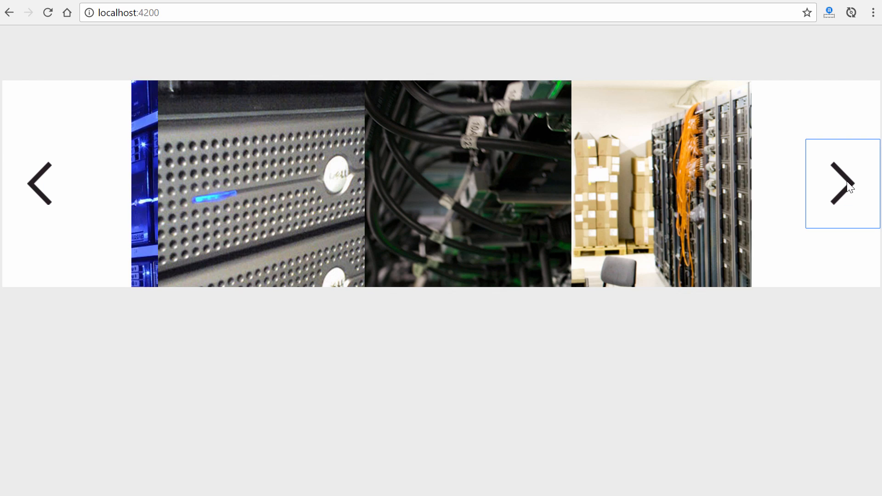
click(843, 183)
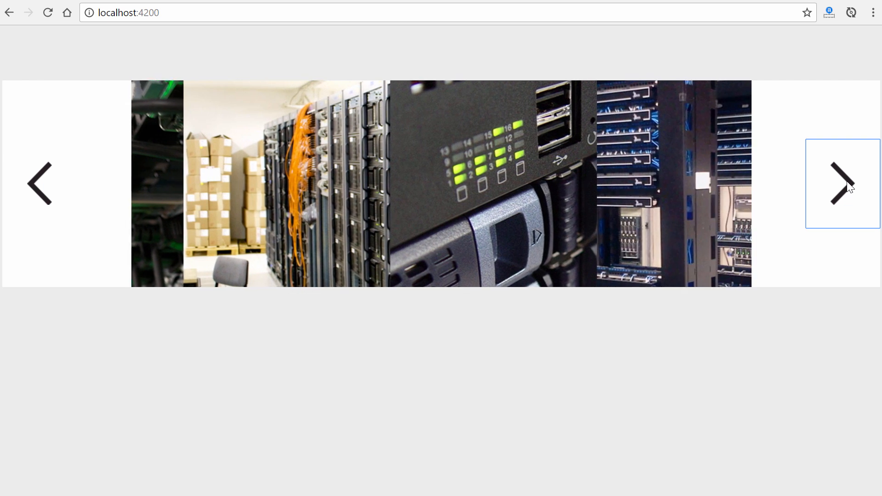
click(843, 184)
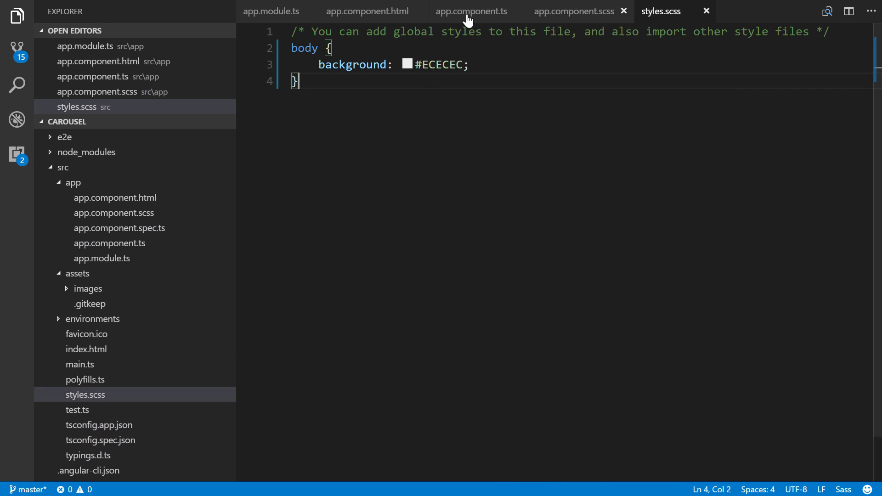
Step: Replace the image paths in the items array with names like Gary, Joey and Bobby
click(367, 11)
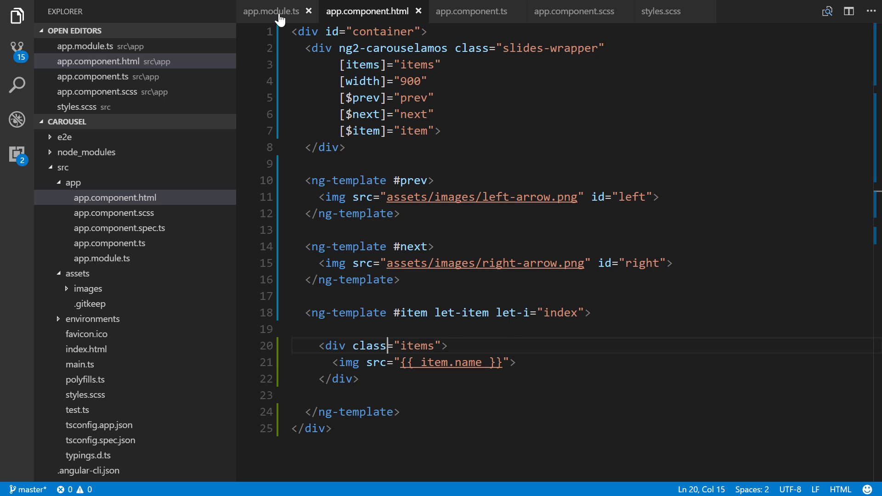
click(472, 11)
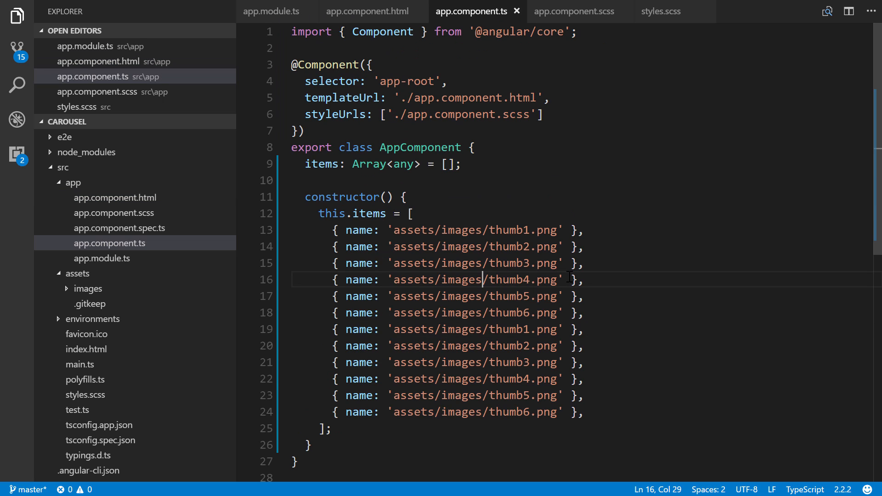
scroll(down, 3)
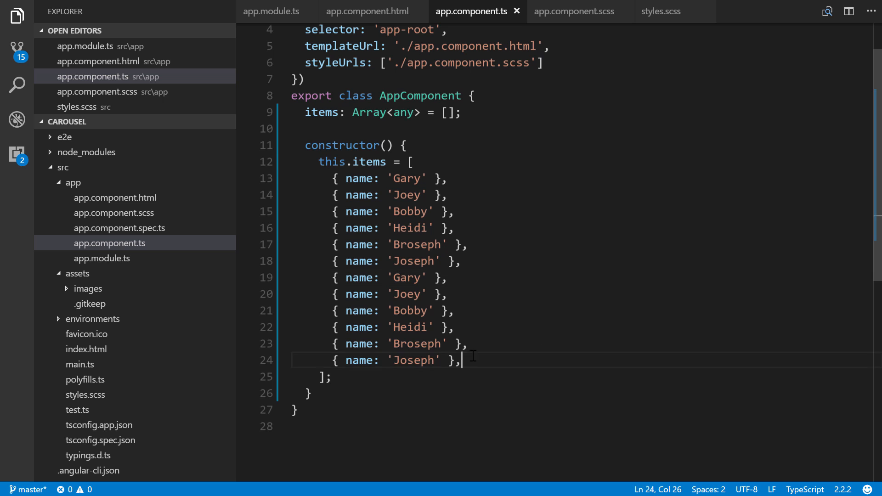
click(447, 194)
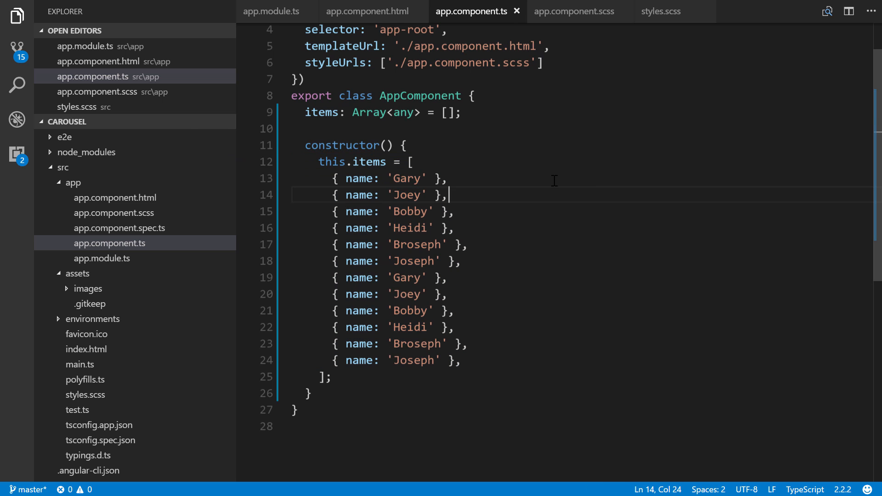
Step: Show {{ item.name }} as text in the item template, save, and move to the SCSS for min-width
click(366, 11)
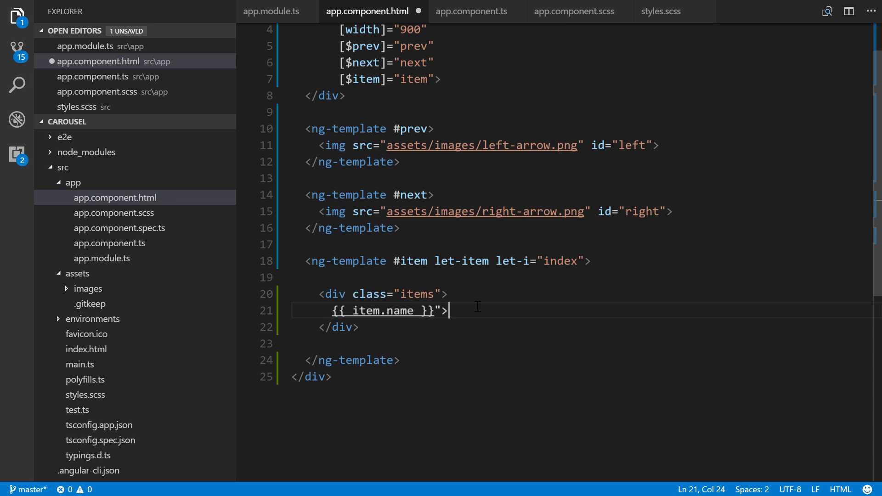
key(Backspace)
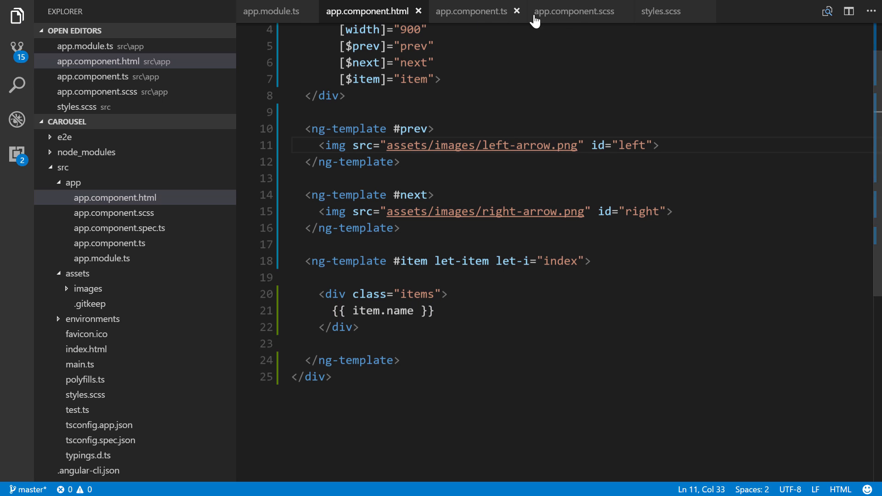
click(573, 11)
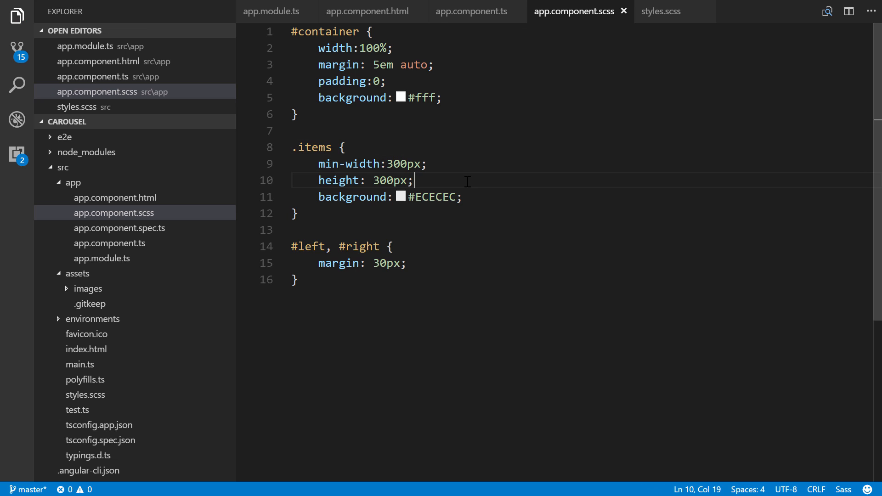
Step: Give the .items rule font-family 'Arial' and font-size 2em, then save the stylesheet
key(Enter)
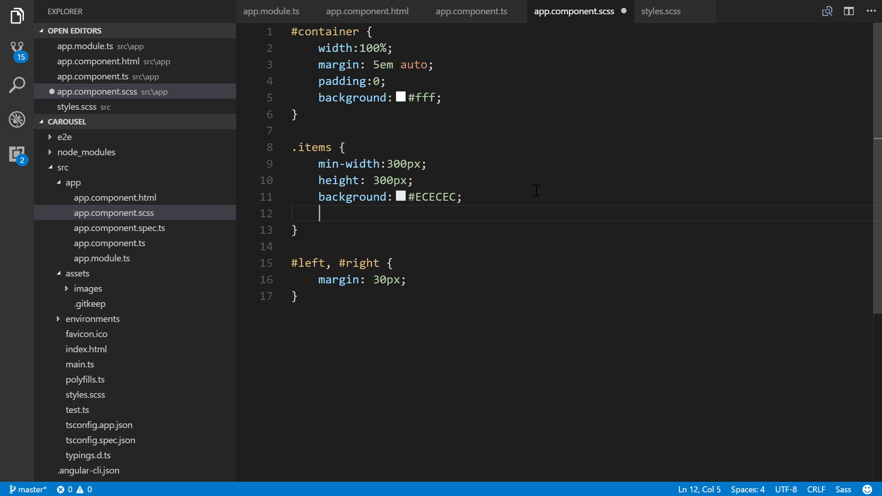
text(font-family:')
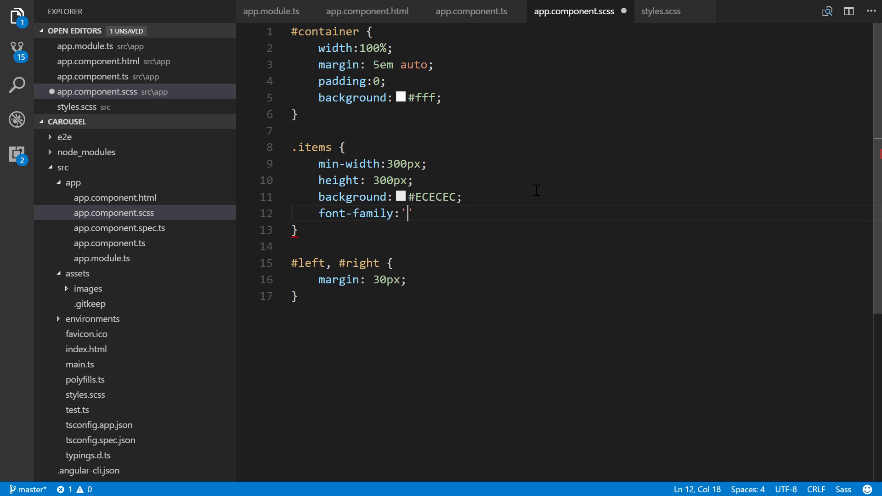
text(Arial';)
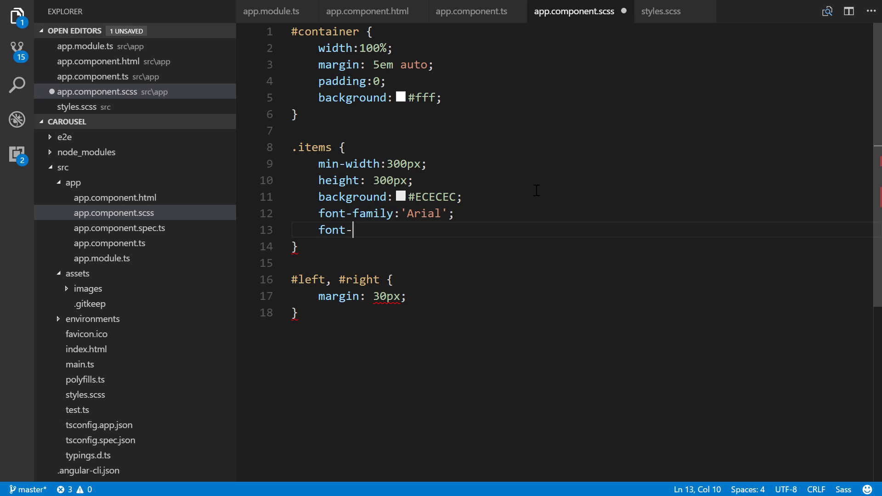
text(size:2em;)
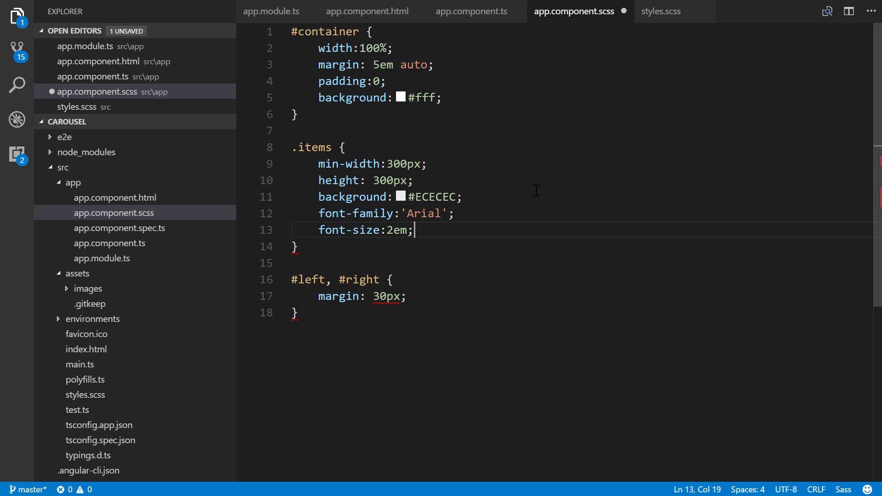
key(Enter)
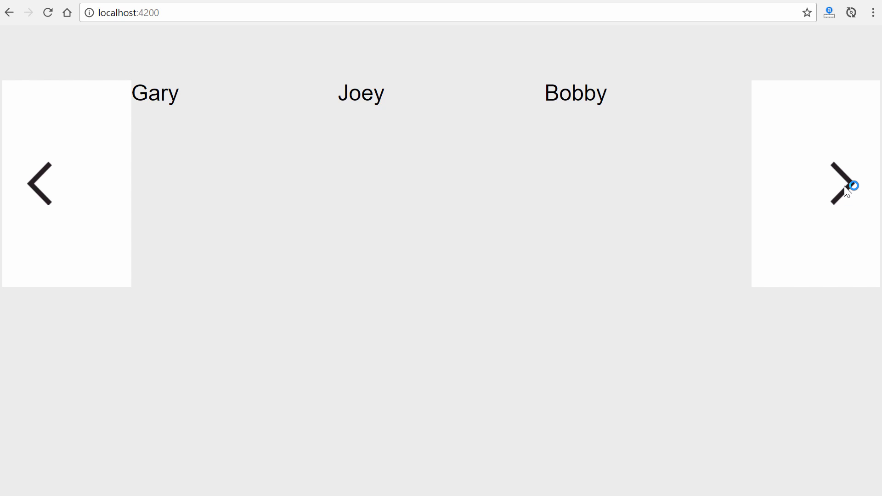
Step: Advance the carousel with the right arrow until Broseph, Joseph and Gary show, then focus the address bar
click(838, 184)
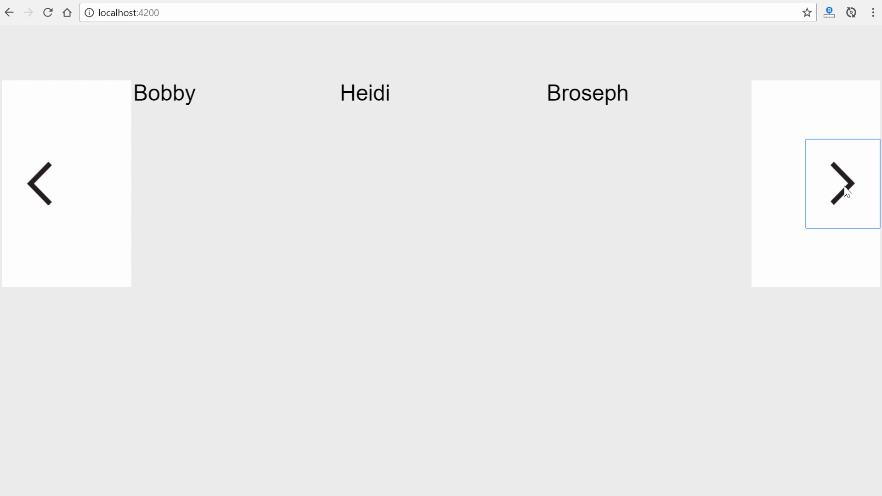
click(842, 184)
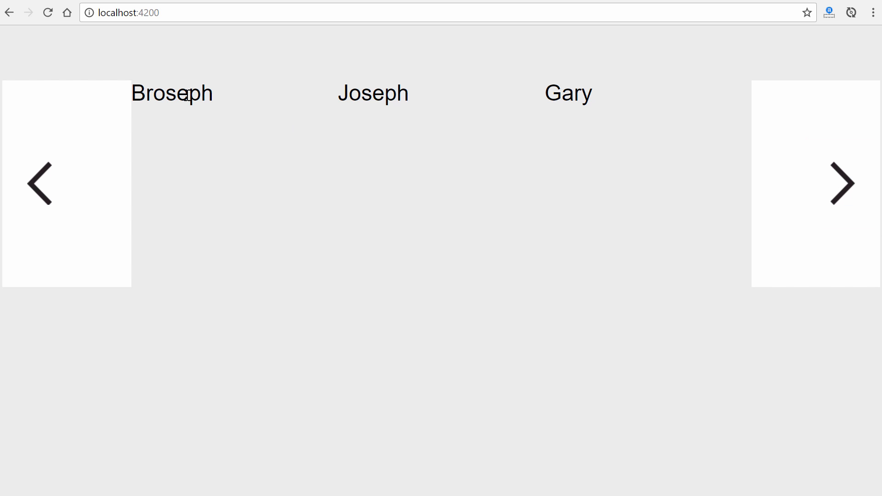
mouse_move(465, 196)
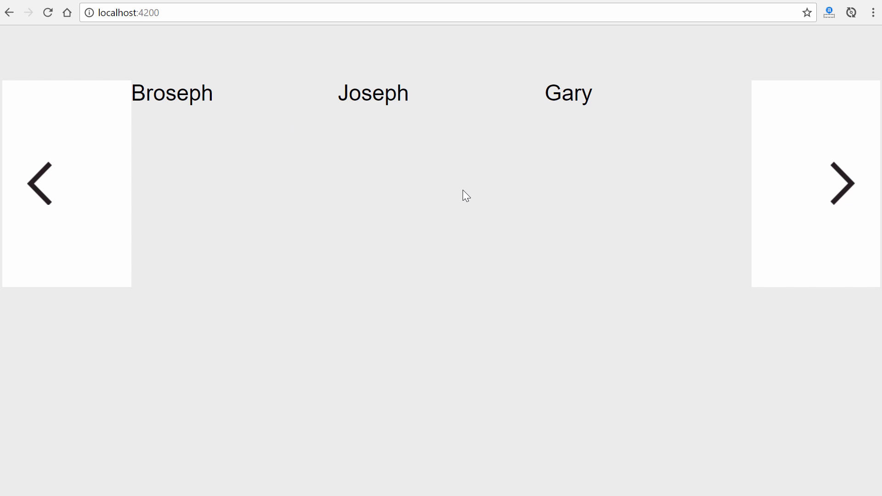
mouse_move(587, 173)
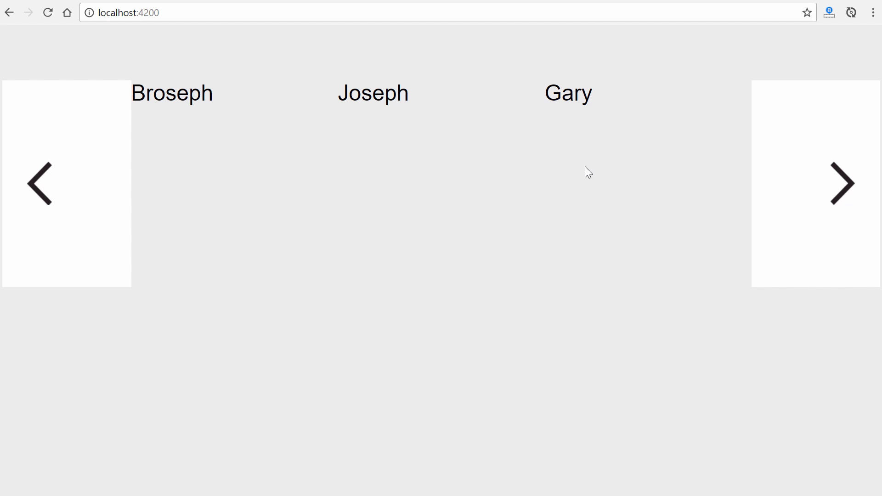
click(128, 12)
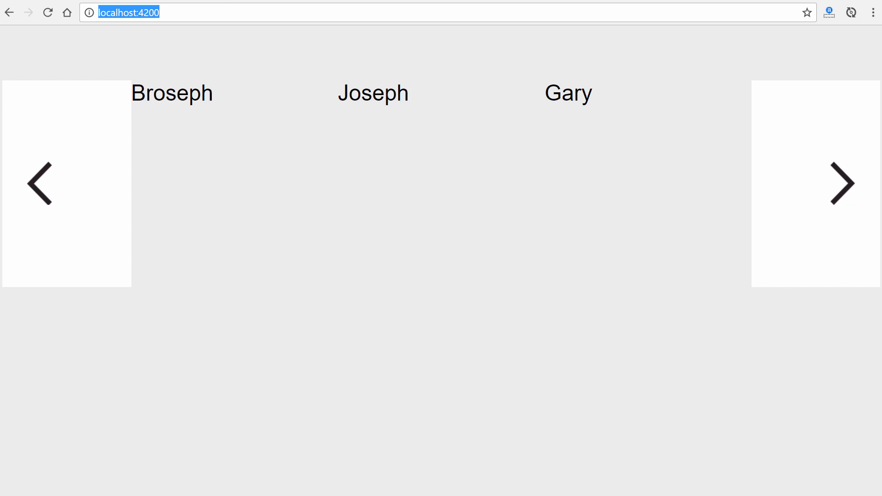
Step: Navigate to coursetro.com and scroll down past Latest Tutorials to the course listings
text(coursetro.com)
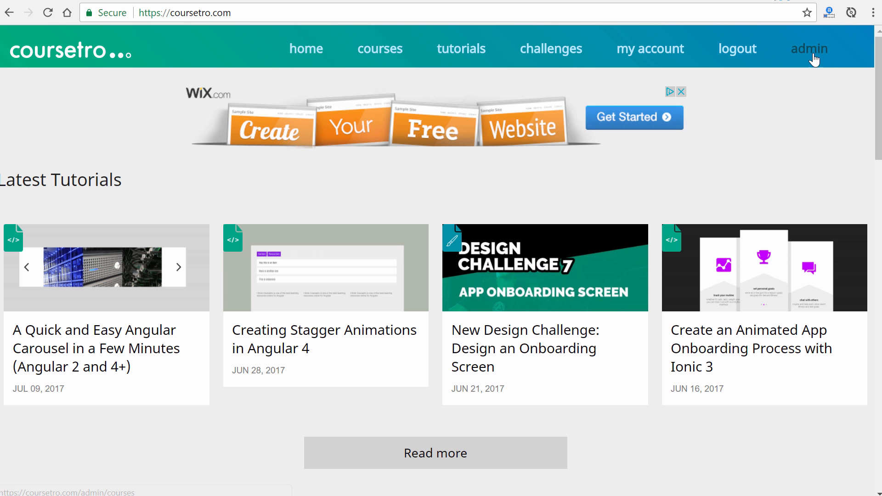
scroll(down, 3)
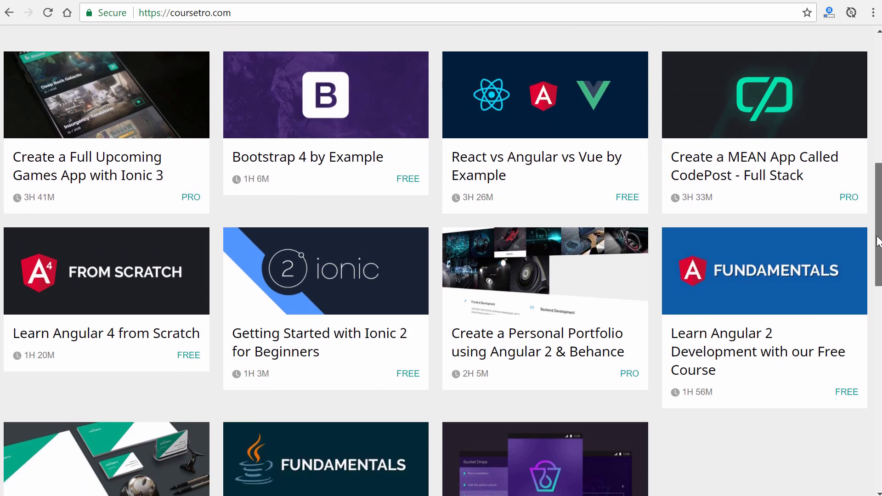
scroll(down, 3)
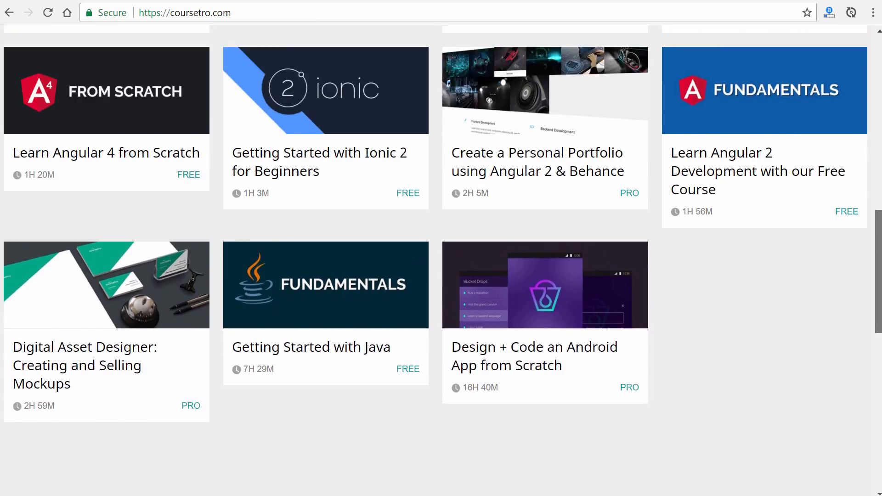